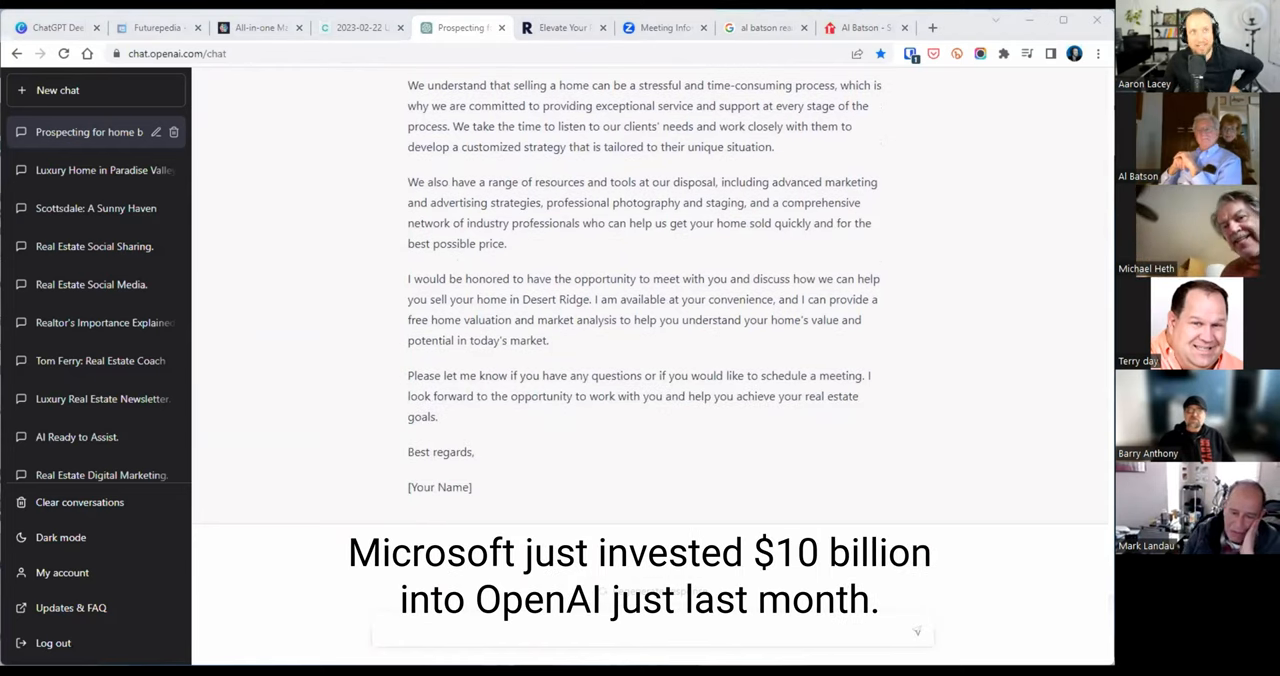
Bring up the 2004 Million Dollar Club plaque slide from National Realty of Arizona
{"action": "double_click", "coordinate": [535, 601]}
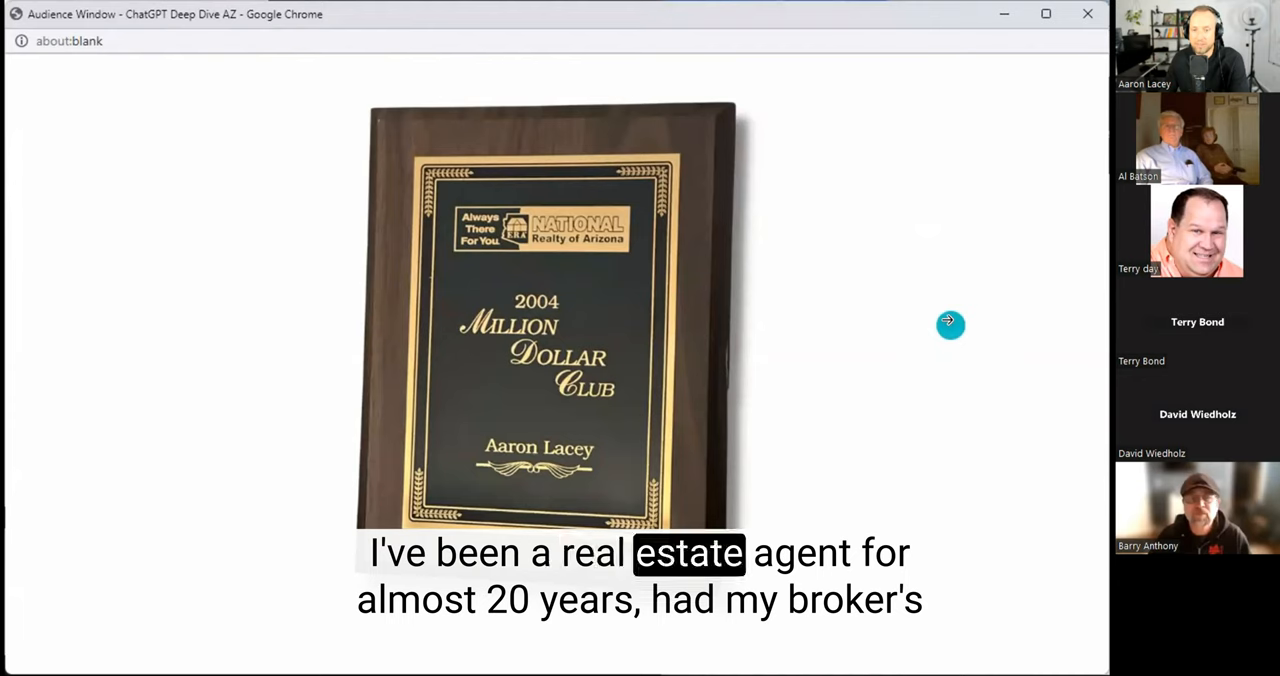
{"action": "mouse_move", "coordinate": [967, 356]}
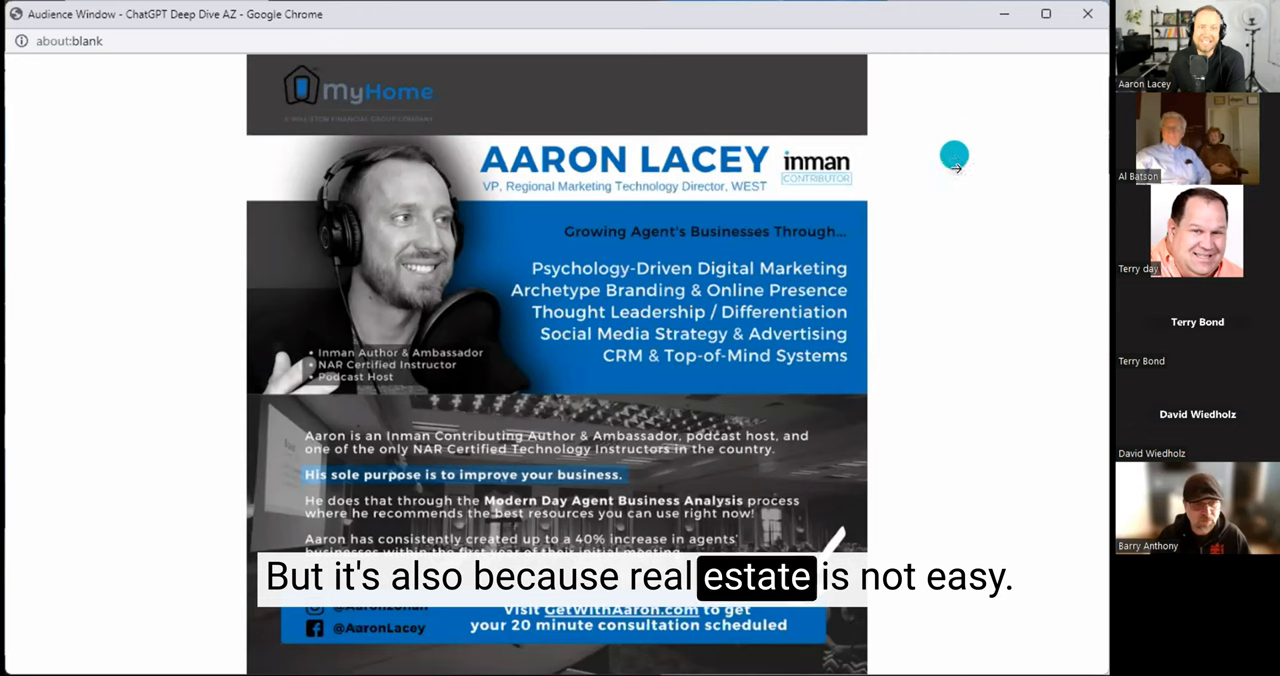
{"action": "mouse_move", "coordinate": [1009, 323]}
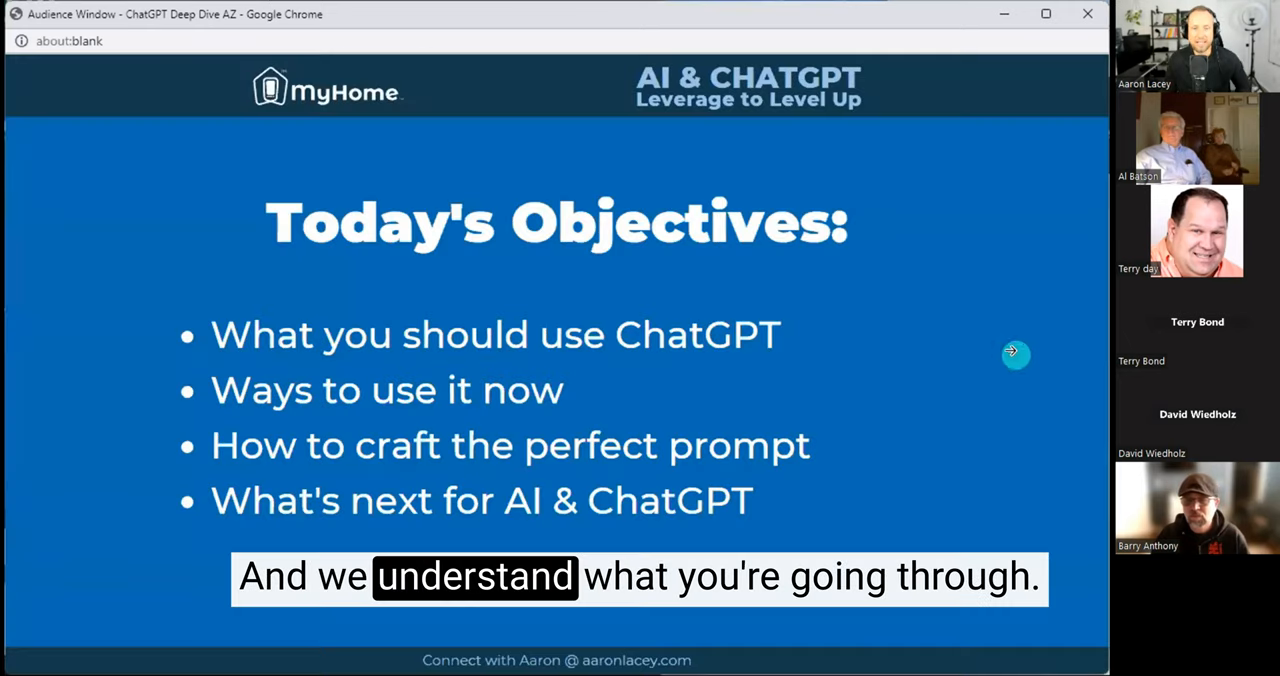
{"action": "mouse_move", "coordinate": [1007, 305]}
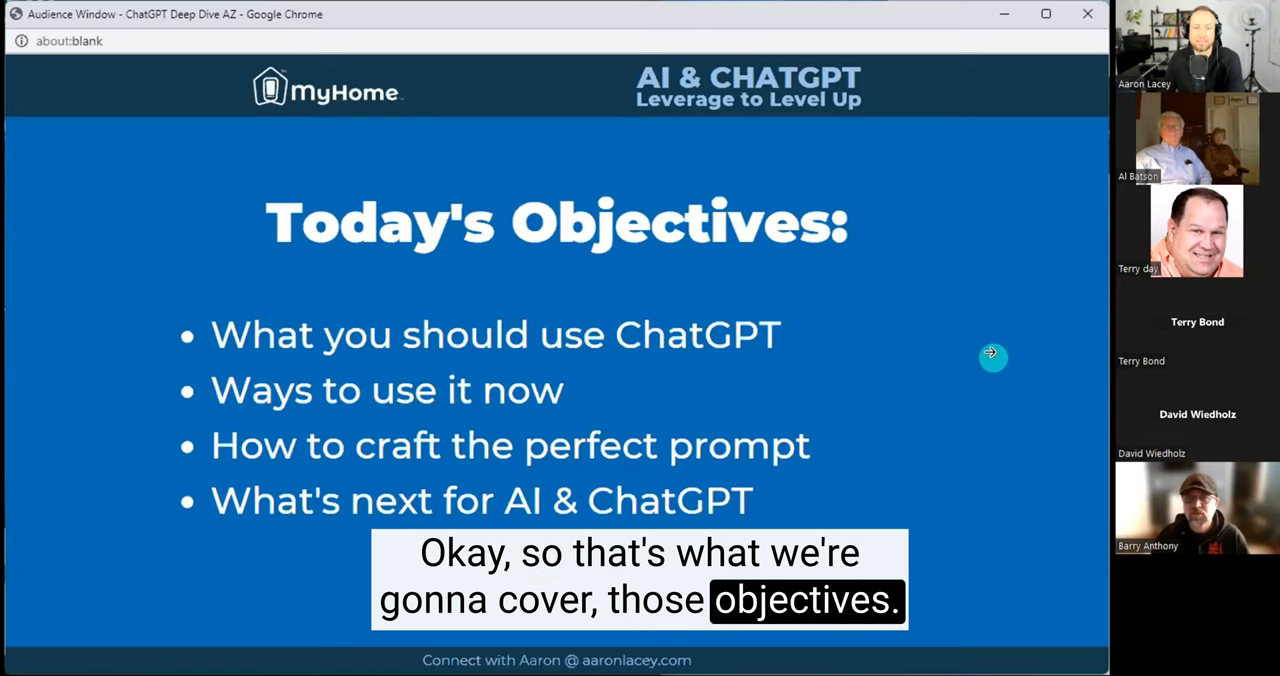
{"action": "mouse_move", "coordinate": [989, 378]}
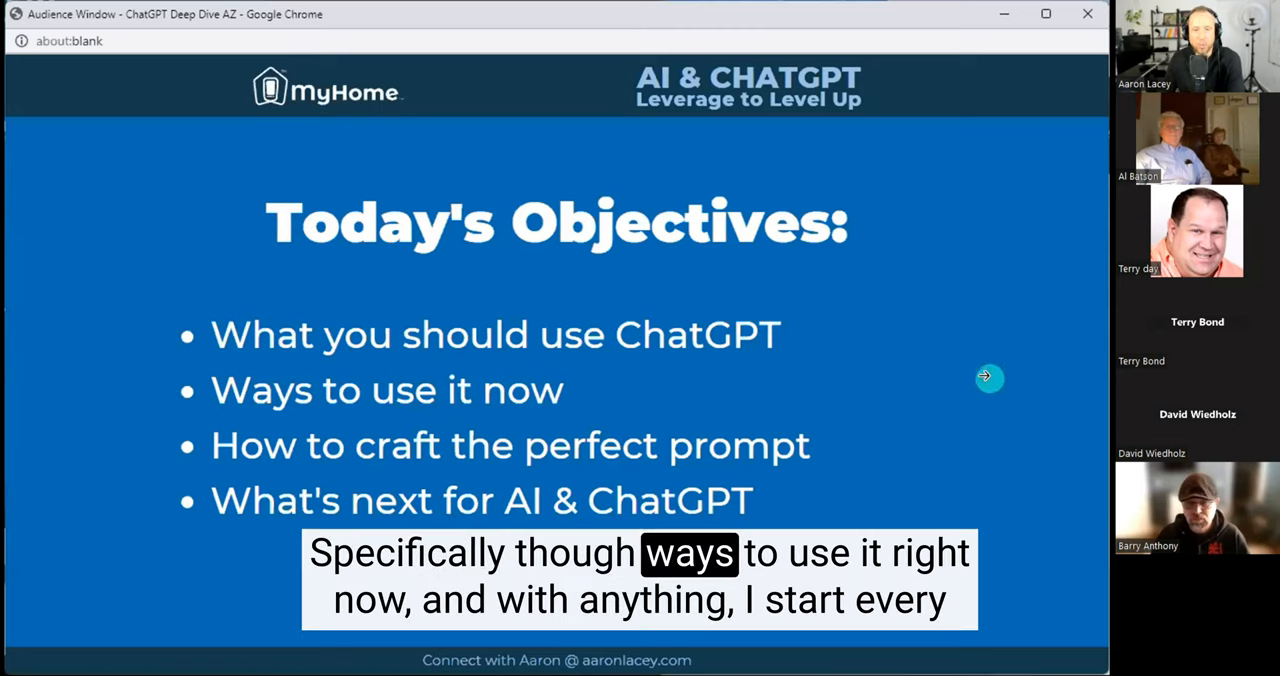
Advance the presentation to the Growth Mindset versus Fixed Mindset silhouettes slide
{"action": "left_click", "coordinate": [989, 378]}
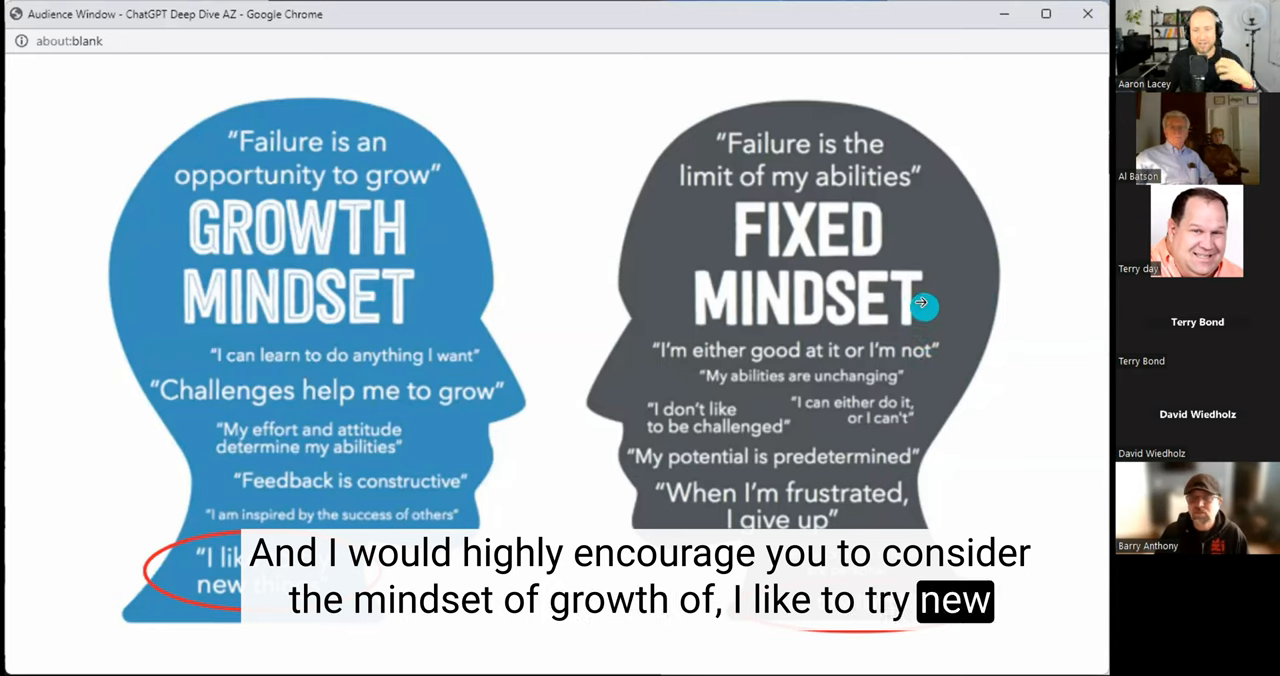
{"action": "mouse_move", "coordinate": [1033, 369]}
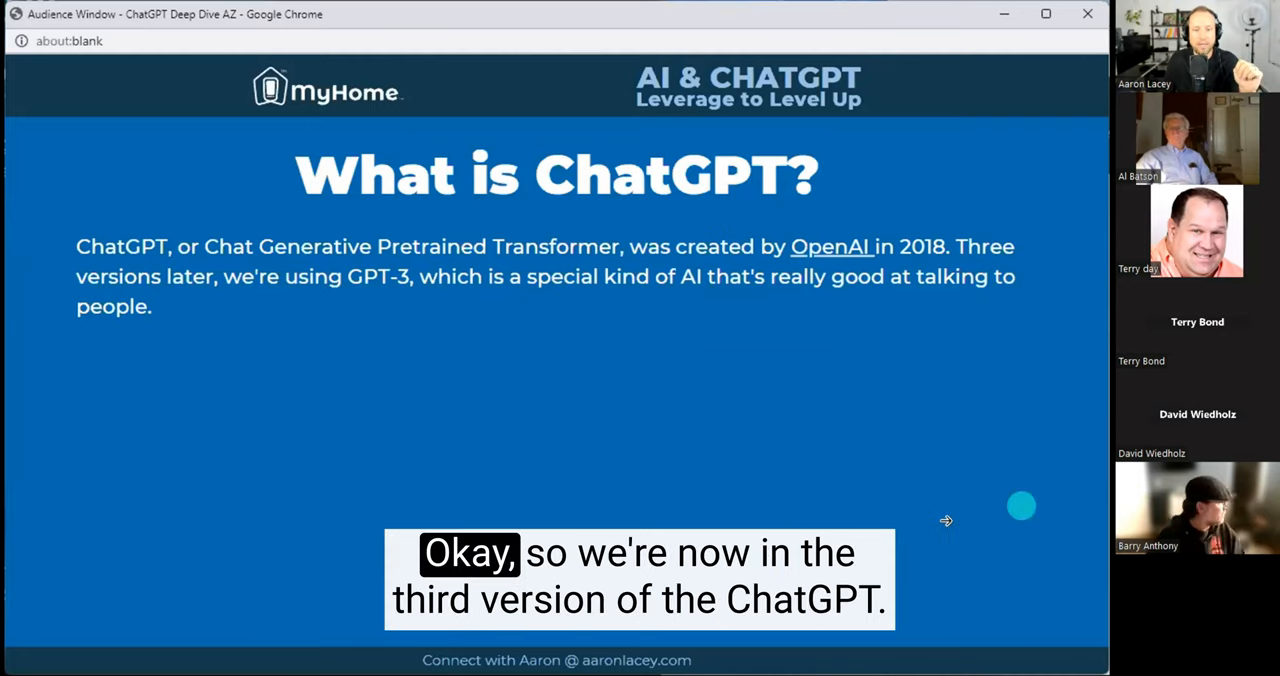
{"action": "mouse_move", "coordinate": [955, 420]}
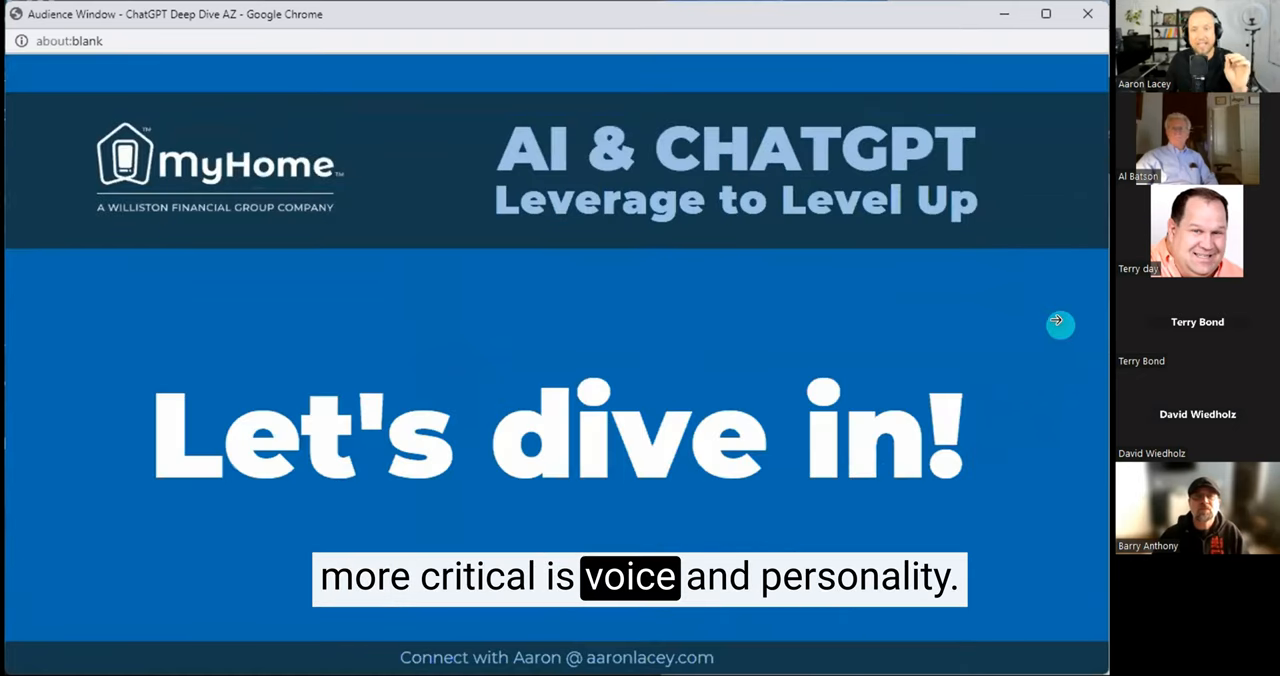
Advance to the '12 Ways YOU Can Use ChatGPT TODAY' list slide
{"action": "left_click", "coordinate": [1059, 323]}
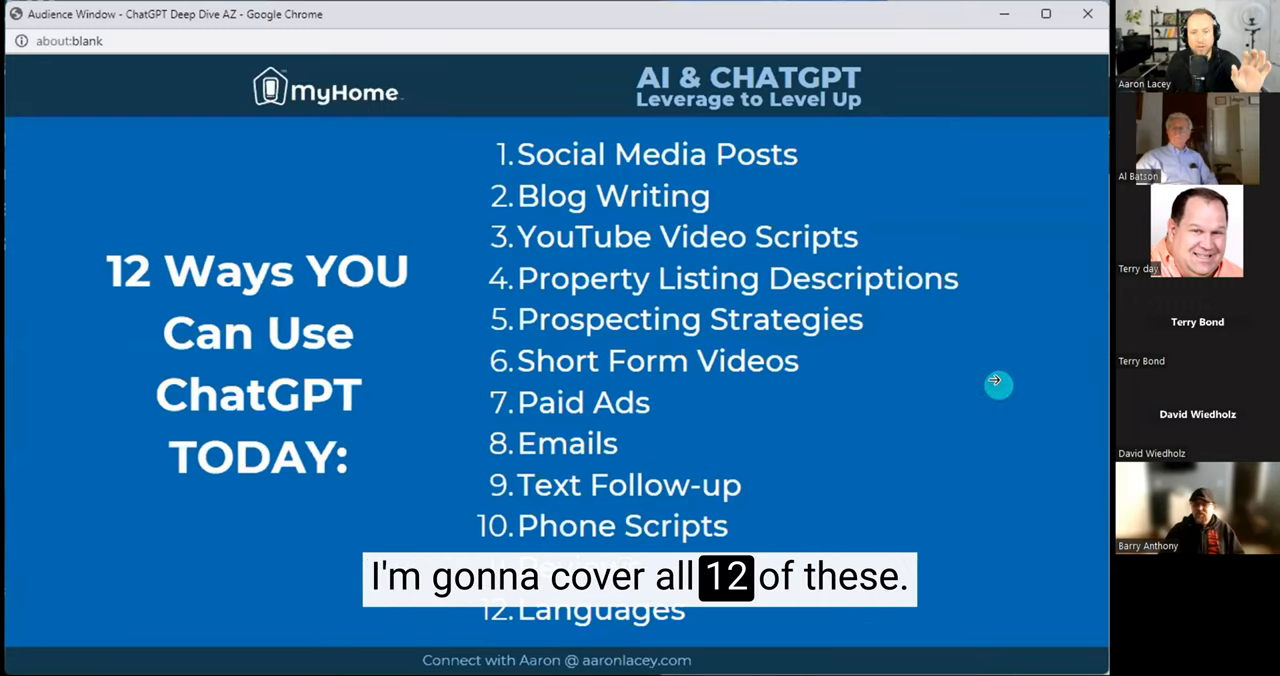
{"action": "mouse_move", "coordinate": [994, 381]}
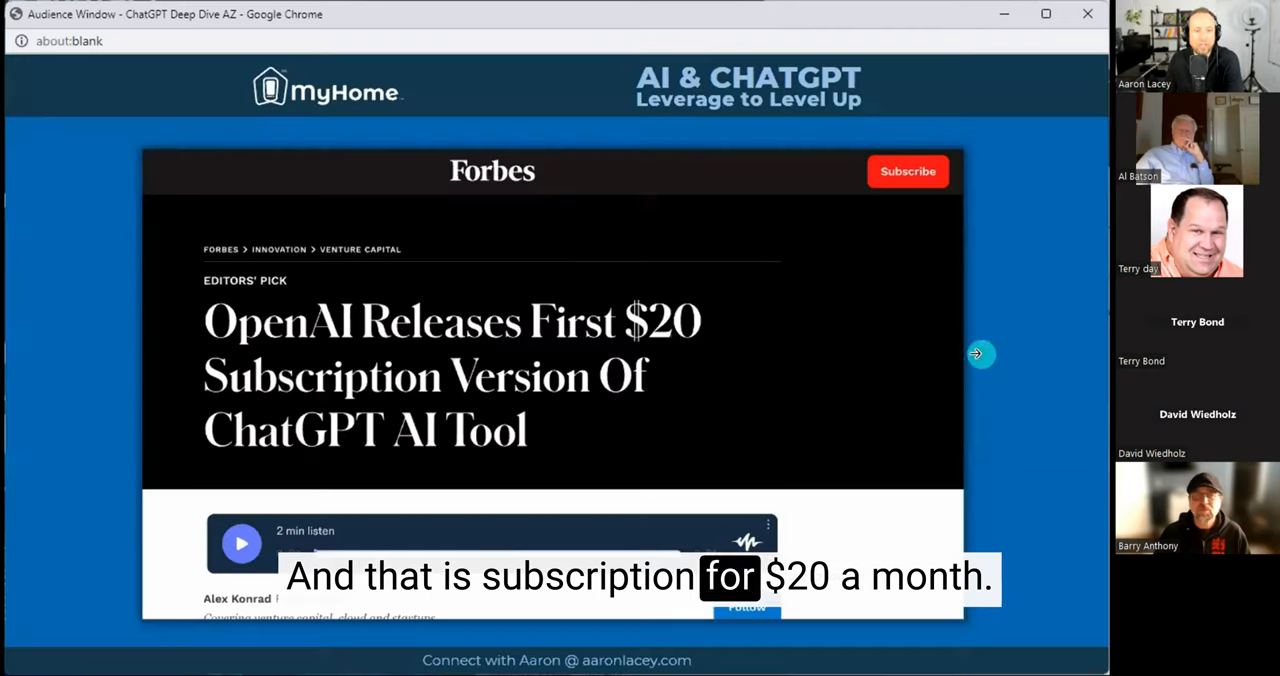
{"action": "mouse_move", "coordinate": [964, 381]}
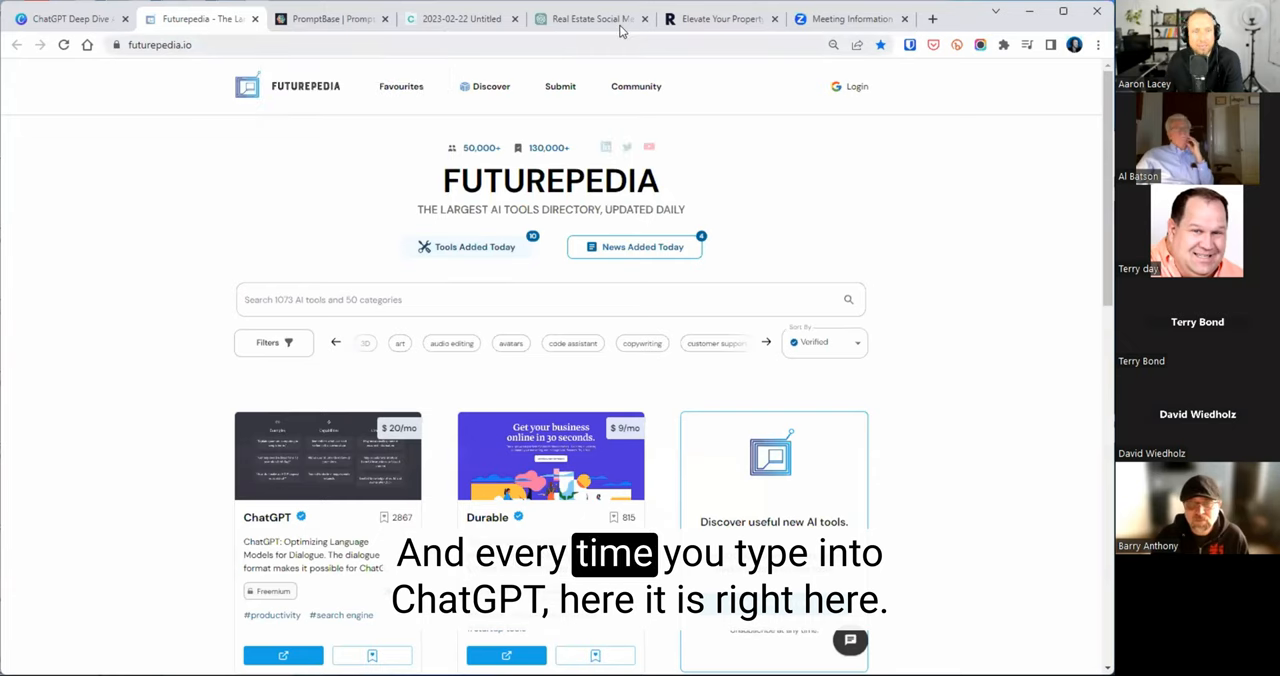
Switch to the ChatGPT Plus chat tab listing earlier real-estate conversations
{"action": "left_click", "coordinate": [590, 18]}
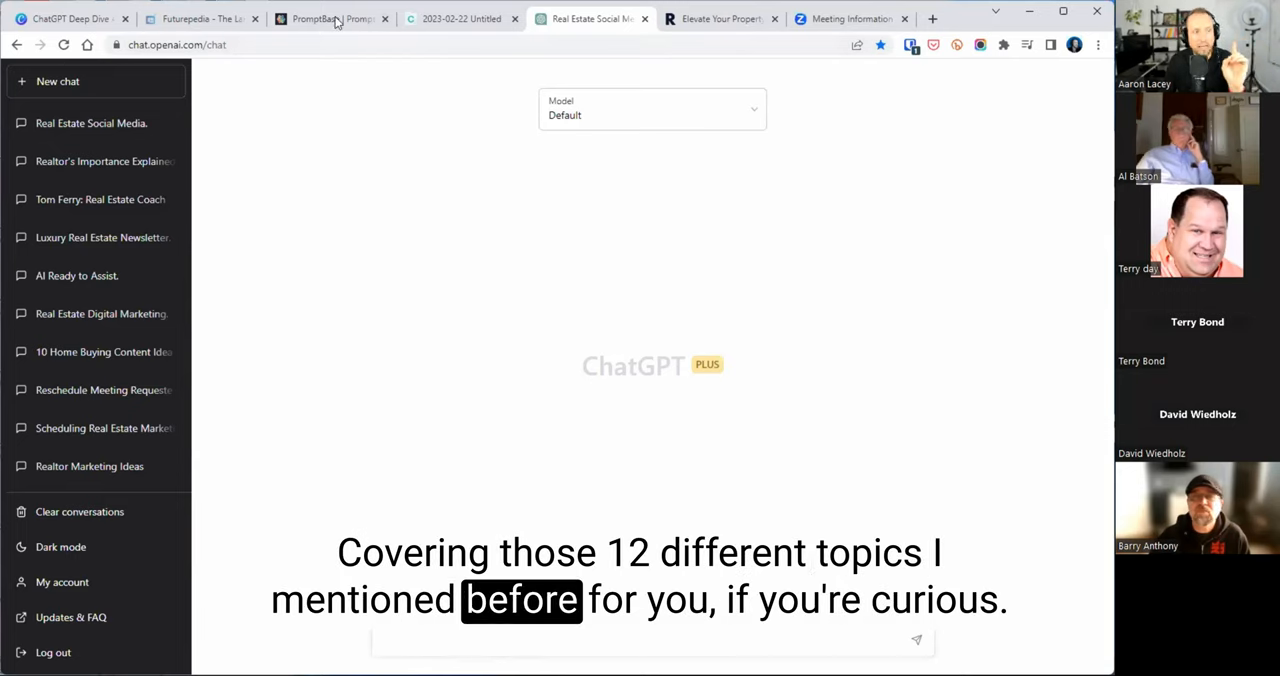
Switch to the PromptBase marketplace tab with DALL·E, GPT-3 and Midjourney prompts
{"action": "left_click", "coordinate": [335, 18]}
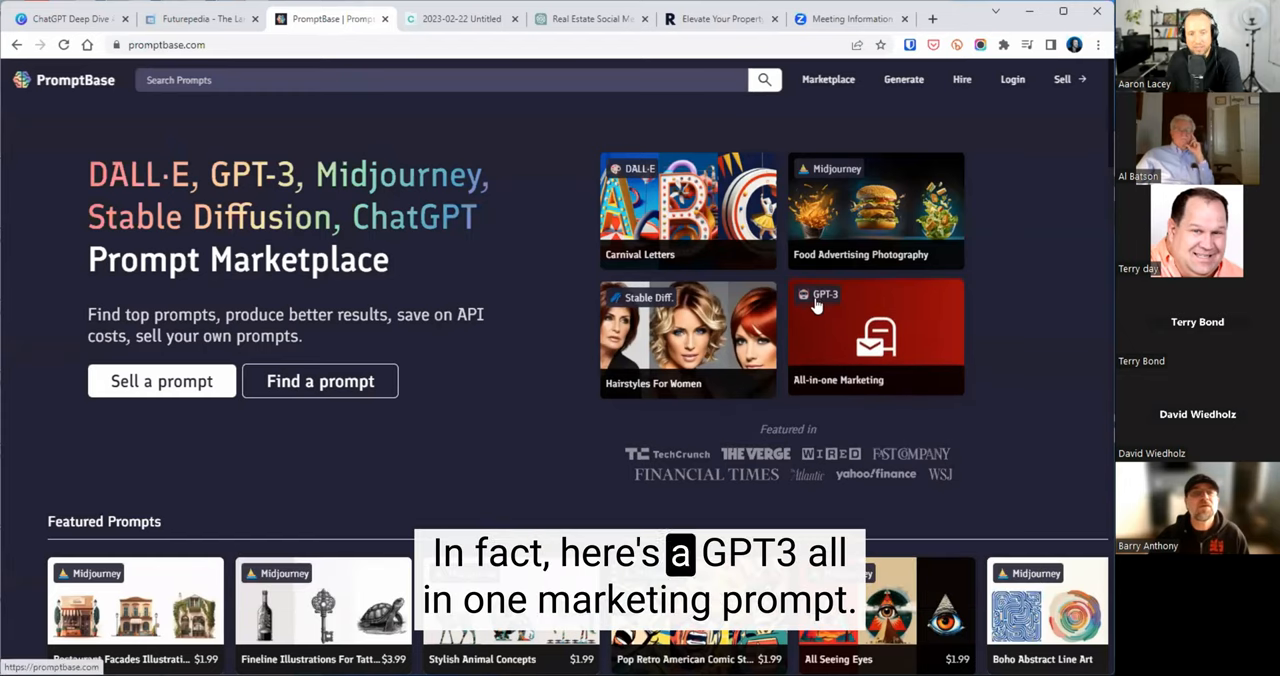
Browse PromptBase's All-in-one Marketing GPT-3 prompt page, then return to the empty ChatGPT chat
{"action": "left_click", "coordinate": [876, 335]}
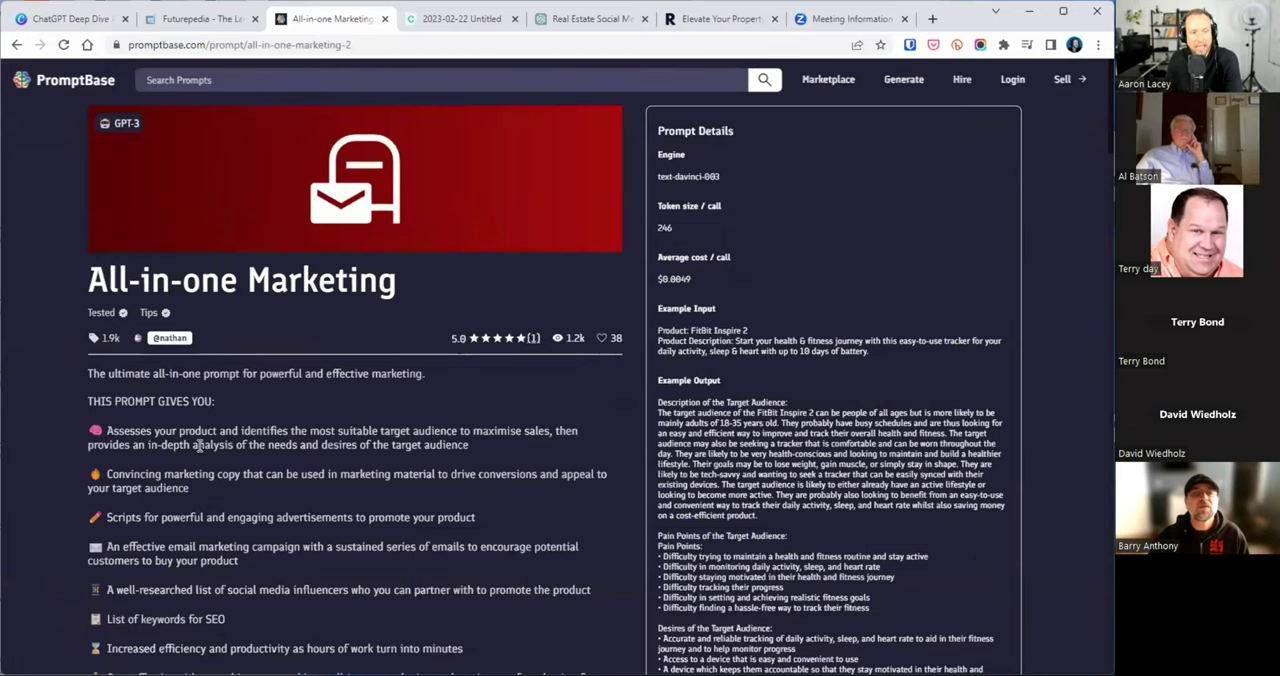
{"action": "scroll", "scroll_direction": "down", "scroll_amount": 3}
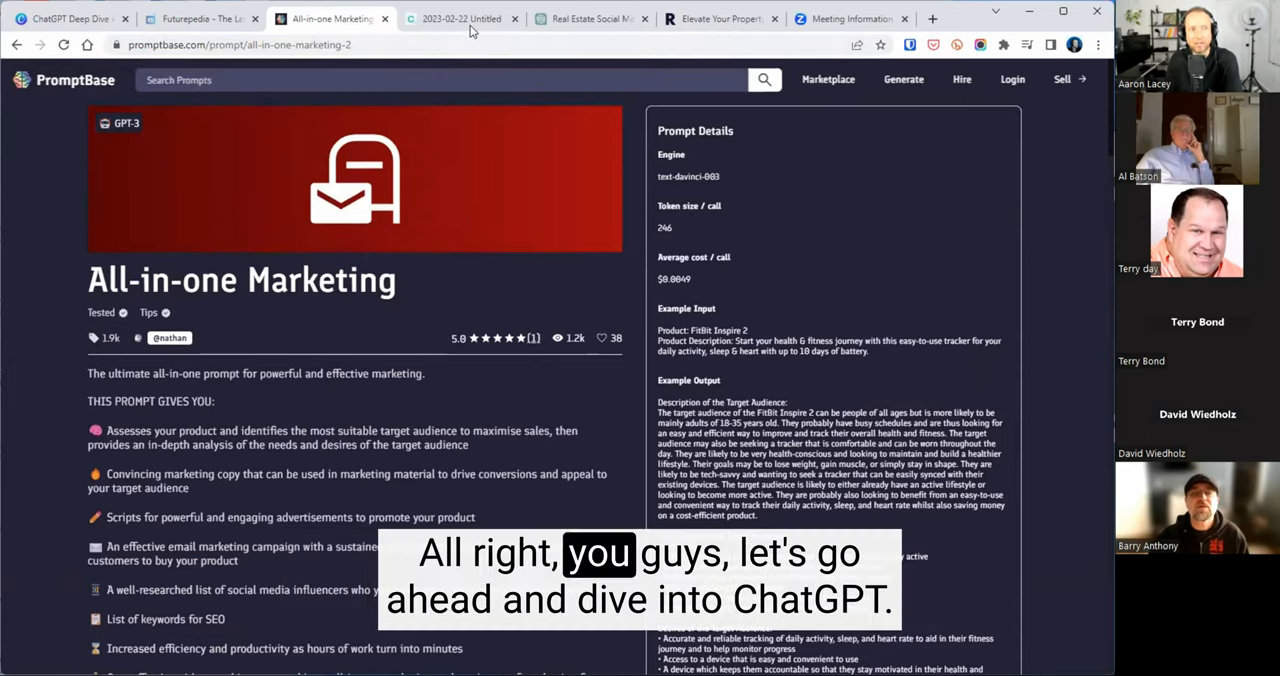
{"action": "left_click", "coordinate": [585, 18]}
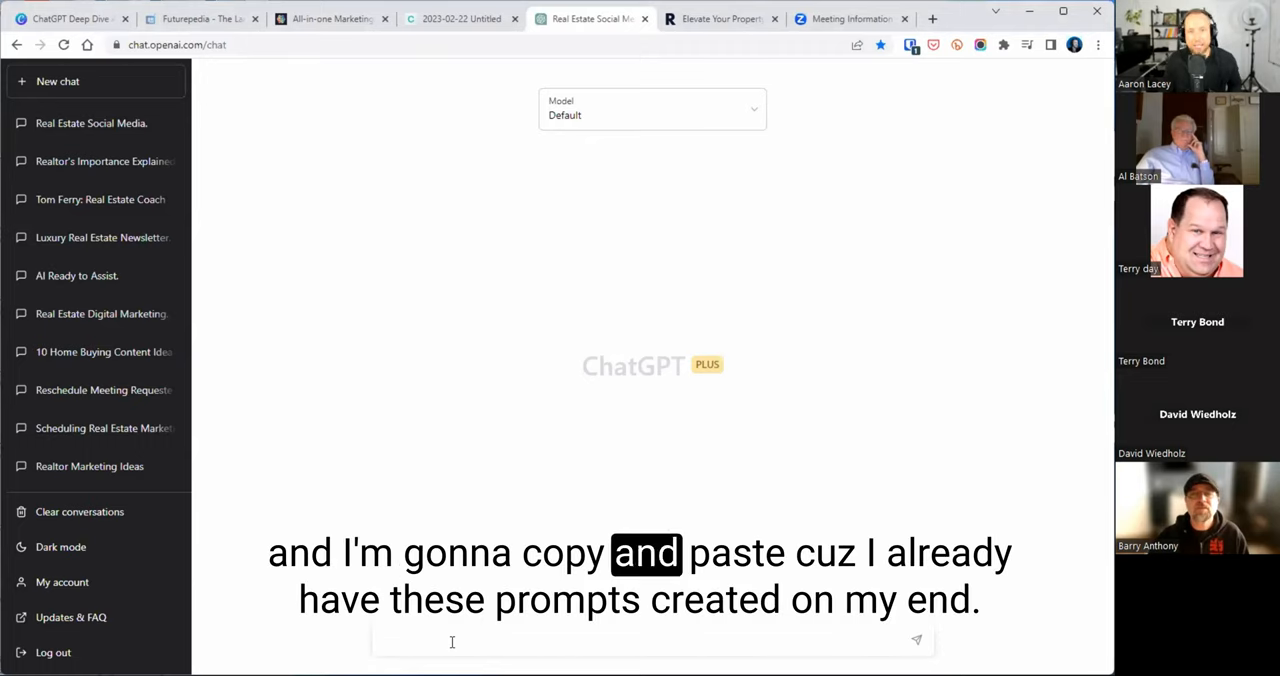
Ask ChatGPT what real estate information to share on social media today
{"action": "type", "text": "What real estate information should I share on my social media today as a real estate agent?"}
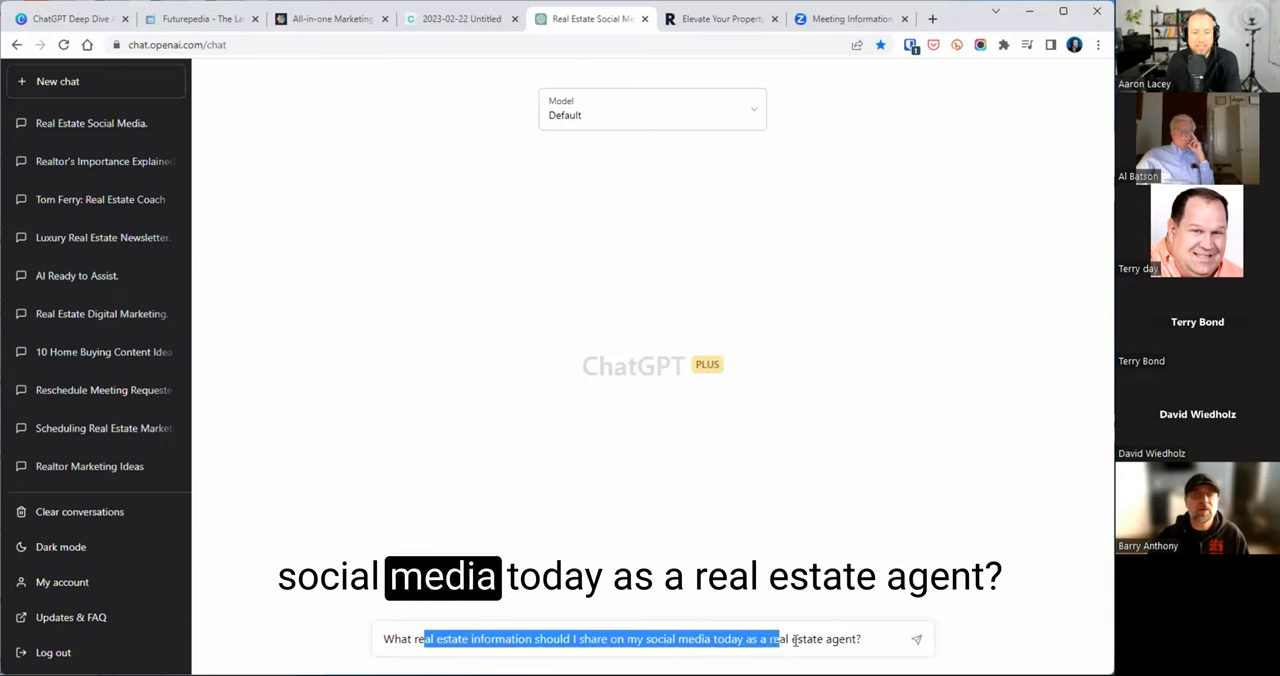
{"action": "left_click", "coordinate": [870, 637]}
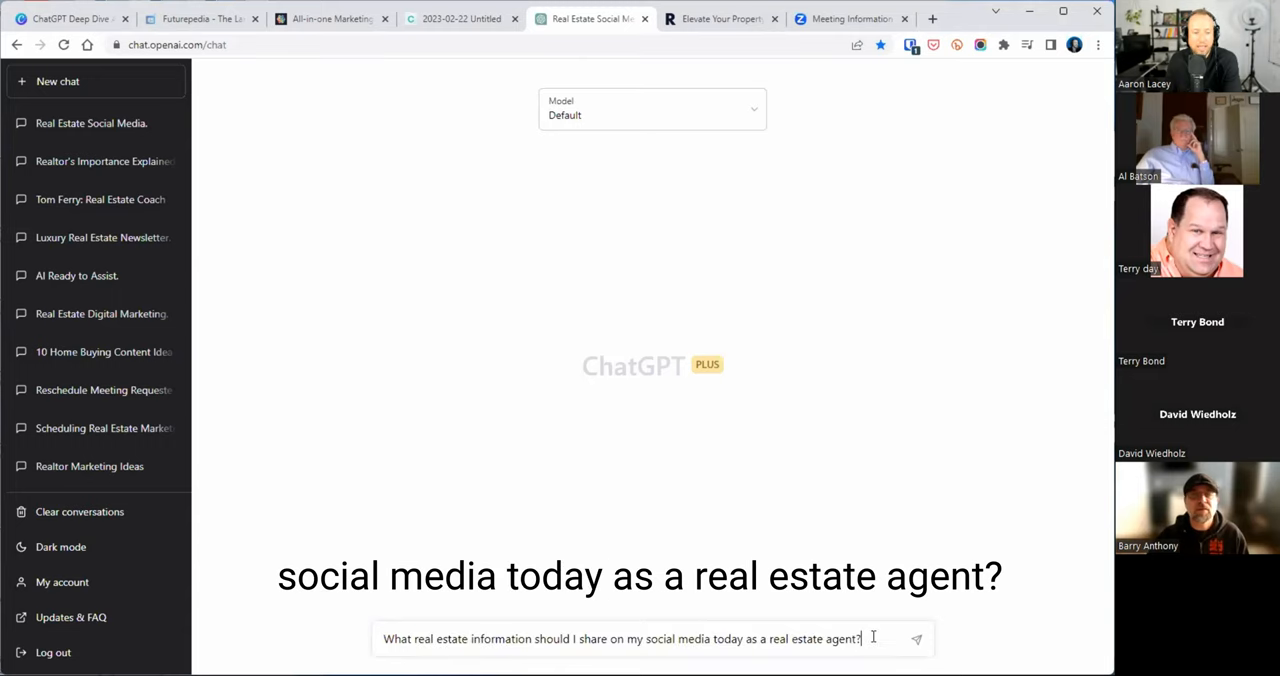
{"action": "double_click", "coordinate": [945, 576]}
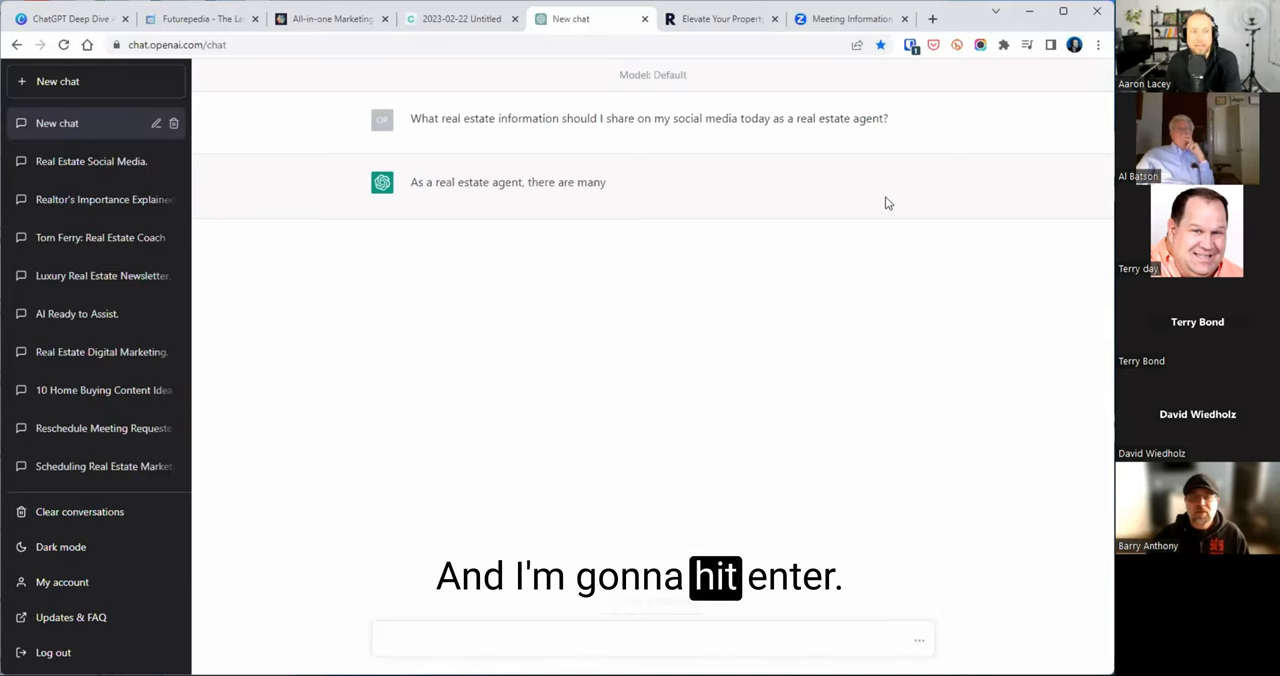
{"action": "key", "text": "Enter"}
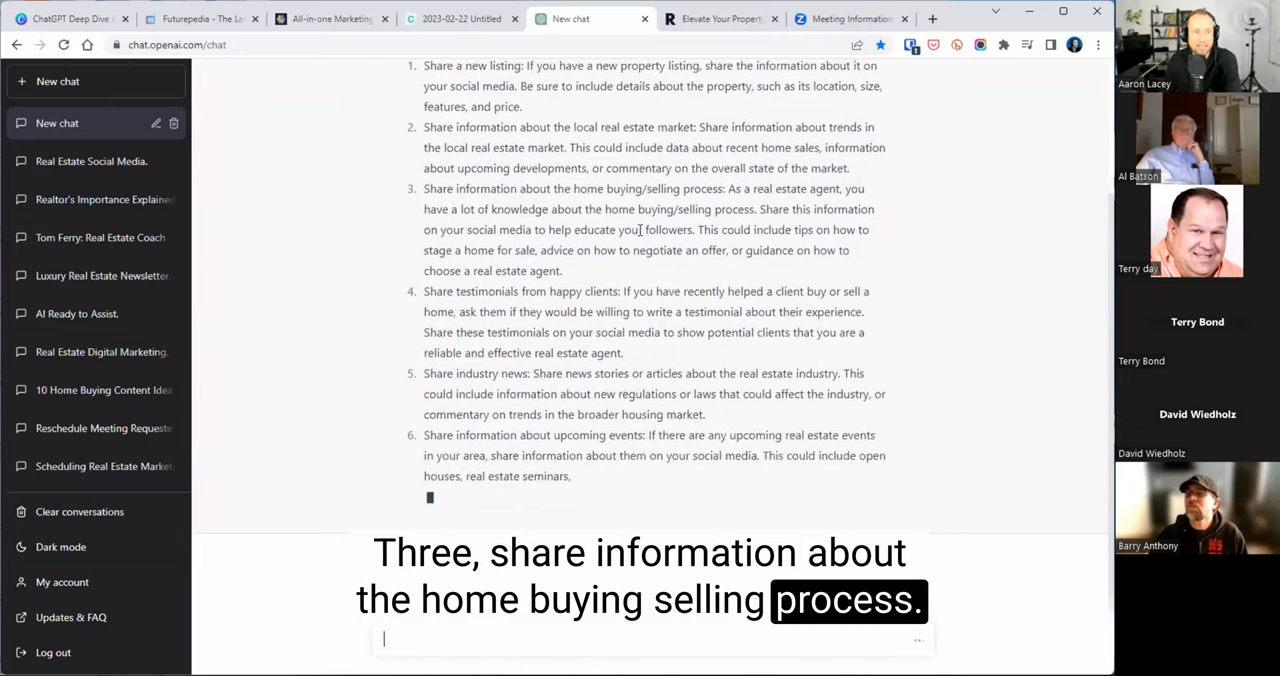
{"action": "scroll", "scroll_direction": "down", "scroll_amount": 3}
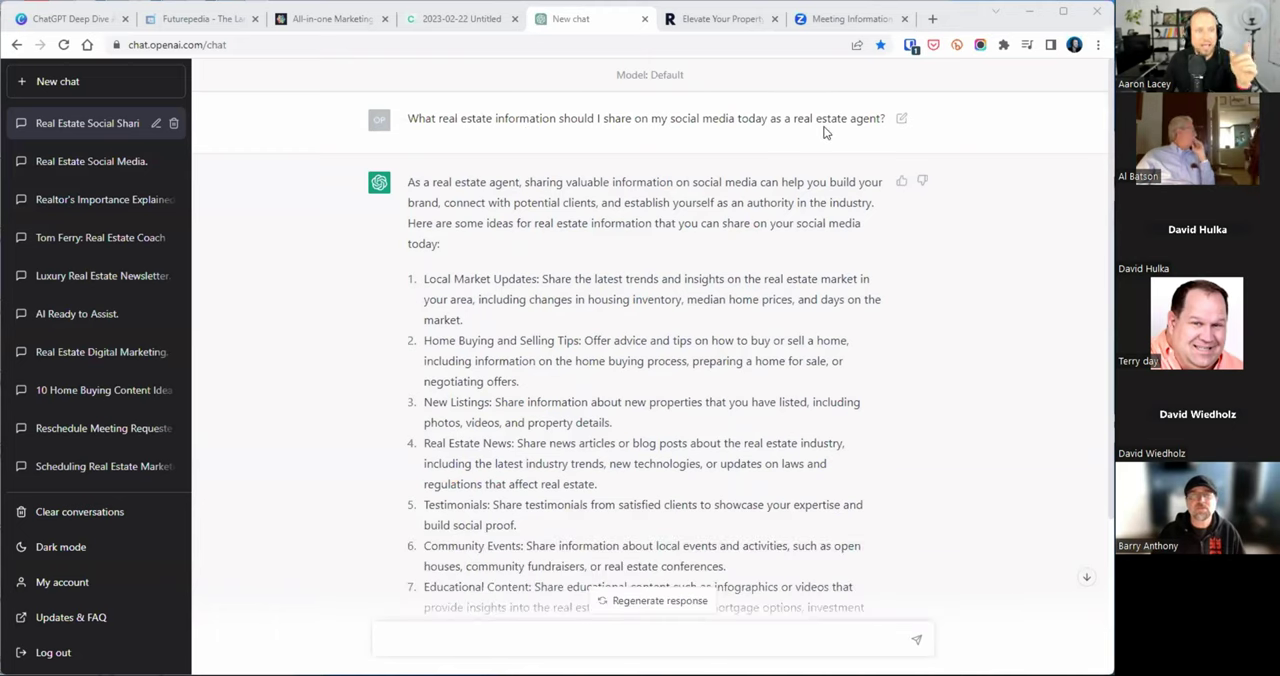
{"action": "scroll", "scroll_direction": "down", "scroll_amount": 3}
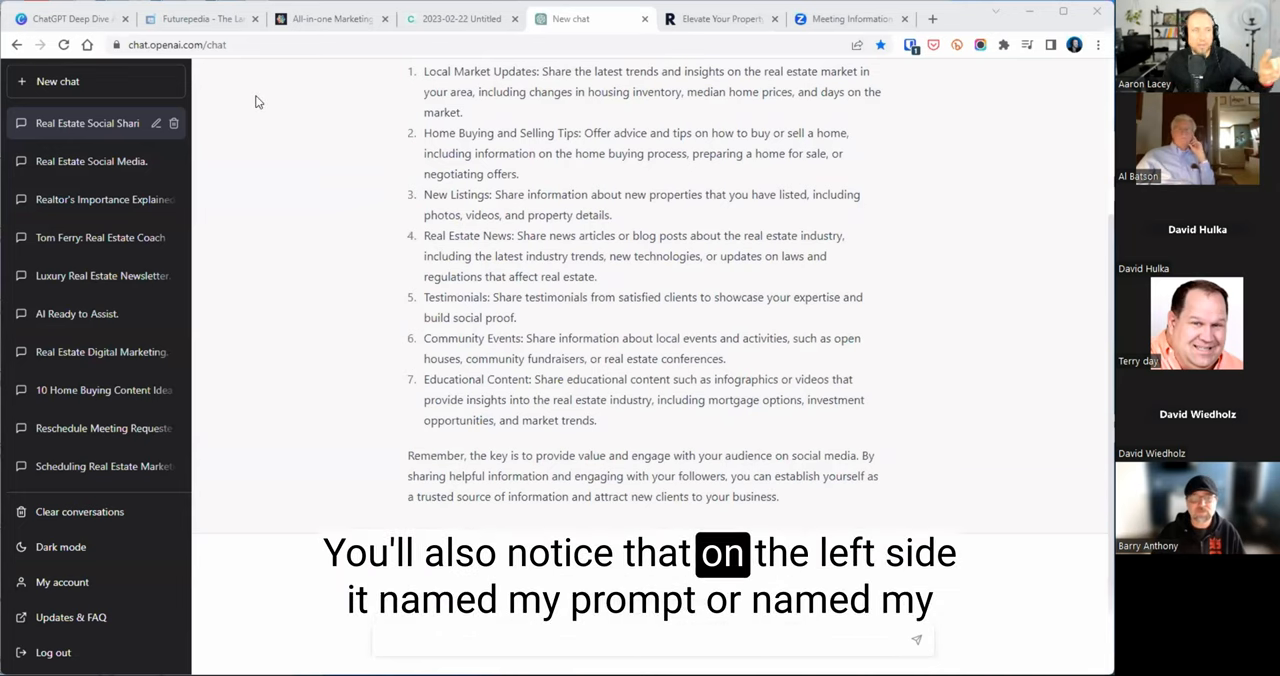
{"action": "mouse_move", "coordinate": [55, 133]}
{"action": "type", "text": "What"}
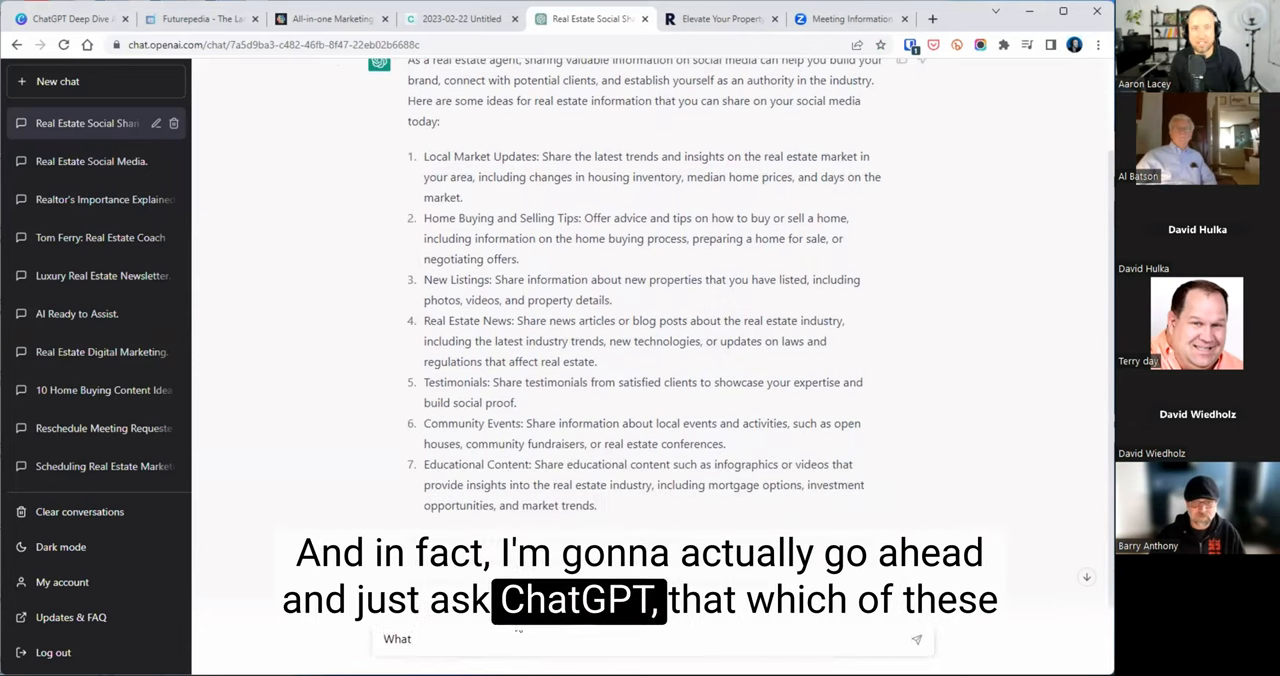
Ask which of these ideas would most help grow my social media brand
{"action": "type", "text": "Which i"}
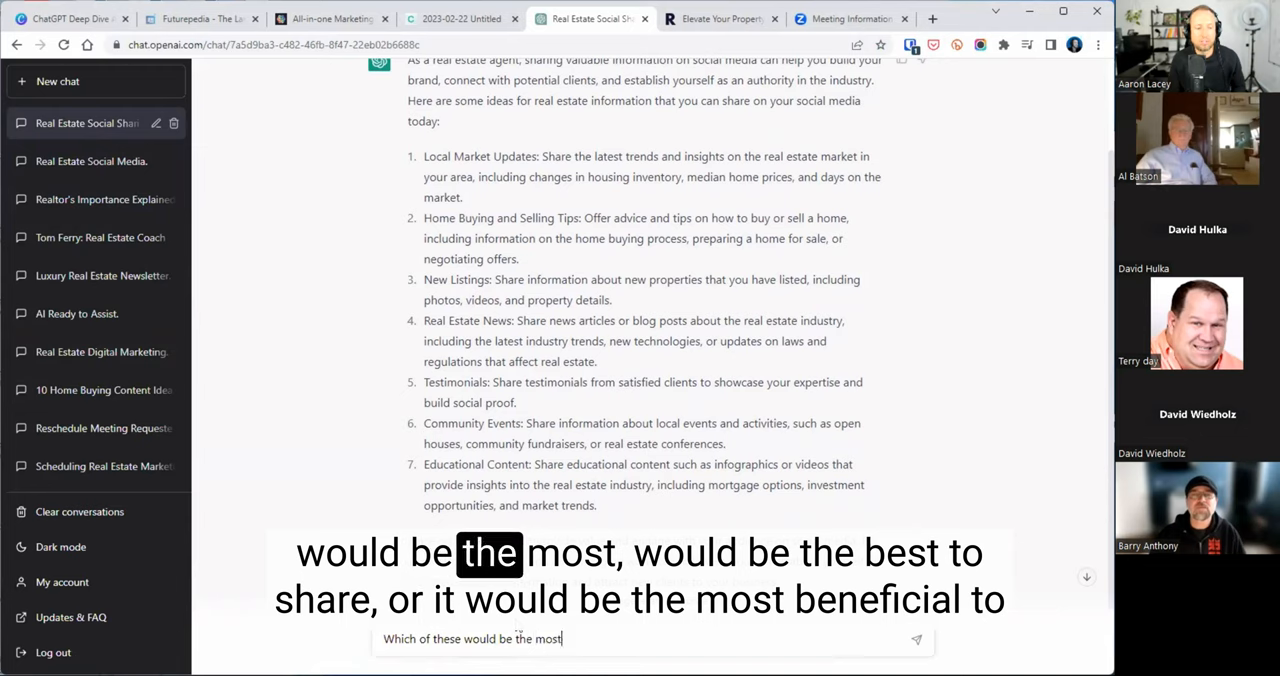
{"action": "type", "text": "ne"}
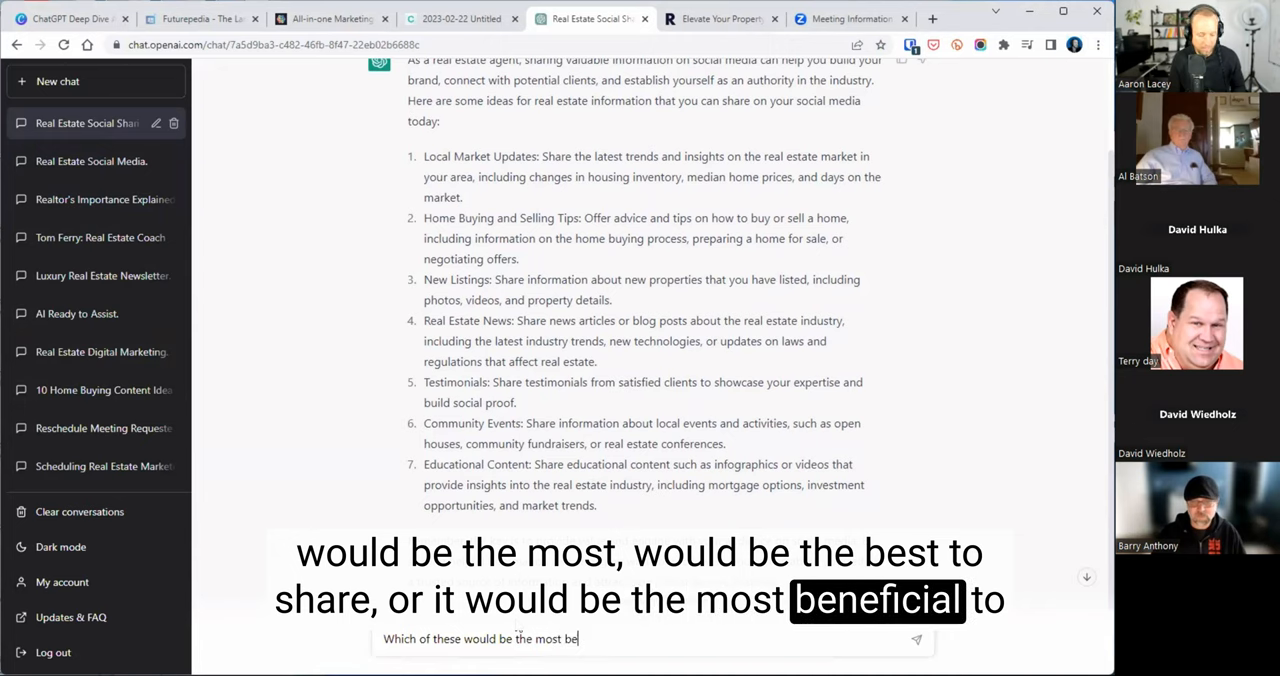
{"action": "type", "text": "neficial to share in g"}
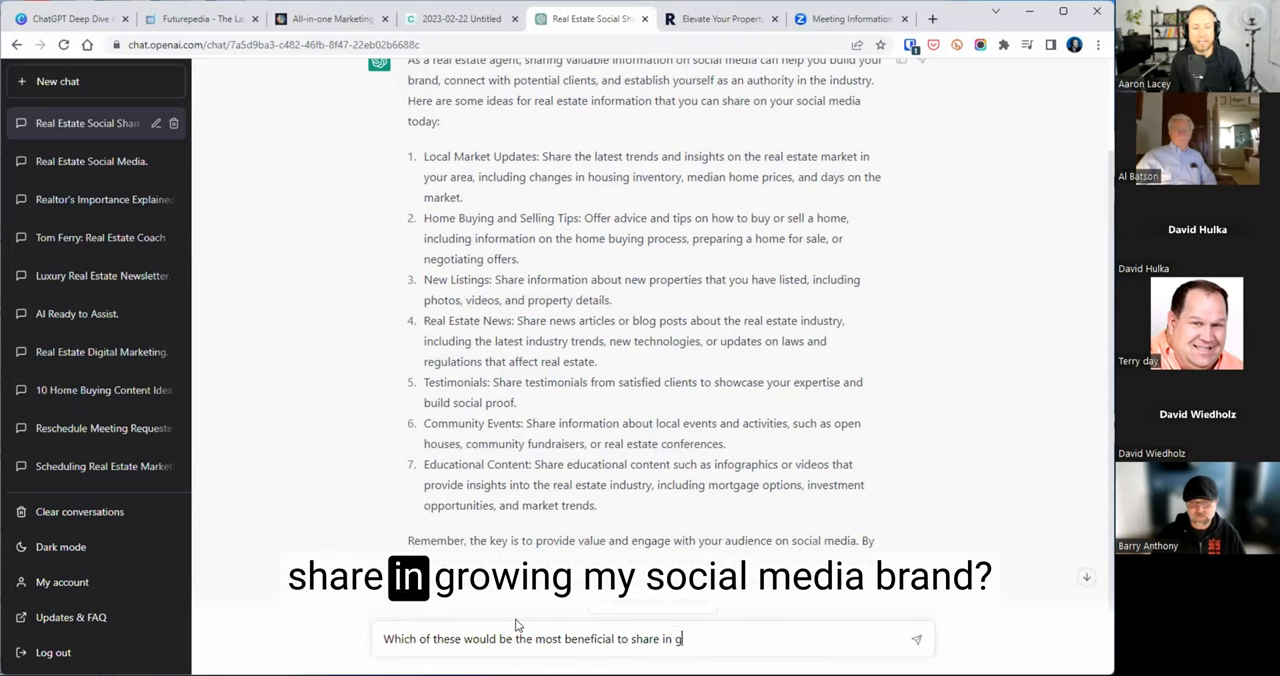
{"action": "type", "text": "rowing my s"}
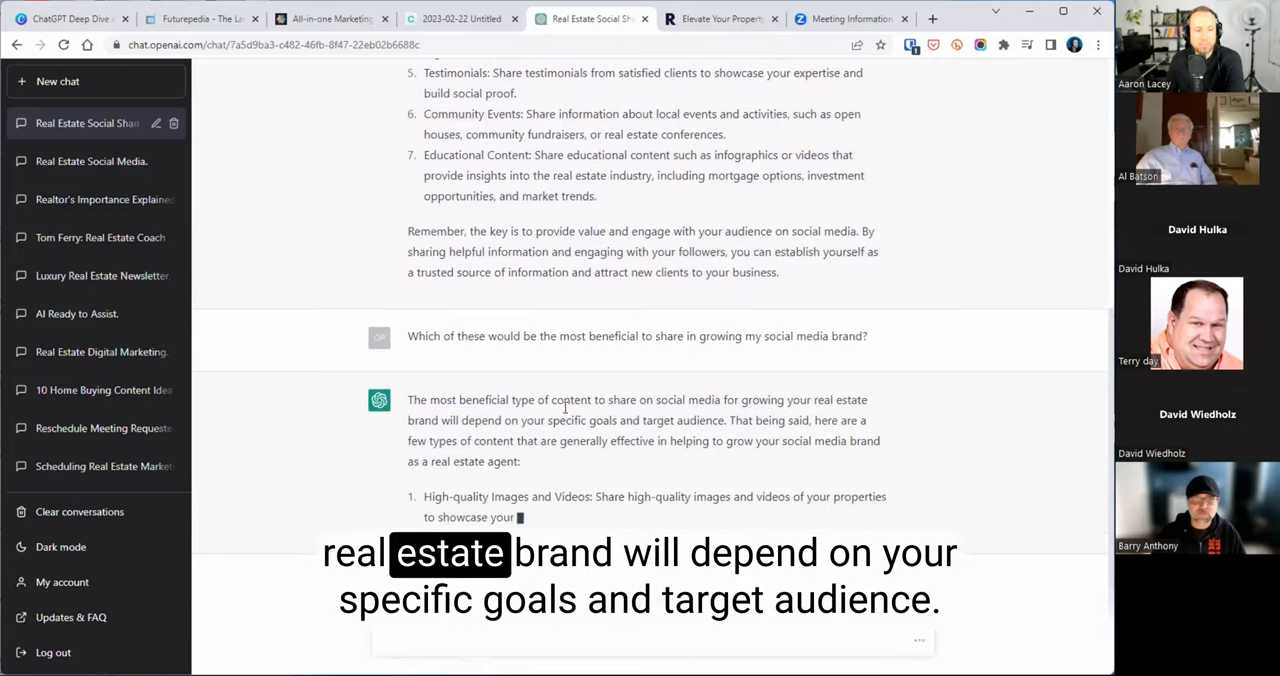
{"action": "scroll", "scroll_direction": "down", "scroll_amount": 3}
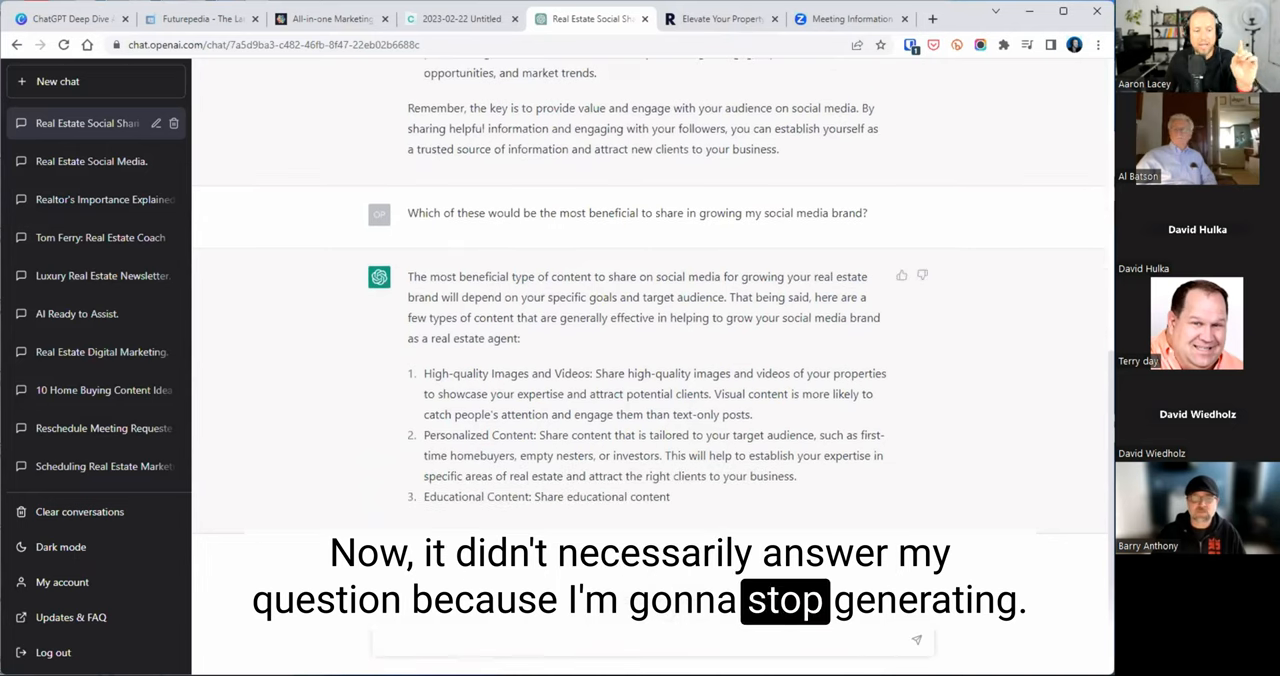
{"action": "scroll", "scroll_direction": "up", "scroll_amount": 3}
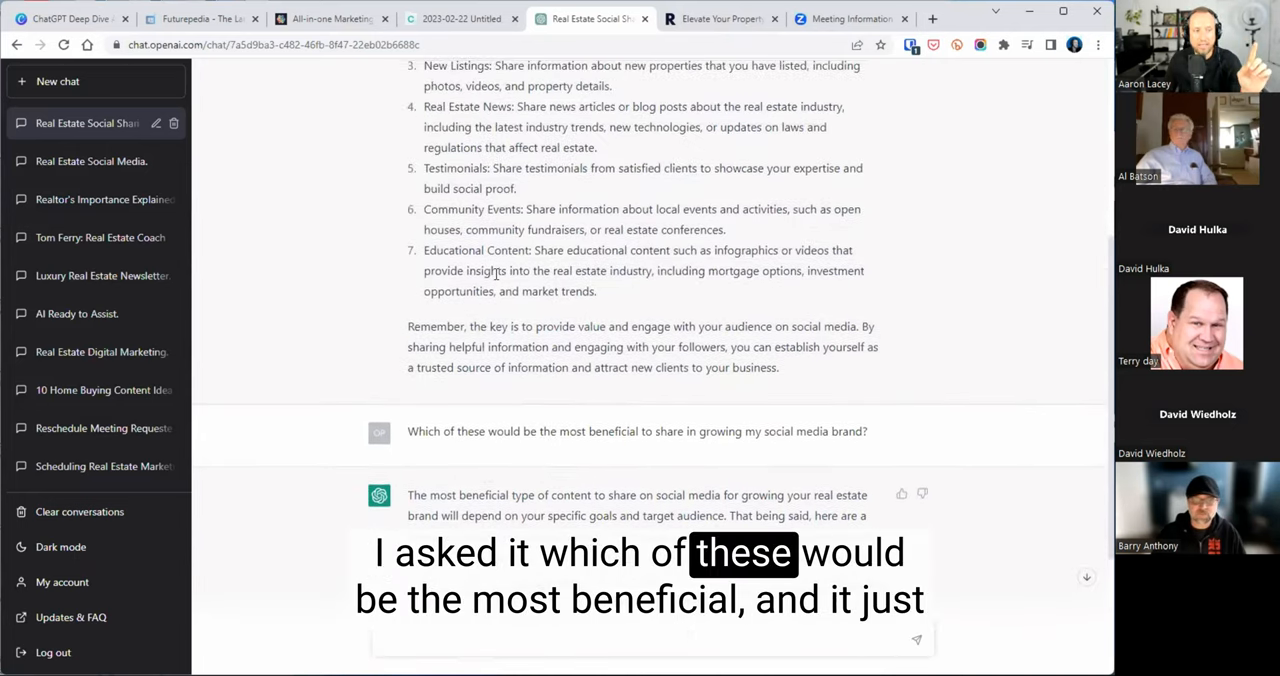
{"action": "scroll", "scroll_direction": "down", "scroll_amount": 3}
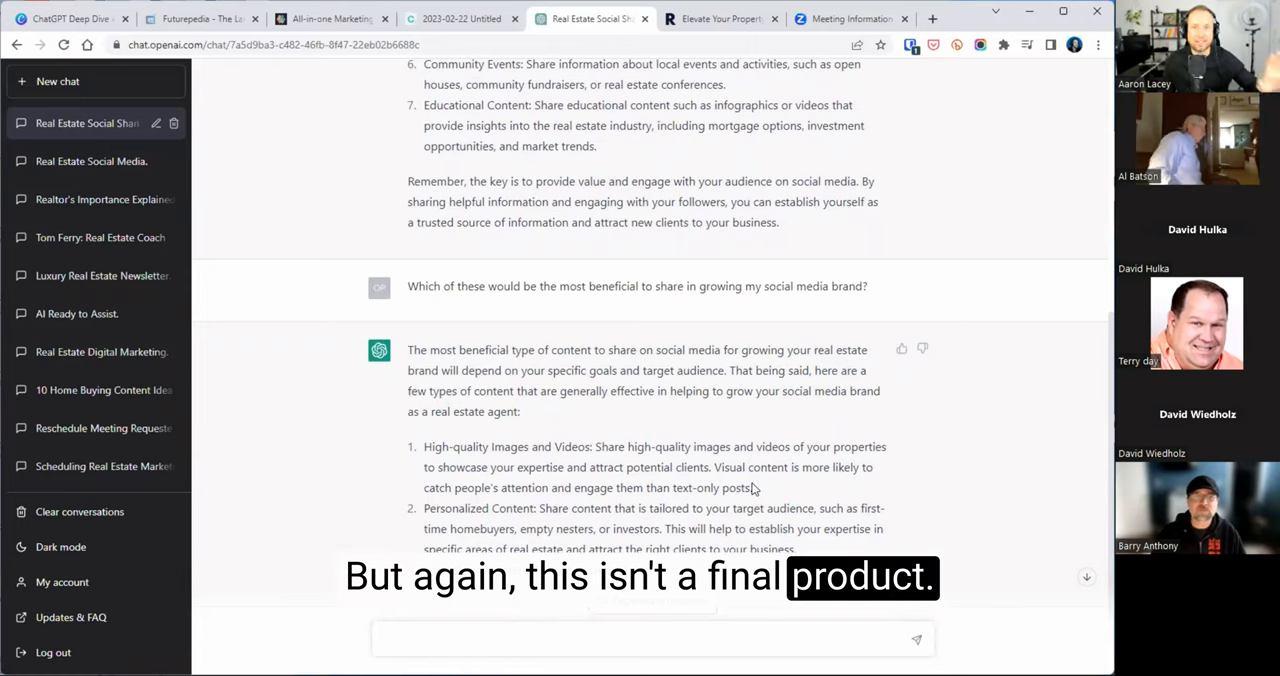
{"action": "scroll", "scroll_direction": "down", "scroll_amount": 3}
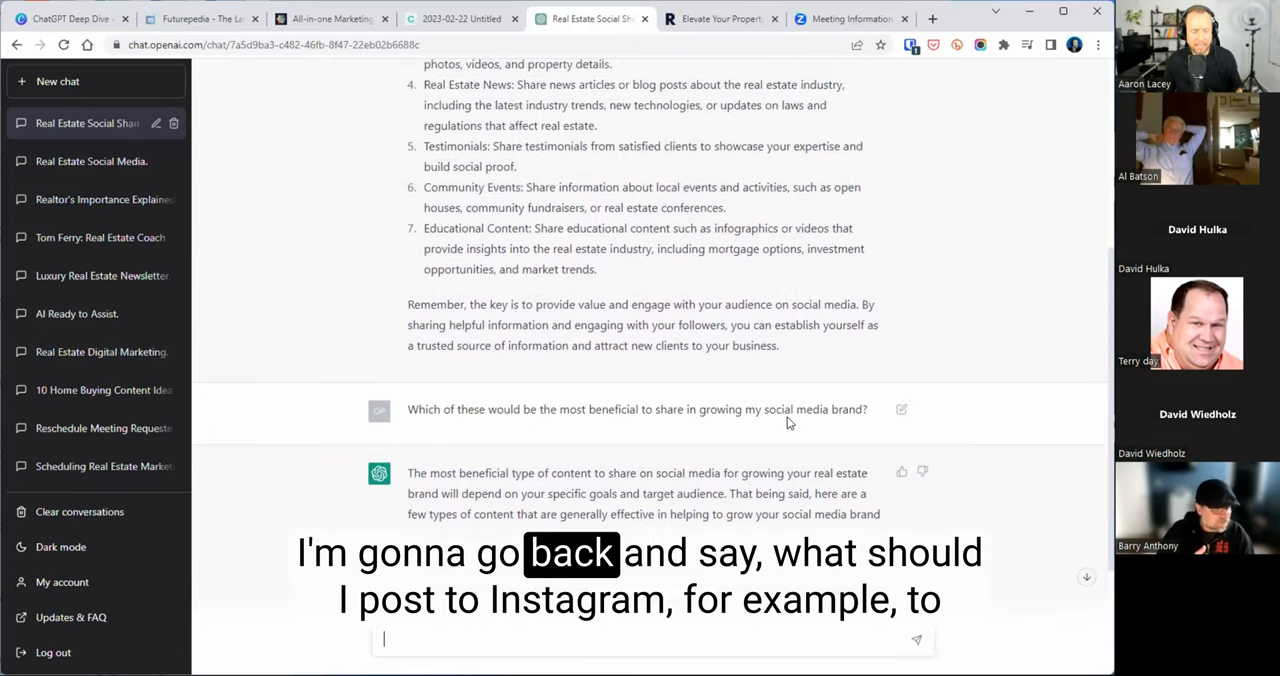
Ask what to post on Instagram to attract Scottsdale home buyers, and read the strategies
{"action": "scroll", "scroll_direction": "down", "scroll_amount": 3}
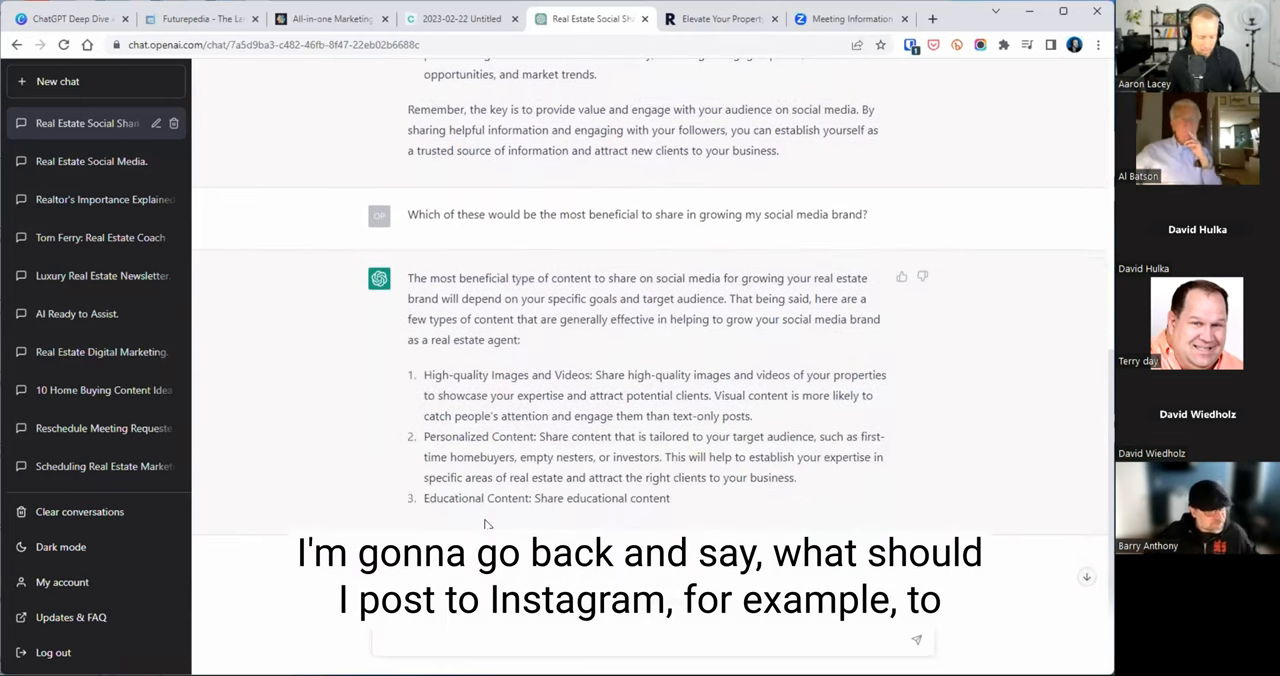
{"action": "type", "text": "What shuo"}
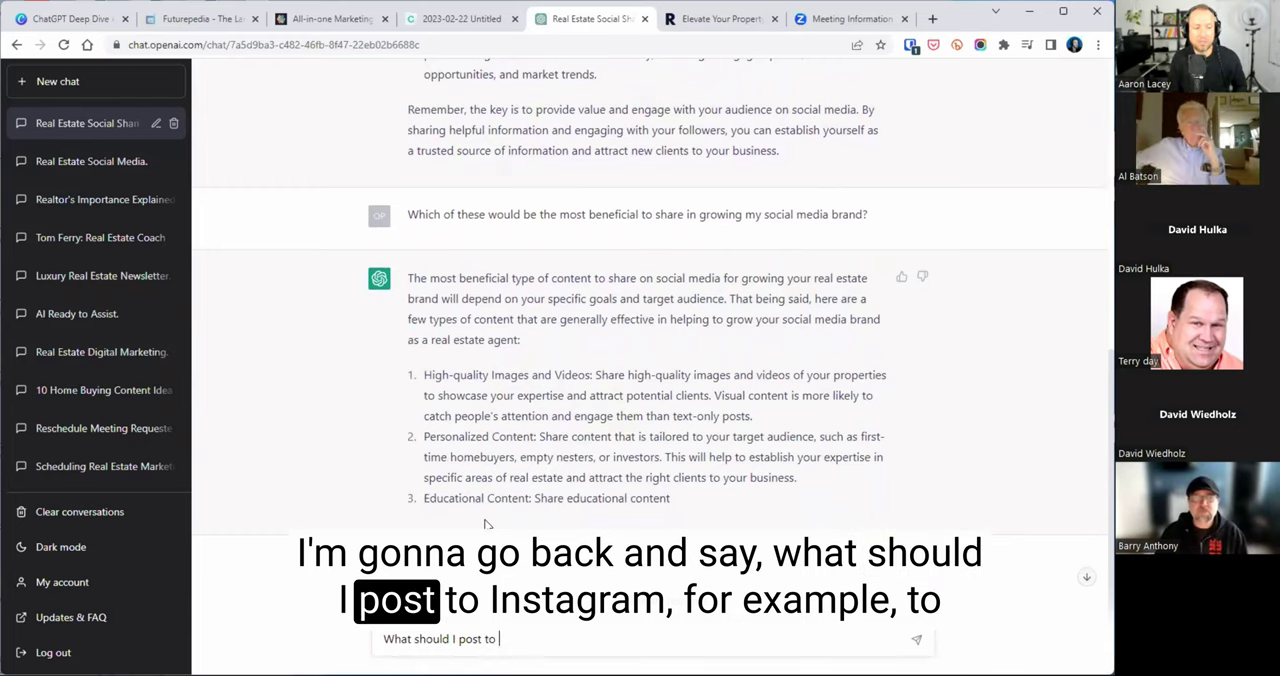
{"action": "type", "text": "instagram to cause h"}
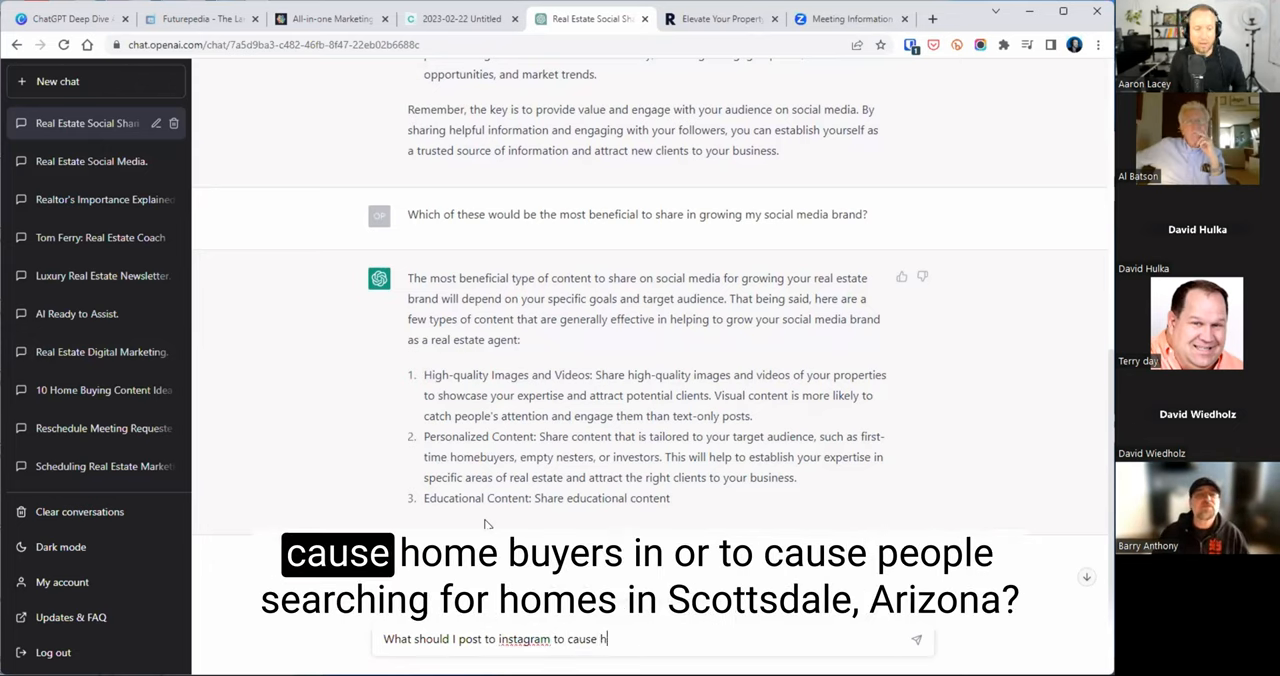
{"action": "type", "text": "ome buyers in"}
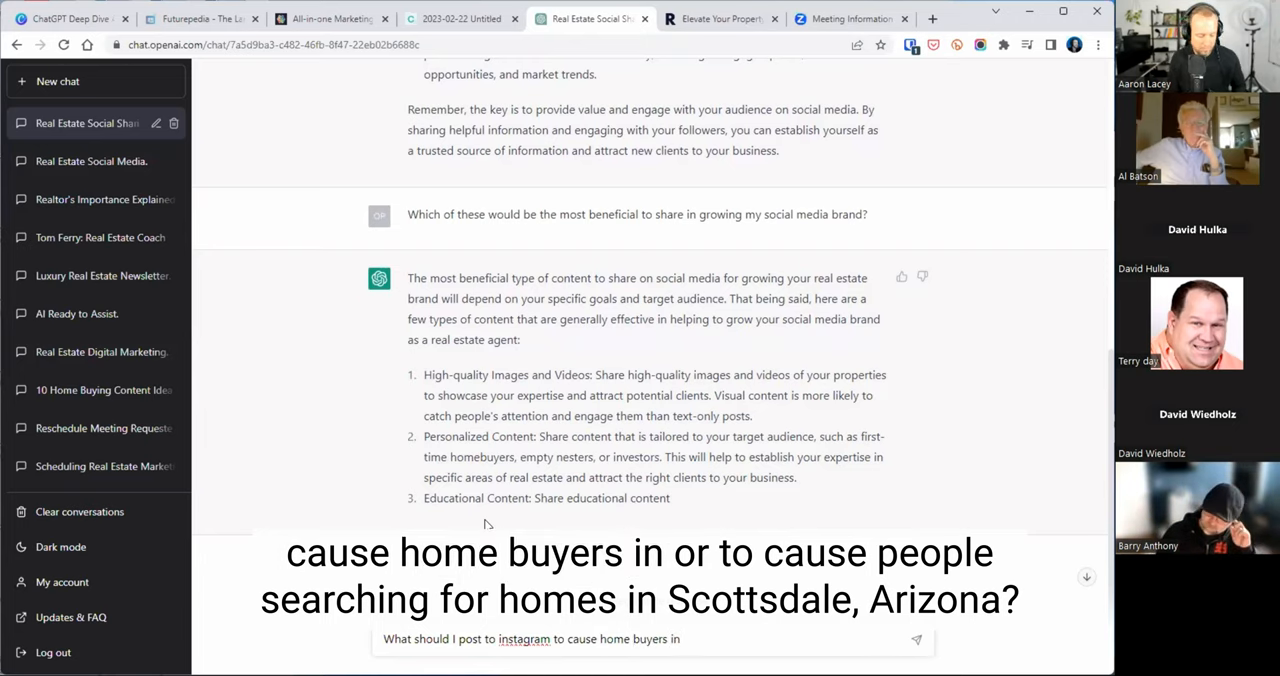
{"action": "type", "text": "peo"}
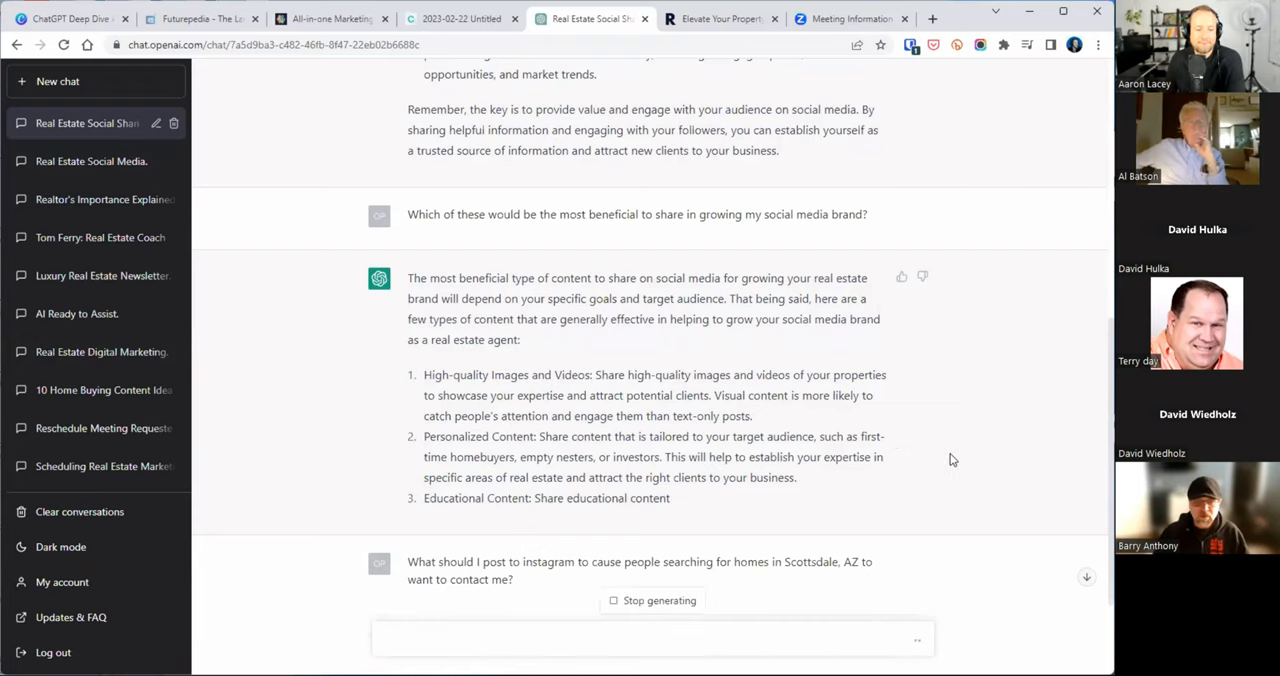
{"action": "scroll", "scroll_direction": "down", "scroll_amount": 3}
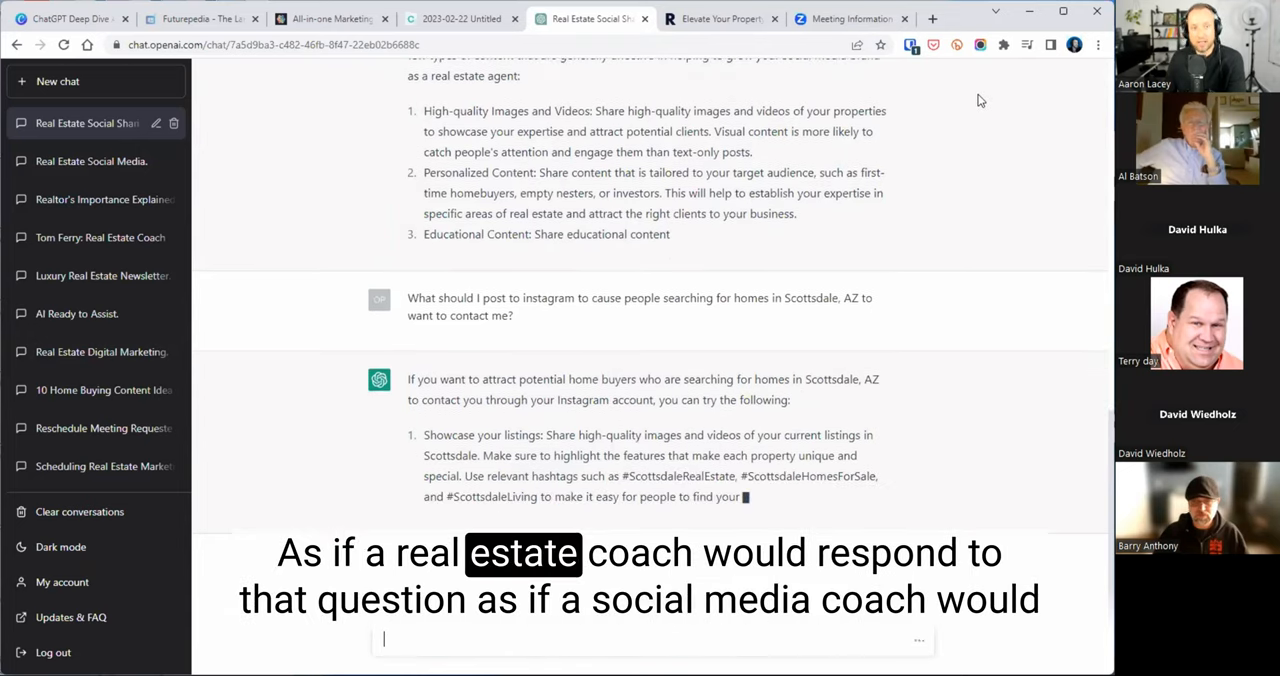
{"action": "scroll", "scroll_direction": "down", "scroll_amount": 3}
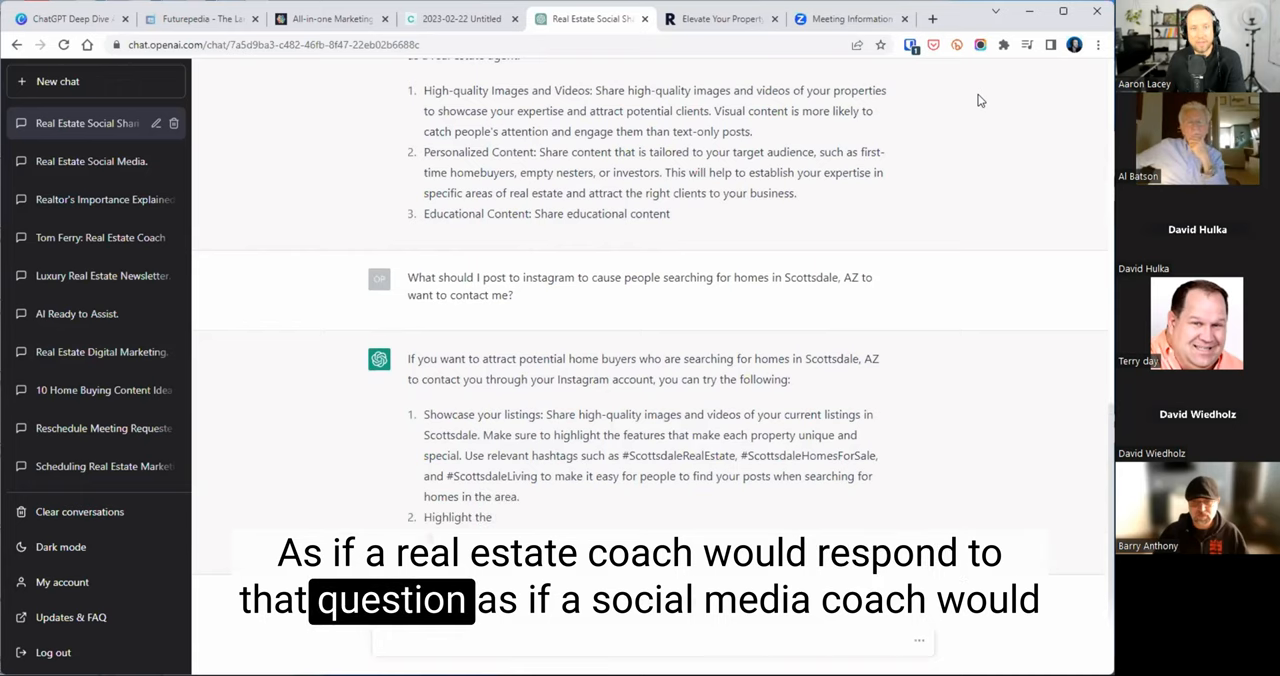
{"action": "scroll", "scroll_direction": "down", "scroll_amount": 3}
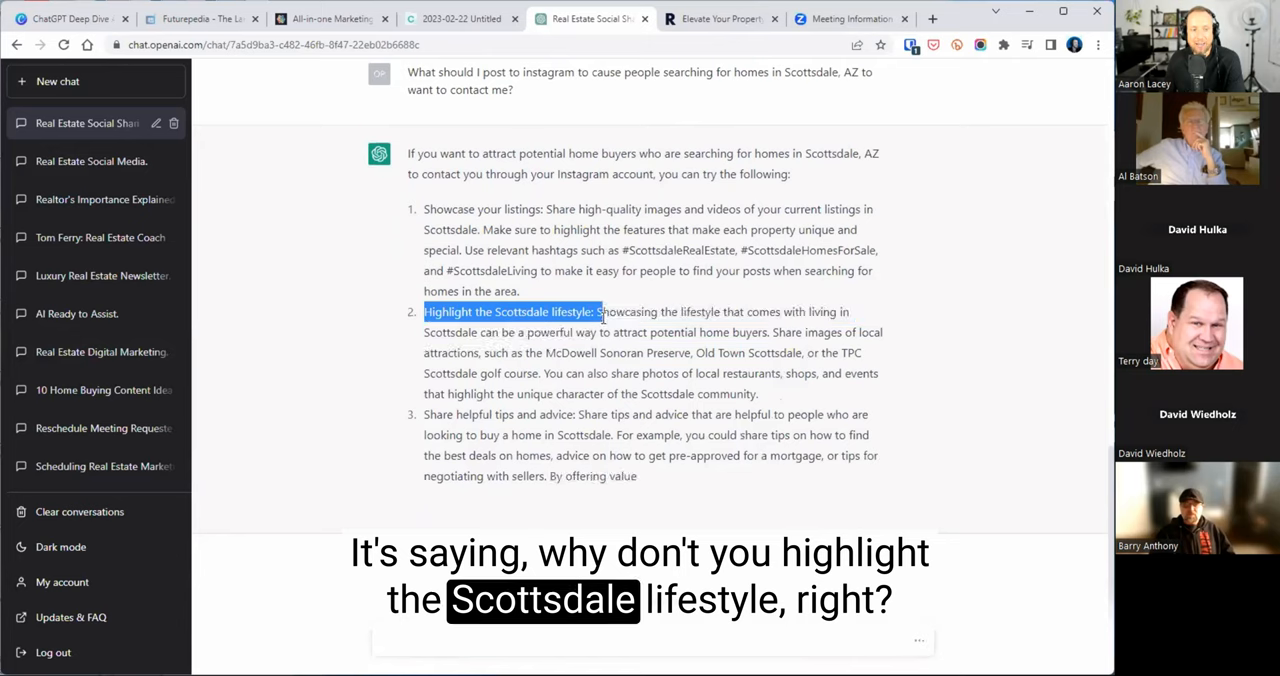
{"action": "scroll", "scroll_direction": "down", "scroll_amount": 3}
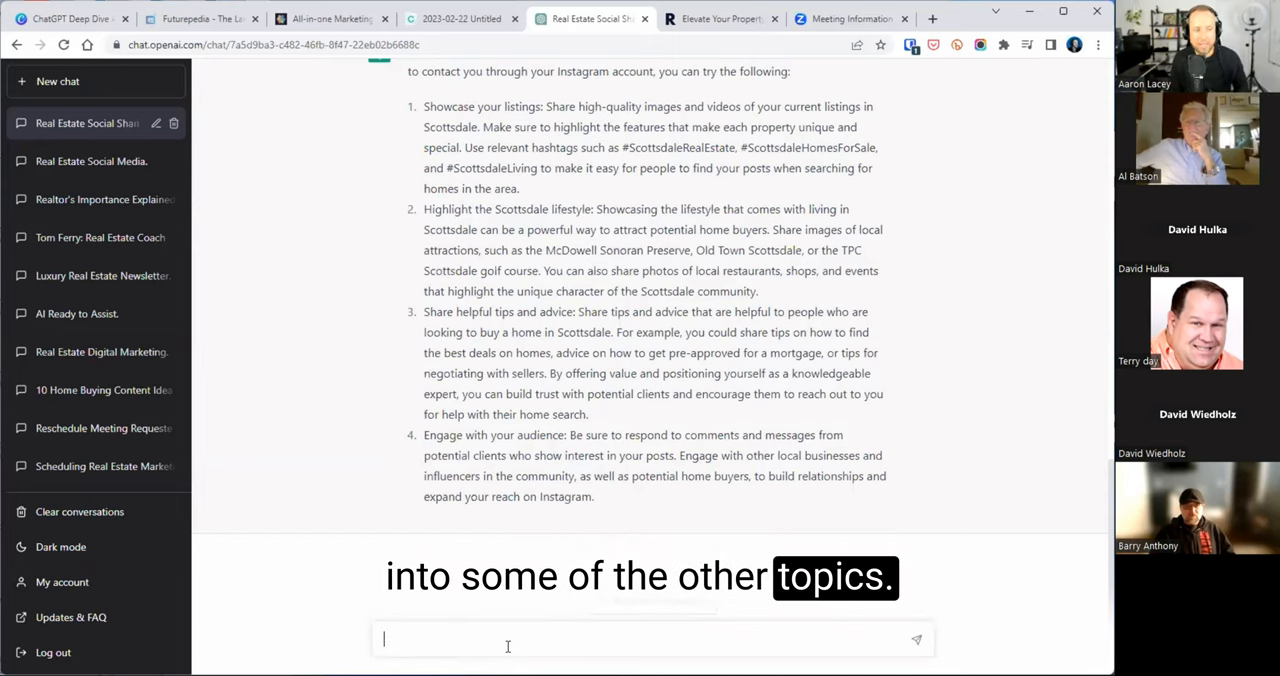
Request a 45-second Instagram reel script using option #2, highlighting parts while reading
{"action": "type", "text": "Using option #2, can you script"}
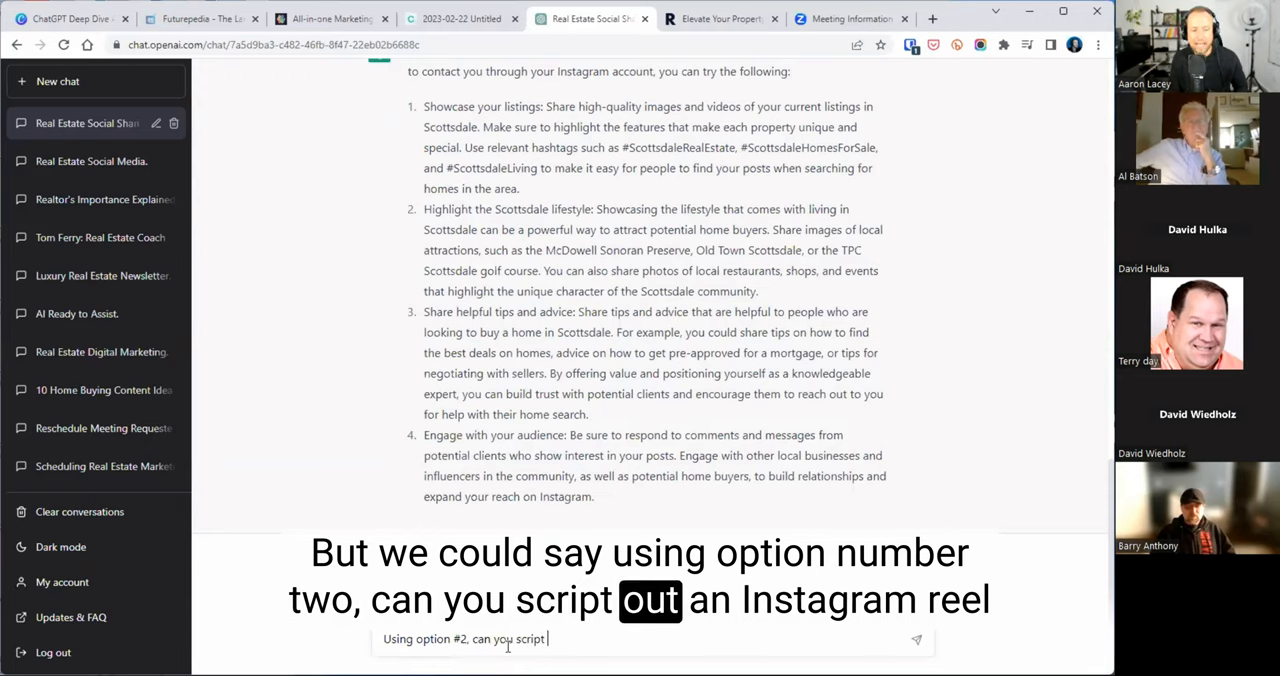
{"action": "type", "text": "out an"}
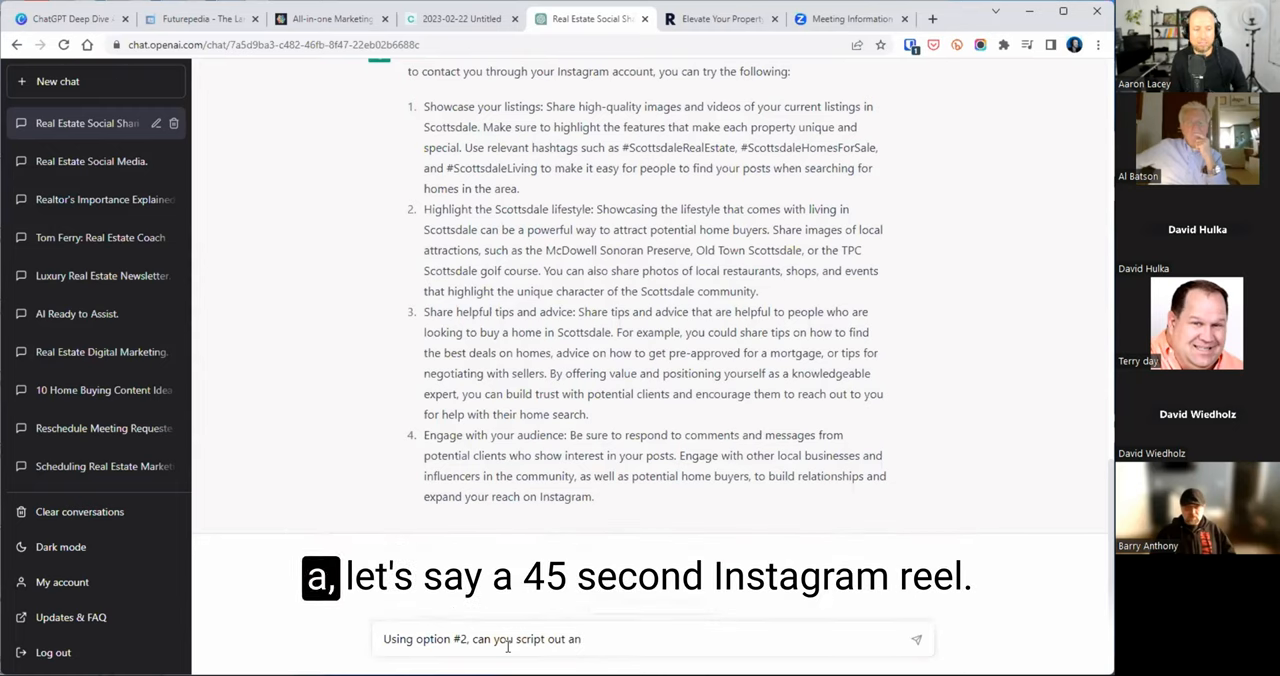
{"action": "type", "text": "a 45 se"}
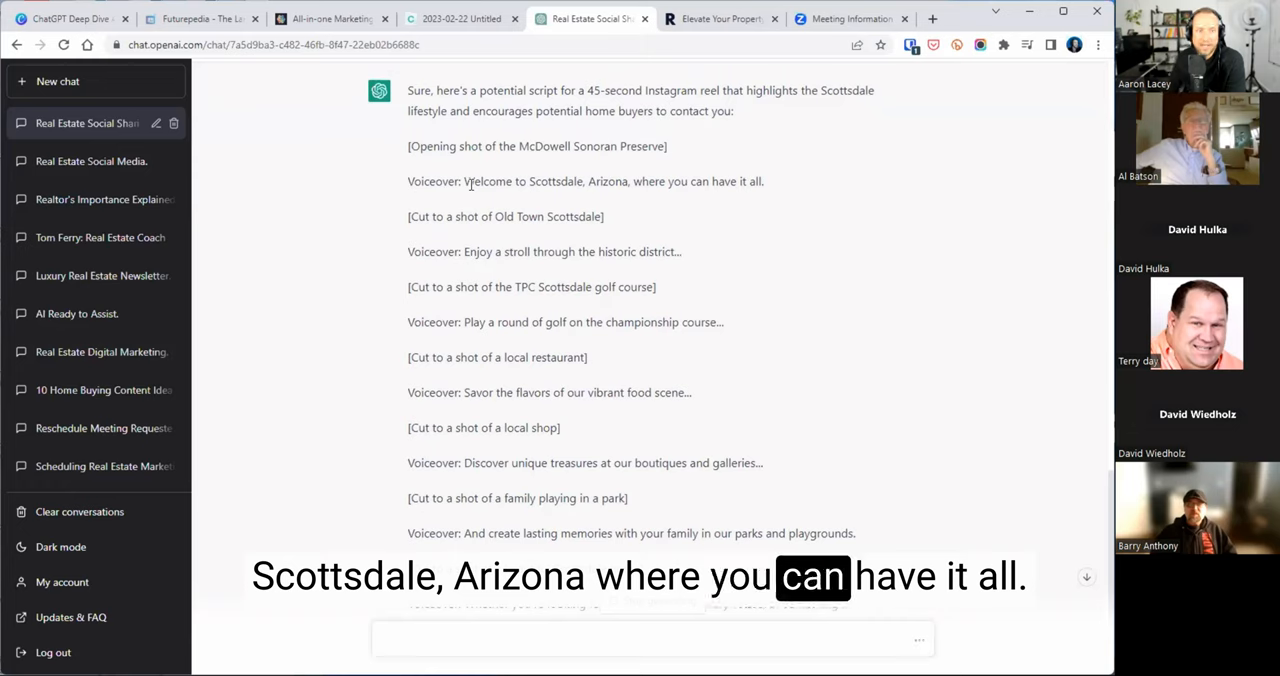
{"action": "left_click_drag", "start_coordinate": [427, 216], "coordinate": [588, 216]}
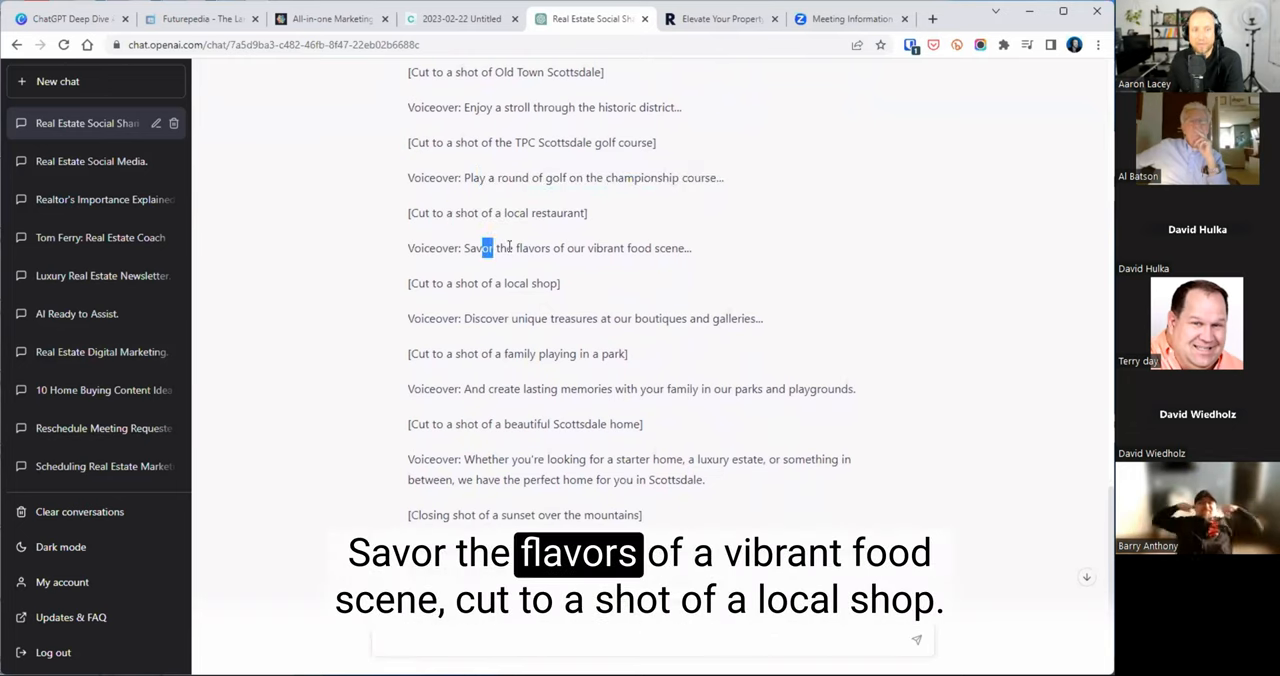
{"action": "left_click_drag", "start_coordinate": [485, 248], "coordinate": [678, 248]}
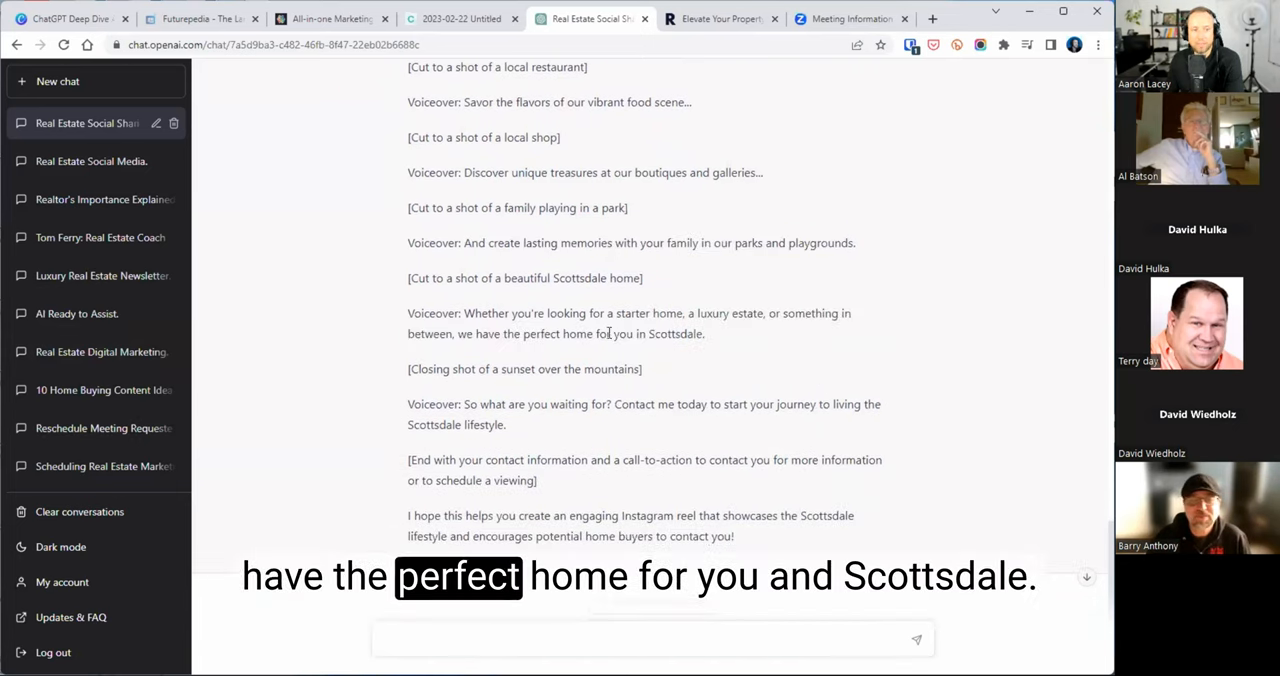
{"action": "scroll", "scroll_direction": "down", "scroll_amount": 3}
{"action": "type", "text": "What would the headline and caption b"}
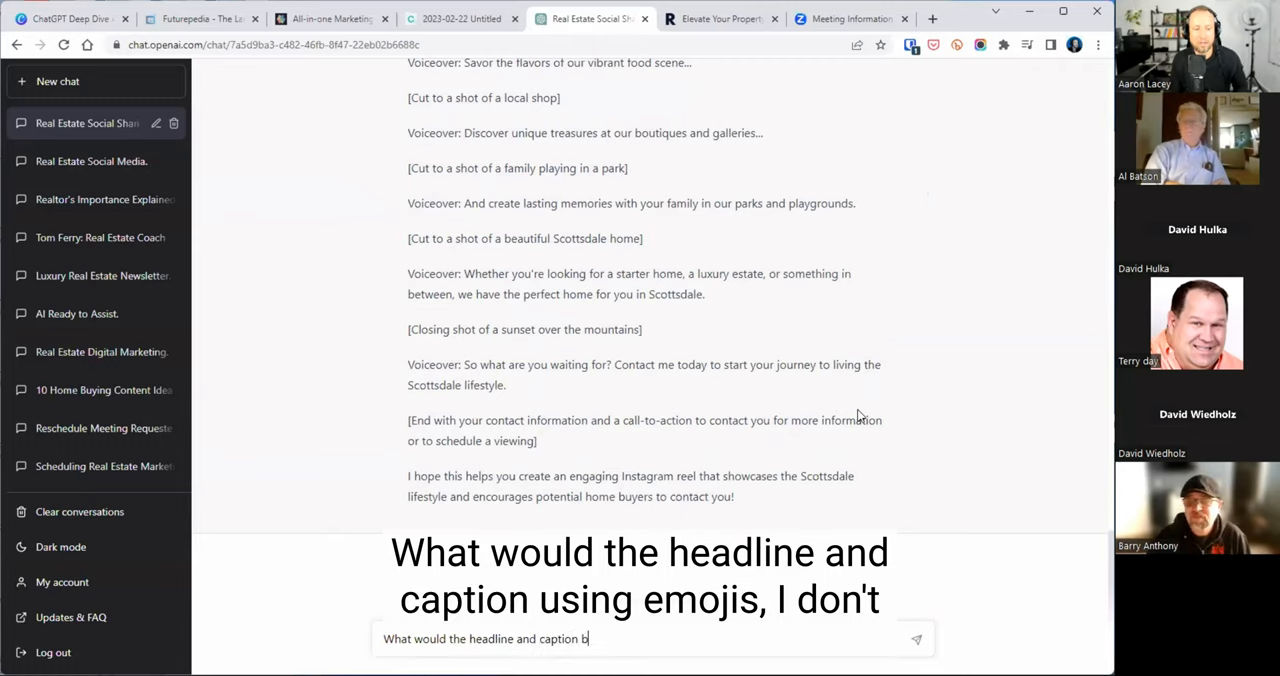
Ask for an emoji-filled headline and caption for the Scottsdale Instagram reel post
{"action": "type", "text": "using"}
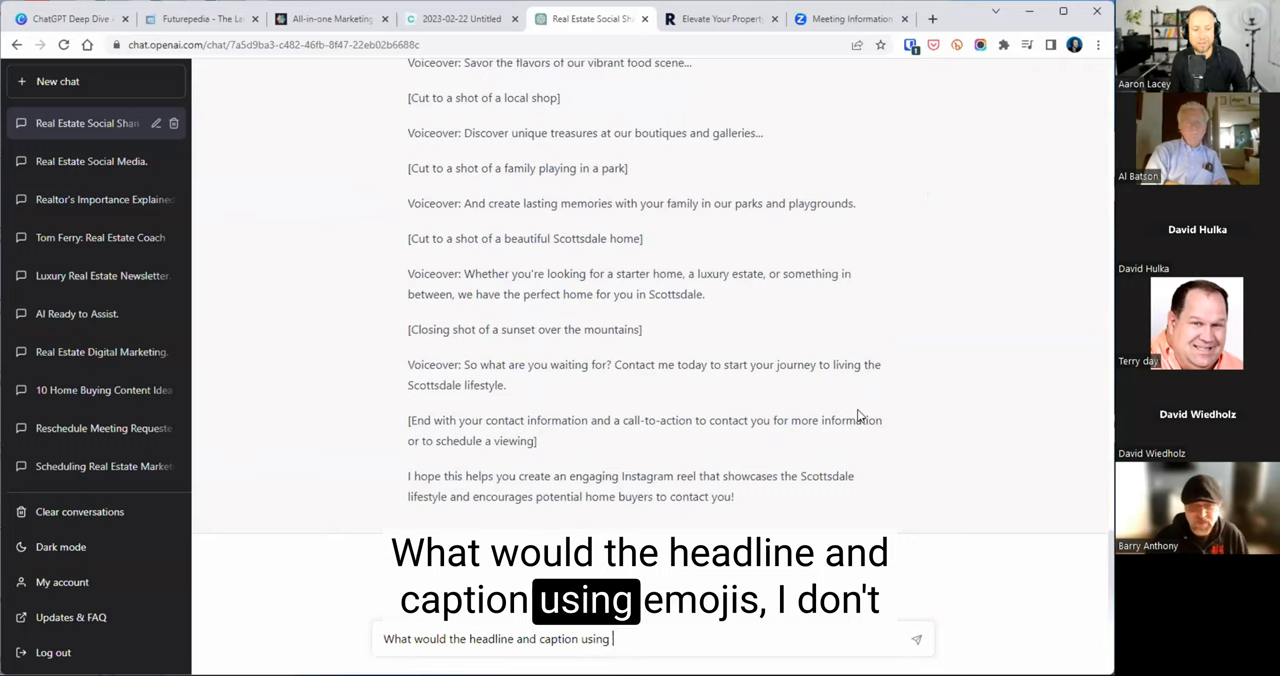
{"action": "type", "text": "emoji's b"}
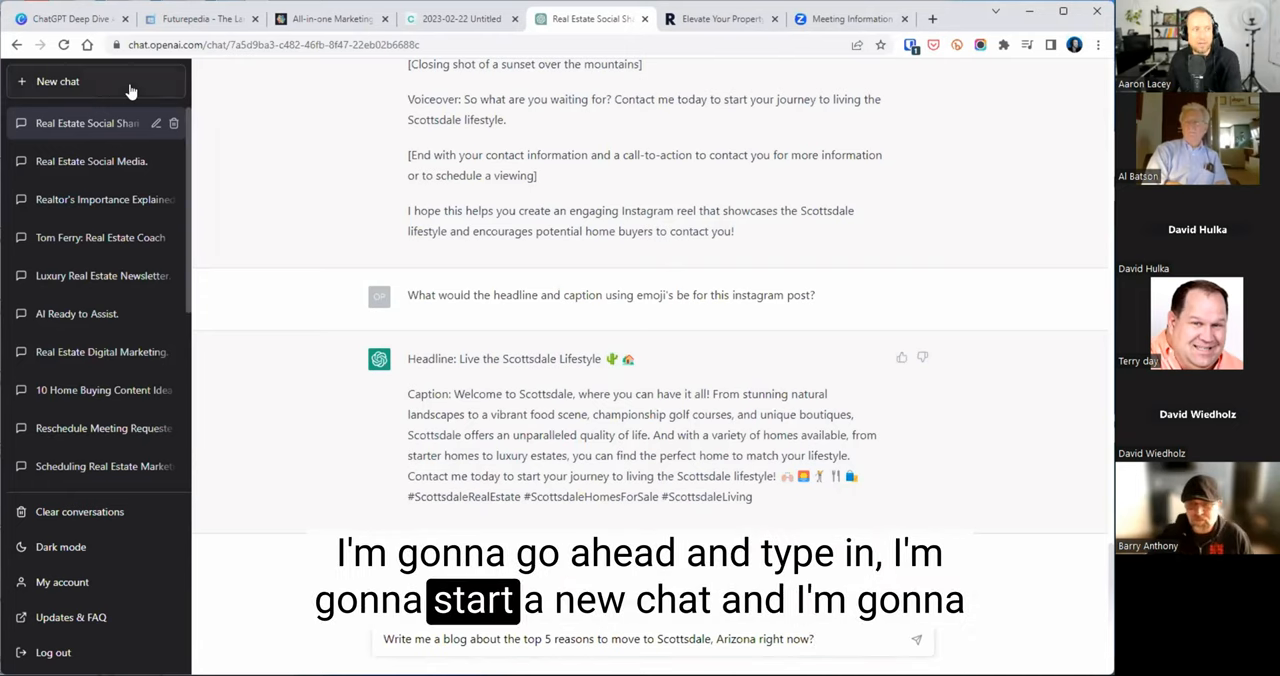
In a new chat, ask for reasons someone should move to Scottsdale, Arizona
{"action": "left_click", "coordinate": [57, 81]}
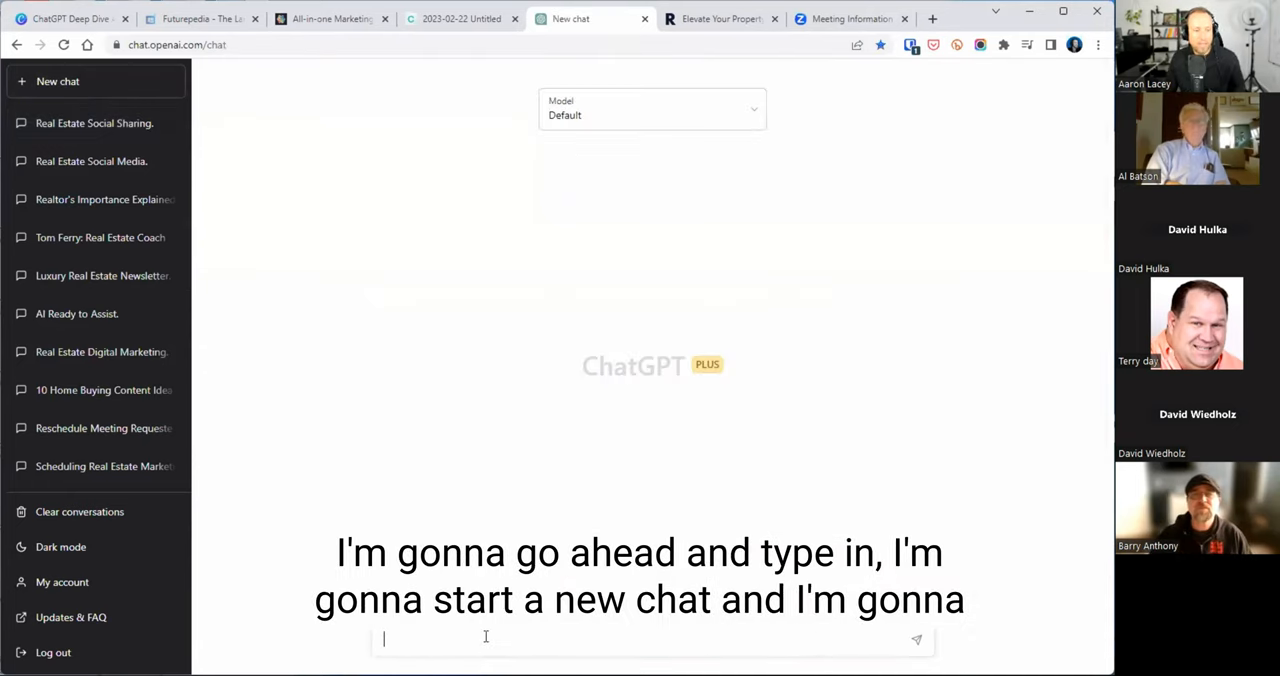
{"action": "type", "text": "What"}
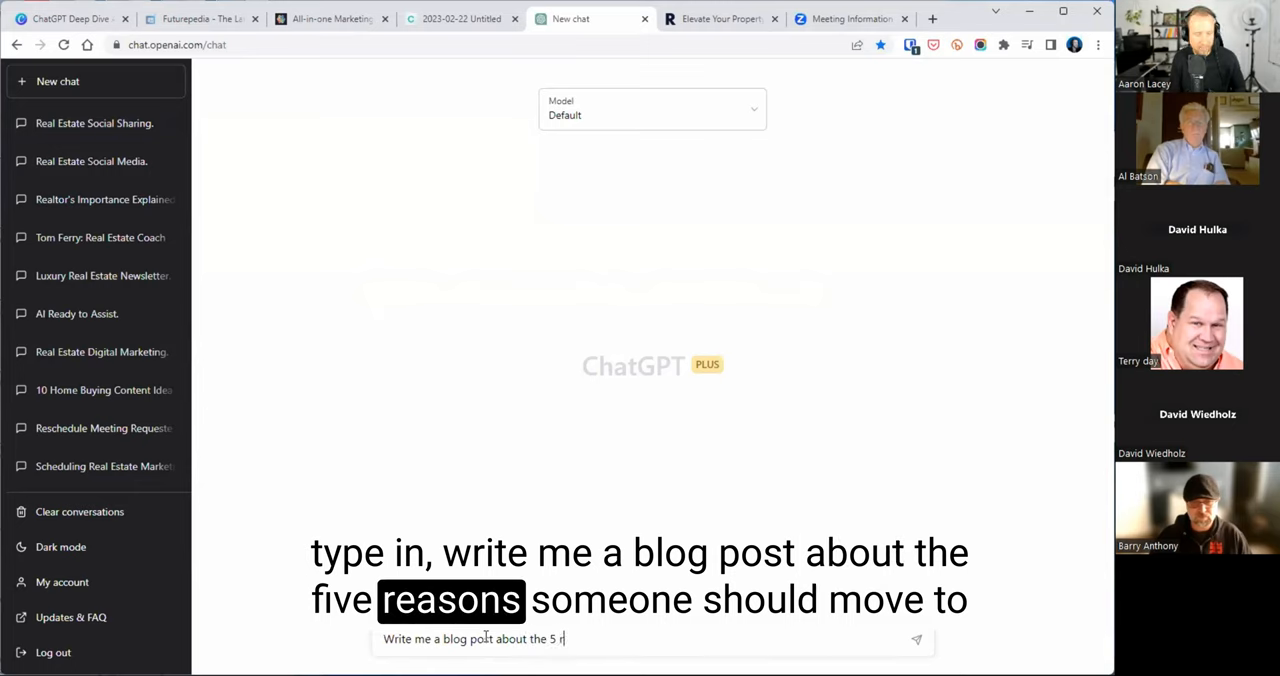
{"action": "type", "text": "easons"}
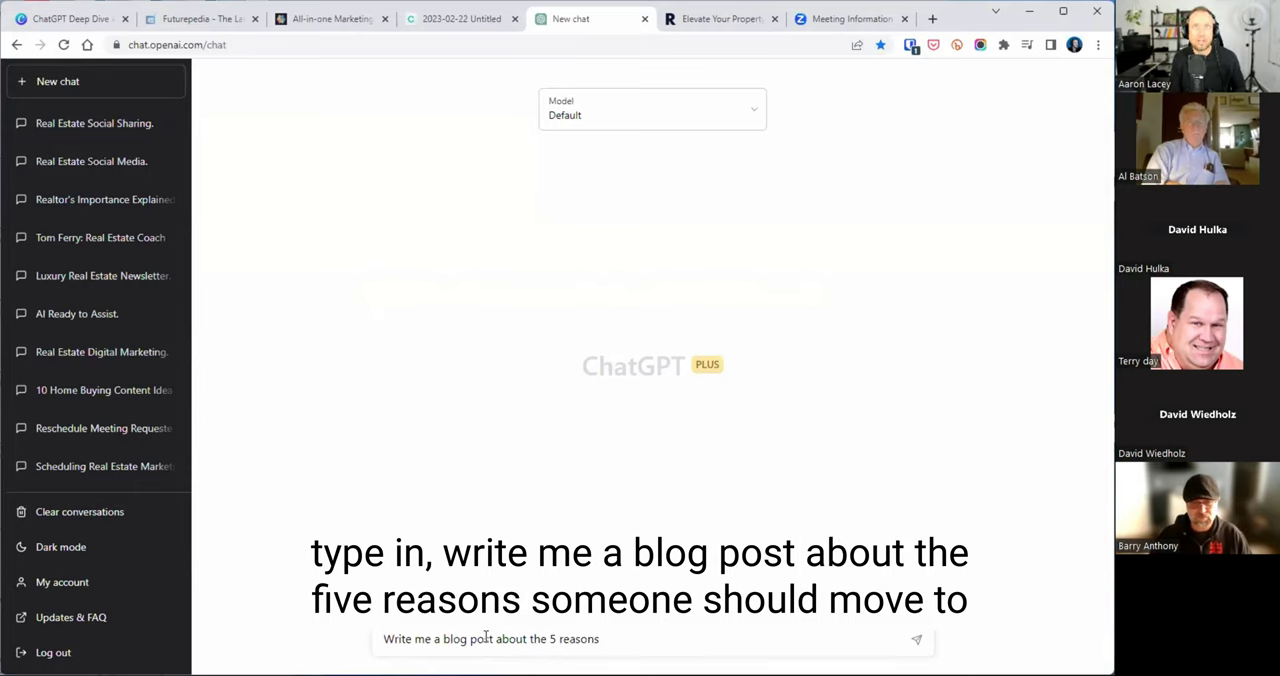
{"action": "type", "text": "someone should mo"}
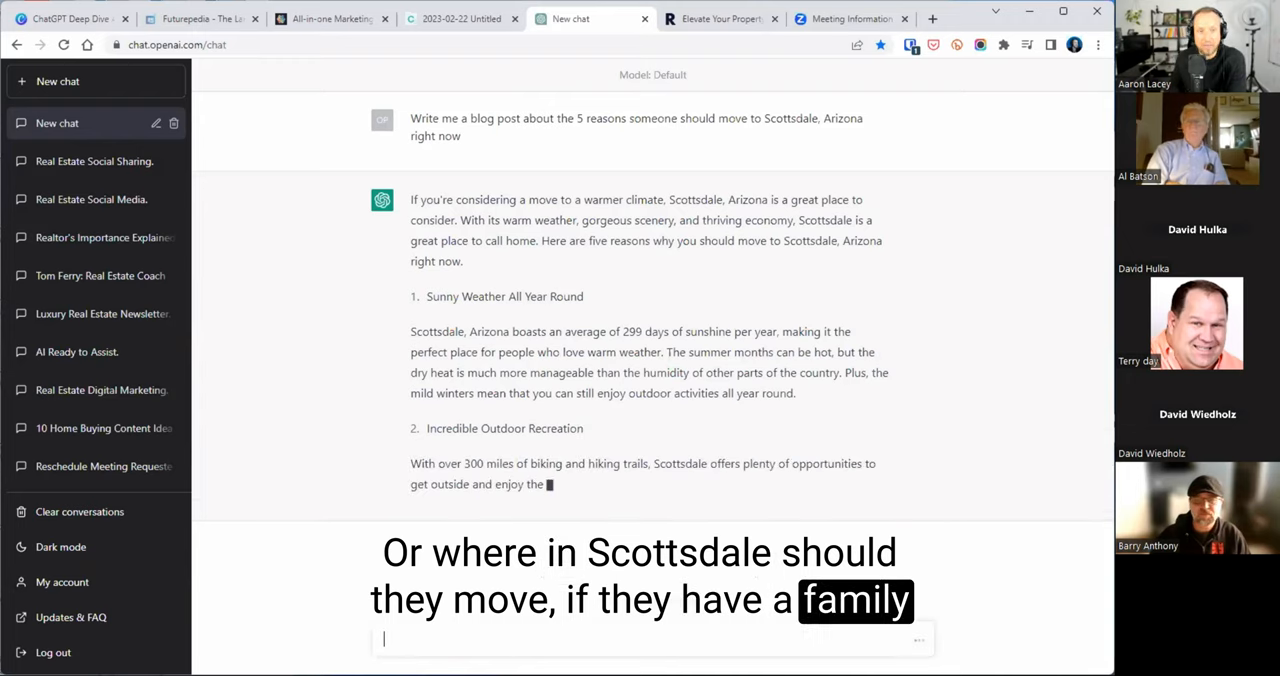
Read the Scottsdale blog post, highlighting the 299 days of sunshine sentence
{"action": "scroll", "scroll_direction": "down", "scroll_amount": 3}
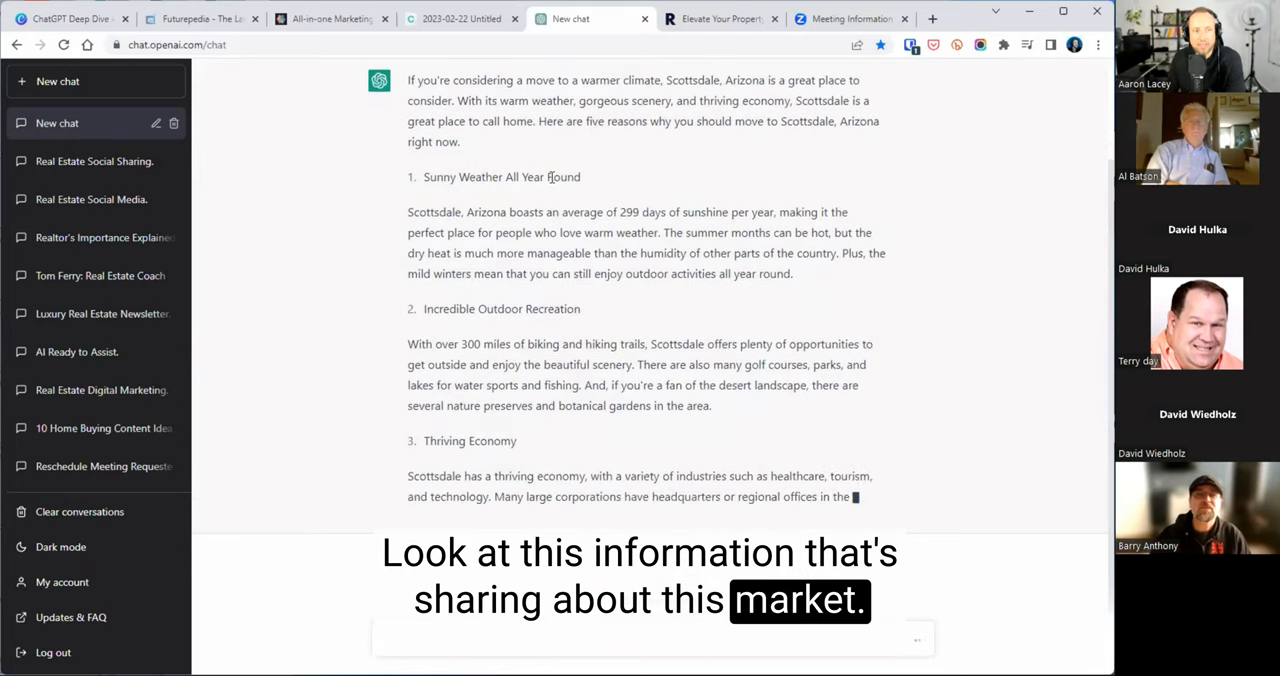
{"action": "scroll", "scroll_direction": "down", "scroll_amount": 3}
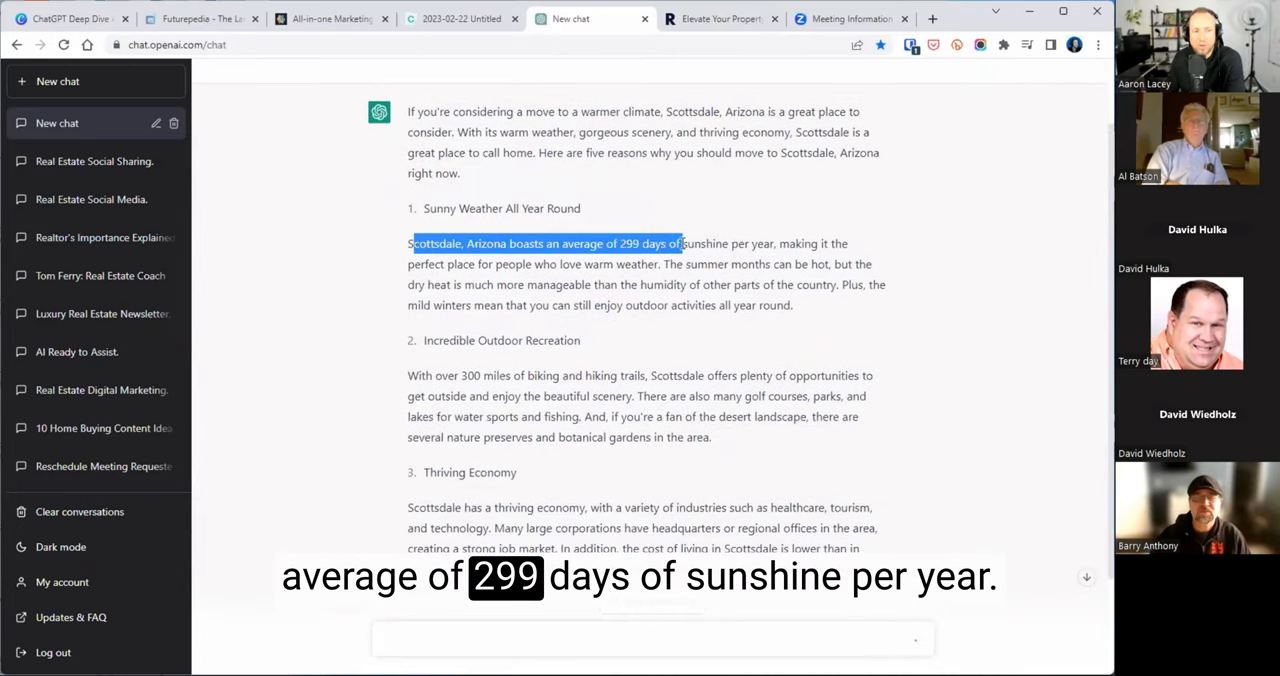
{"action": "left_click_drag", "start_coordinate": [680, 243], "coordinate": [778, 243]}
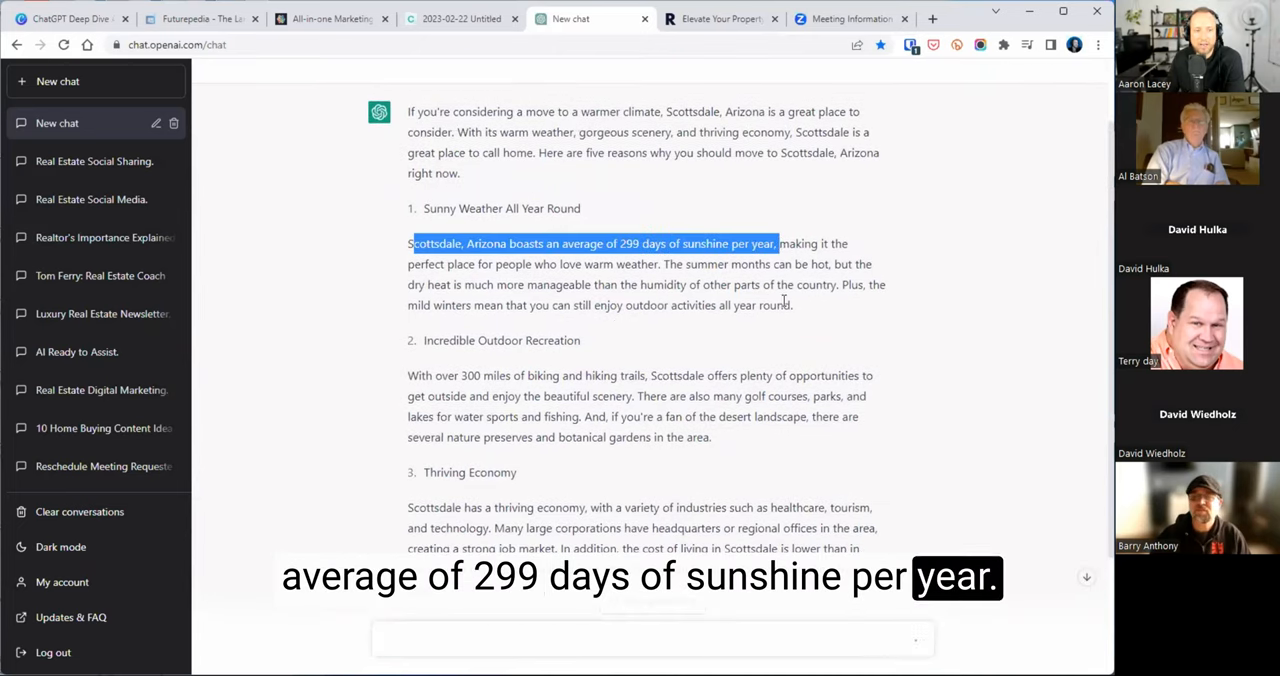
{"action": "scroll", "scroll_direction": "down", "scroll_amount": 3}
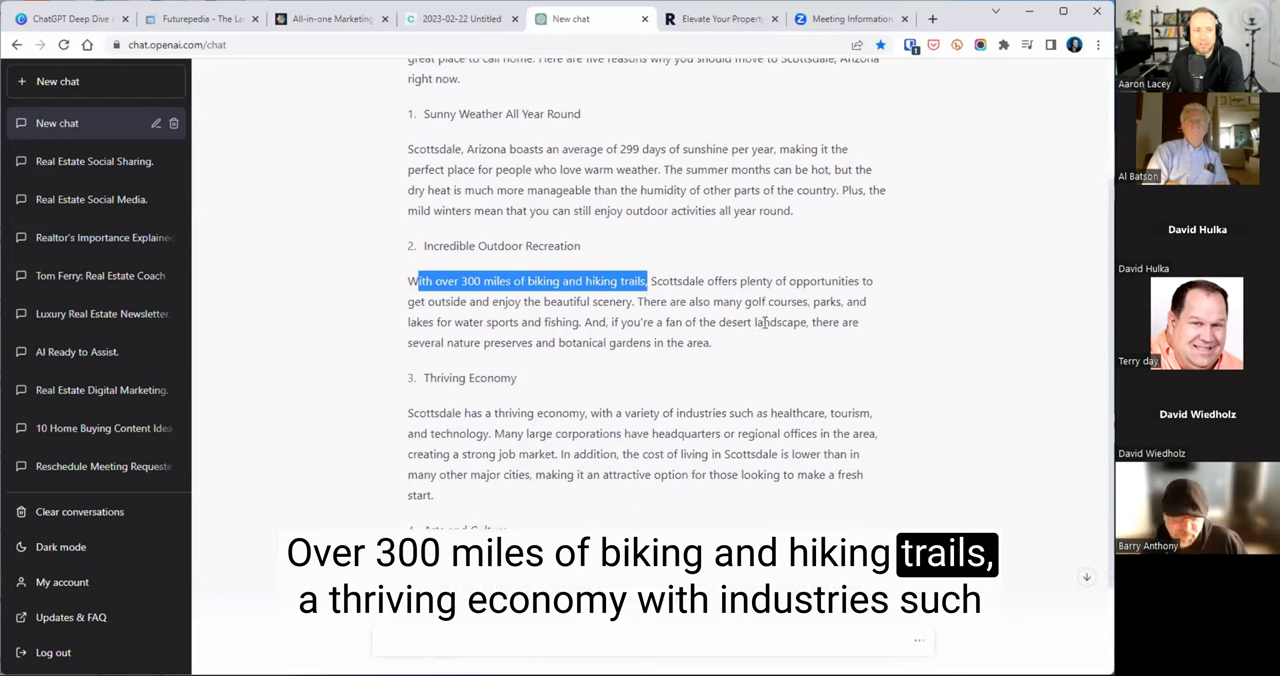
{"action": "scroll", "scroll_direction": "down", "scroll_amount": 3}
{"action": "type", "text": "What's the"}
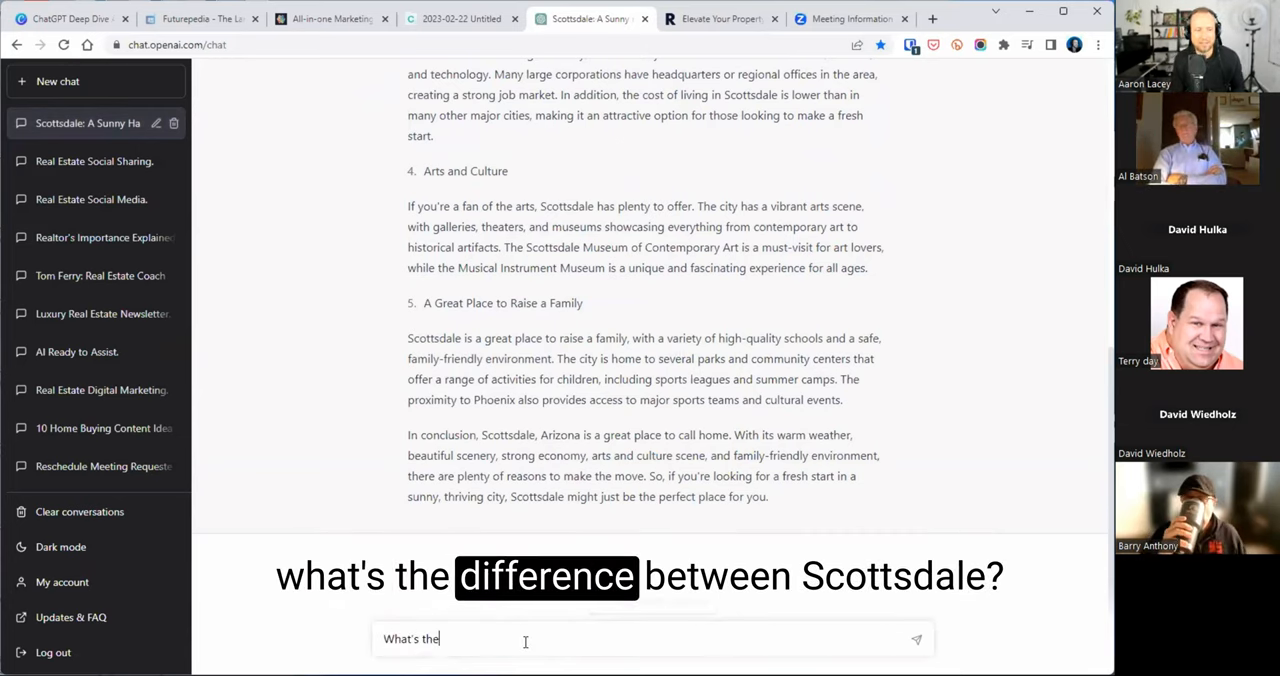
Ask how Scottsdale differs from Paradise Valley and scroll through the comparison
{"action": "type", "text": "difference between Scottsdale and P"}
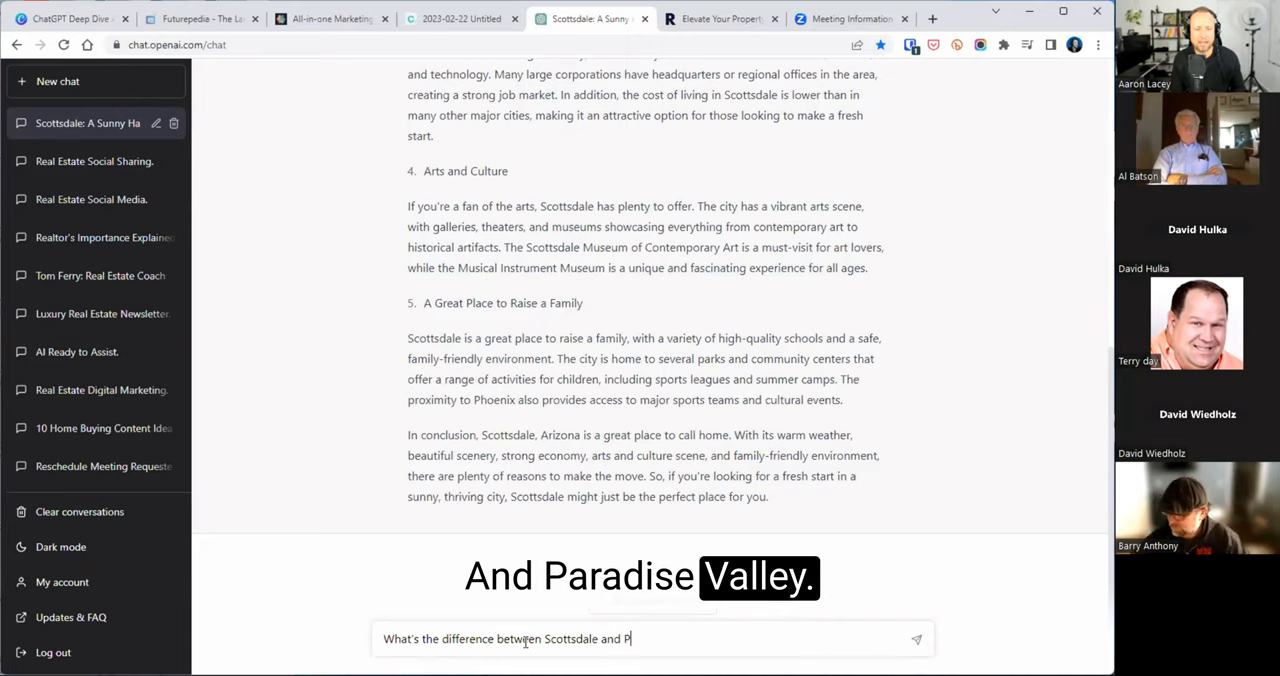
{"action": "type", "text": "aradise Valley"}
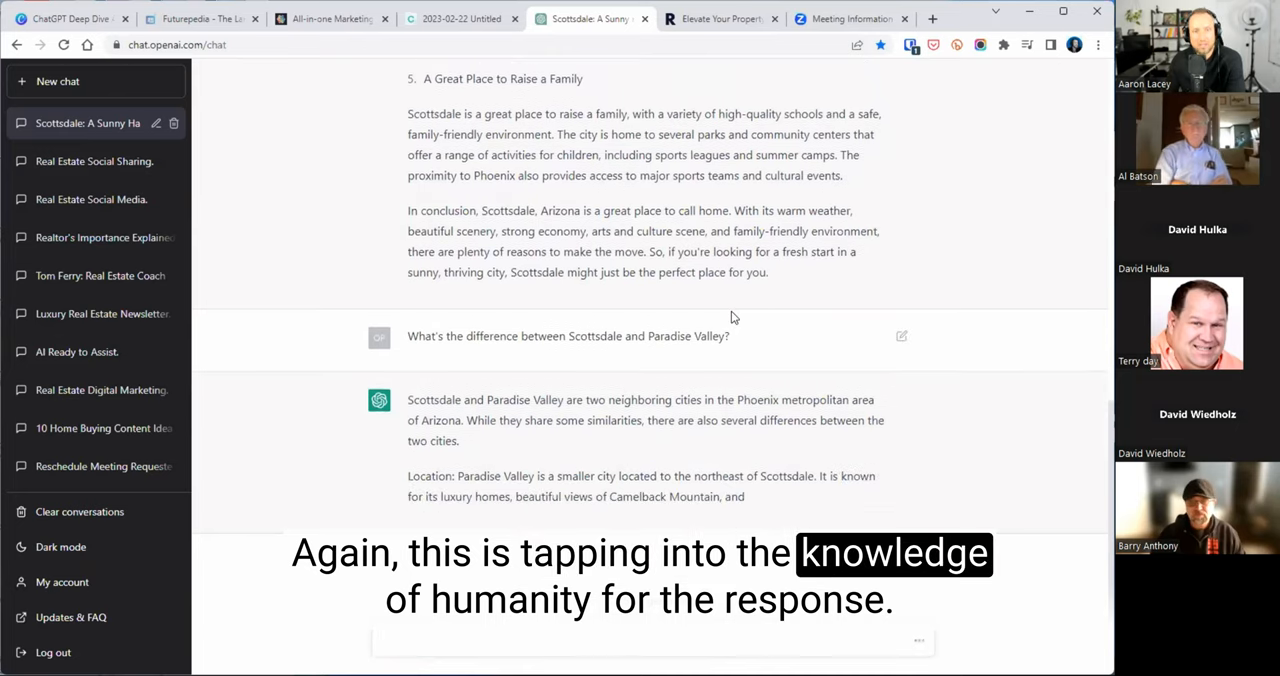
{"action": "scroll", "scroll_direction": "down", "scroll_amount": 3}
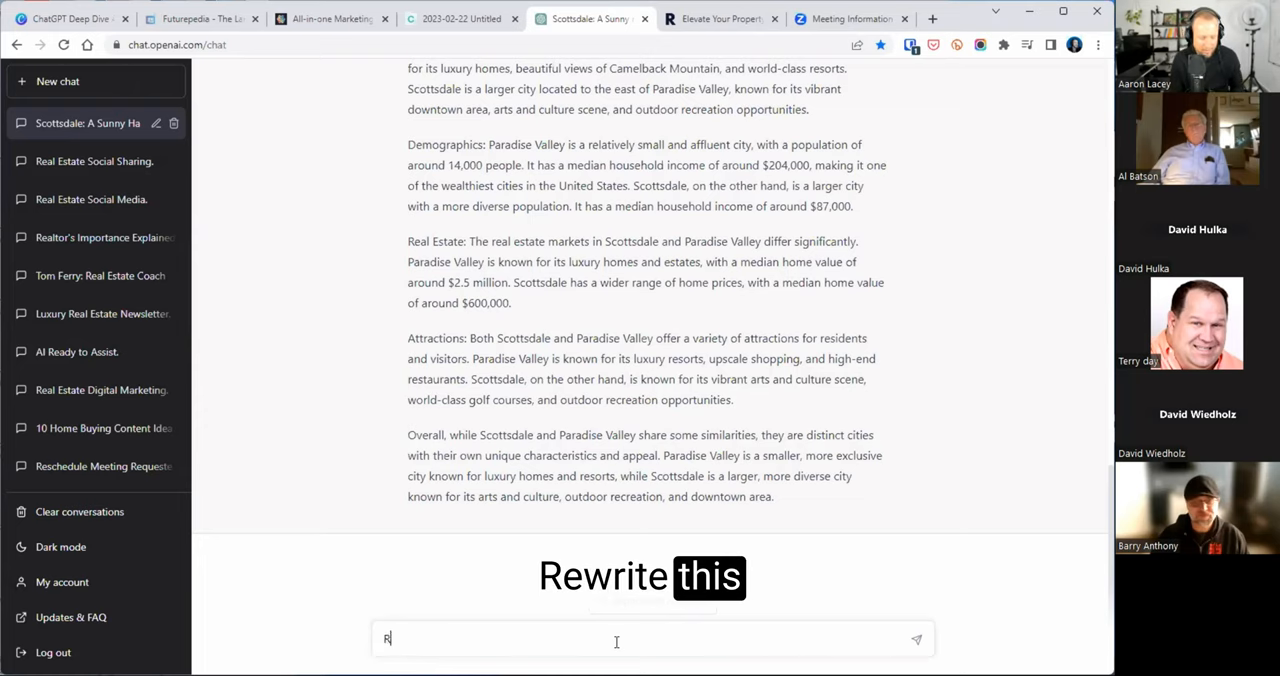
Request a humorous rewrite with several jokes and read the cowboy-toned reply
{"action": "type", "text": "Rewrite this f"}
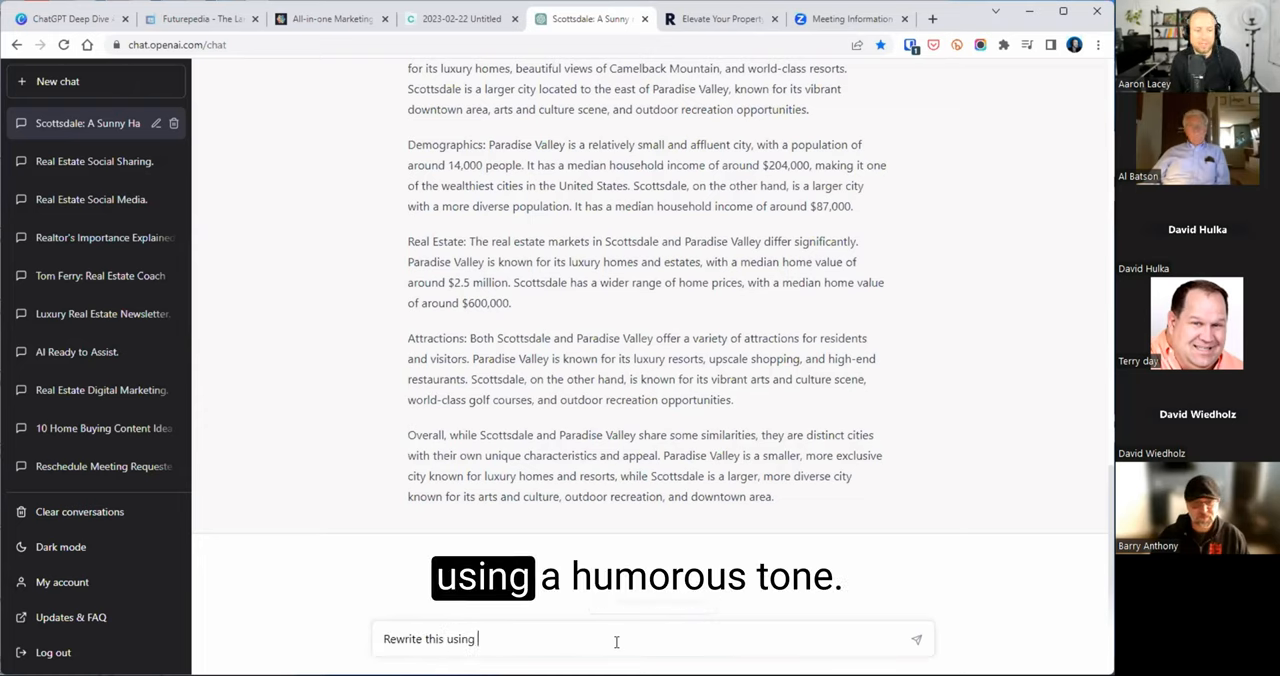
{"action": "type", "text": "a humorous"}
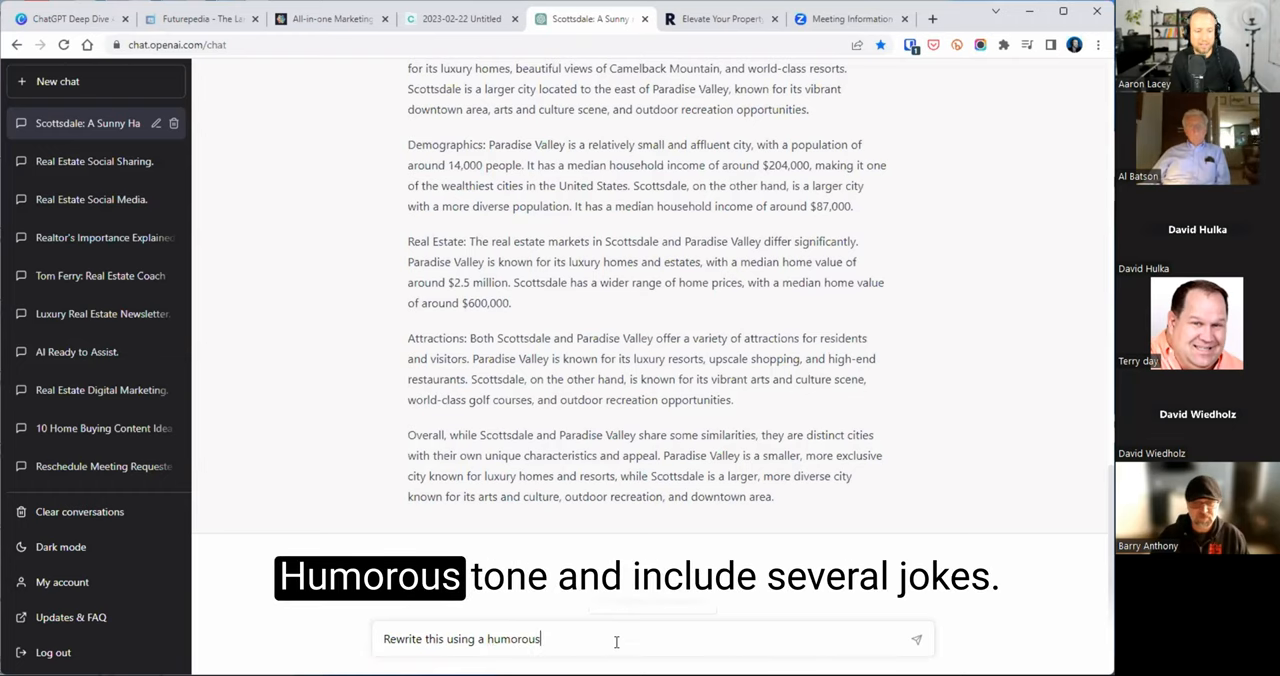
{"action": "type", "text": "tone and include s"}
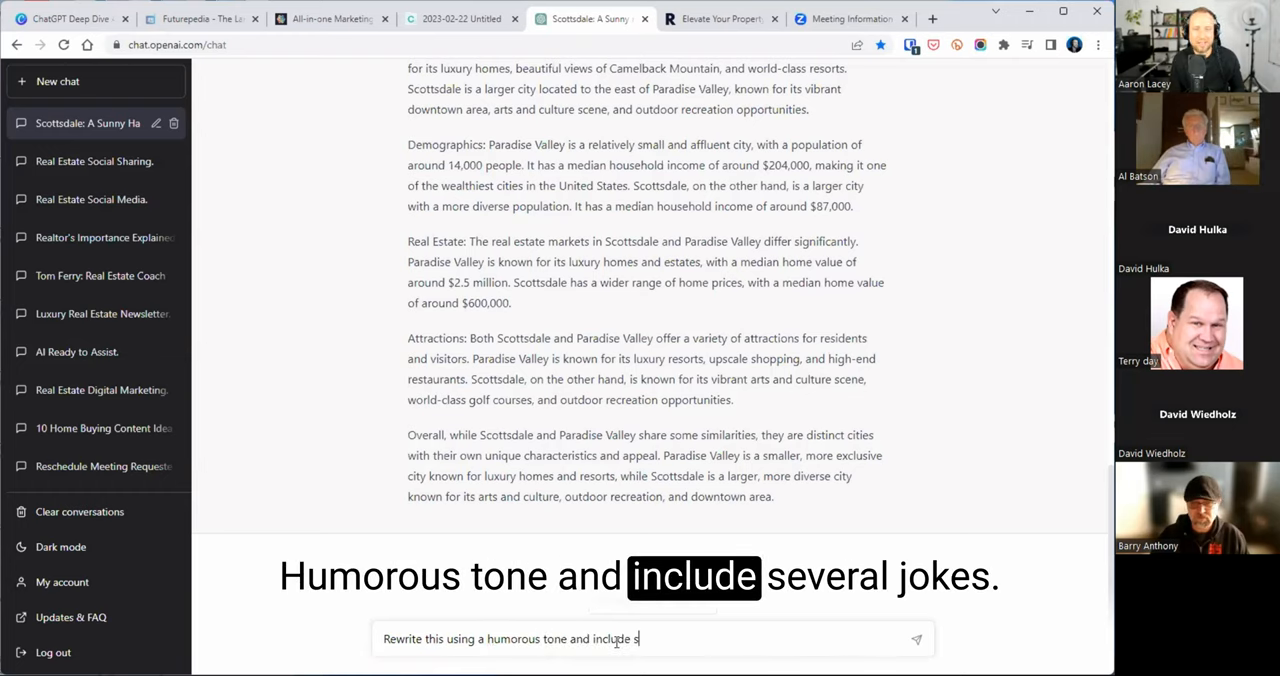
{"action": "type", "text": "everal jokes."}
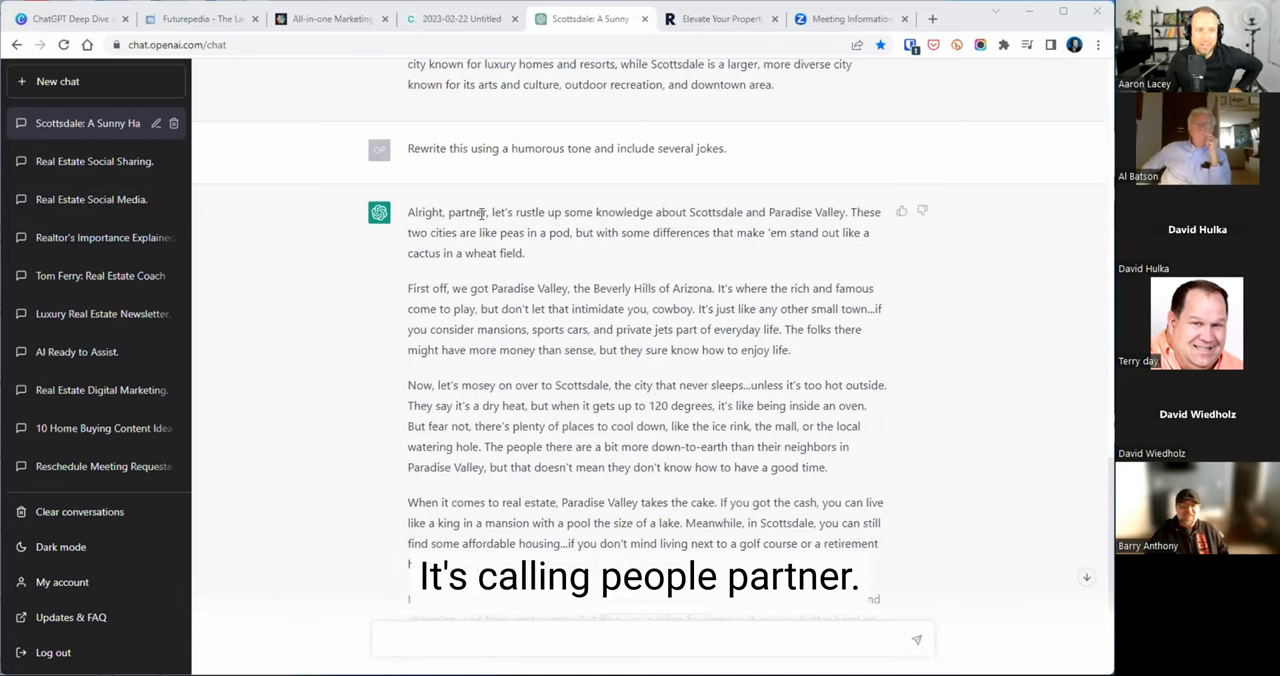
{"action": "scroll", "scroll_direction": "down", "scroll_amount": 3}
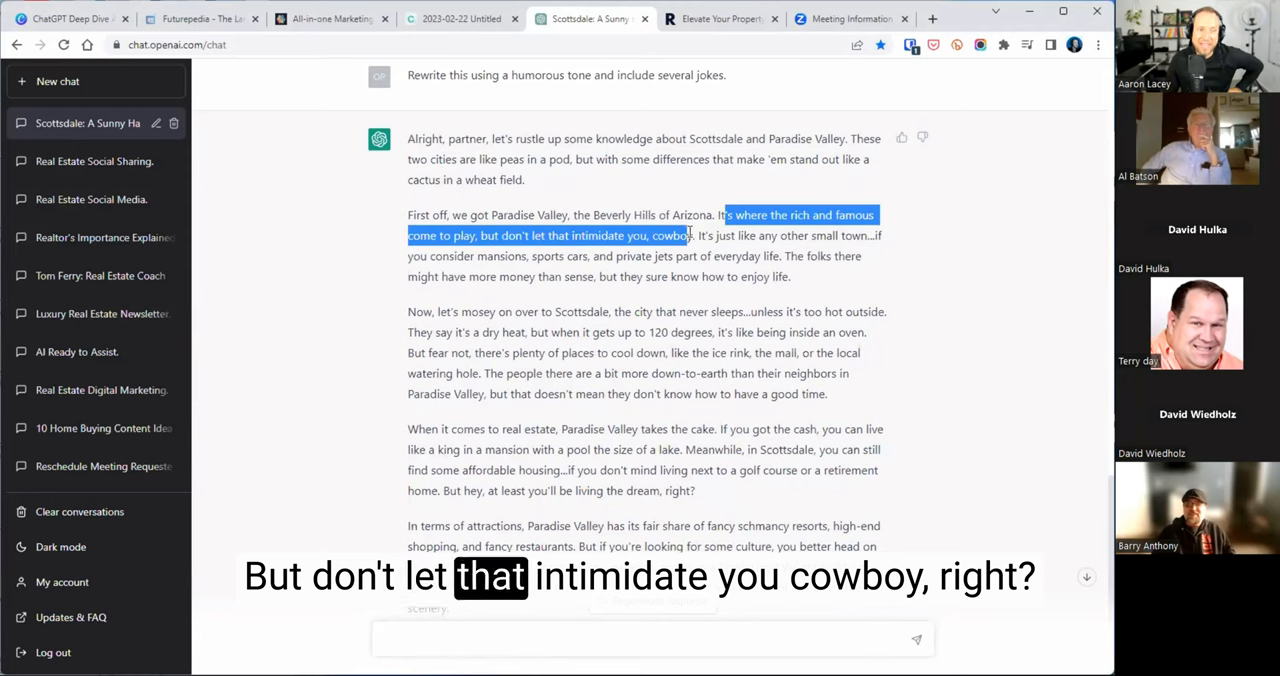
{"action": "scroll", "scroll_direction": "down", "scroll_amount": 3}
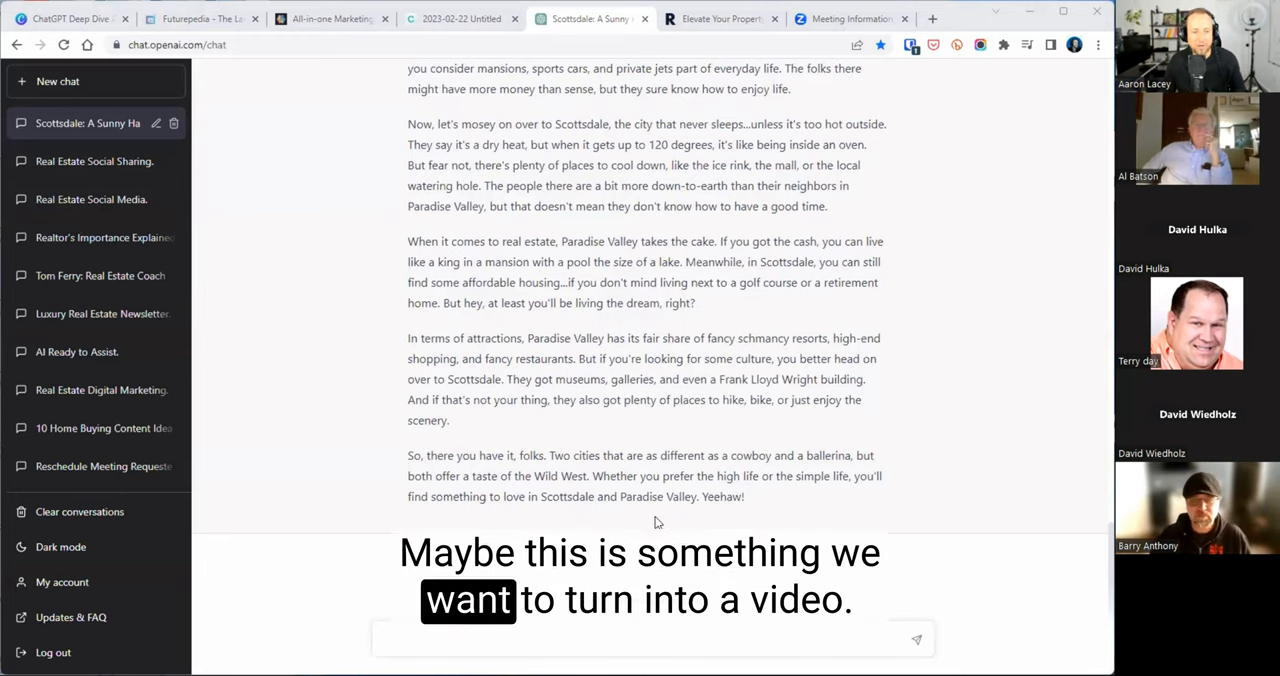
Draft a YouTube script request, then ask for 20 video keywords for SEO
{"action": "type", "text": "Now turn this into a youtube script"}
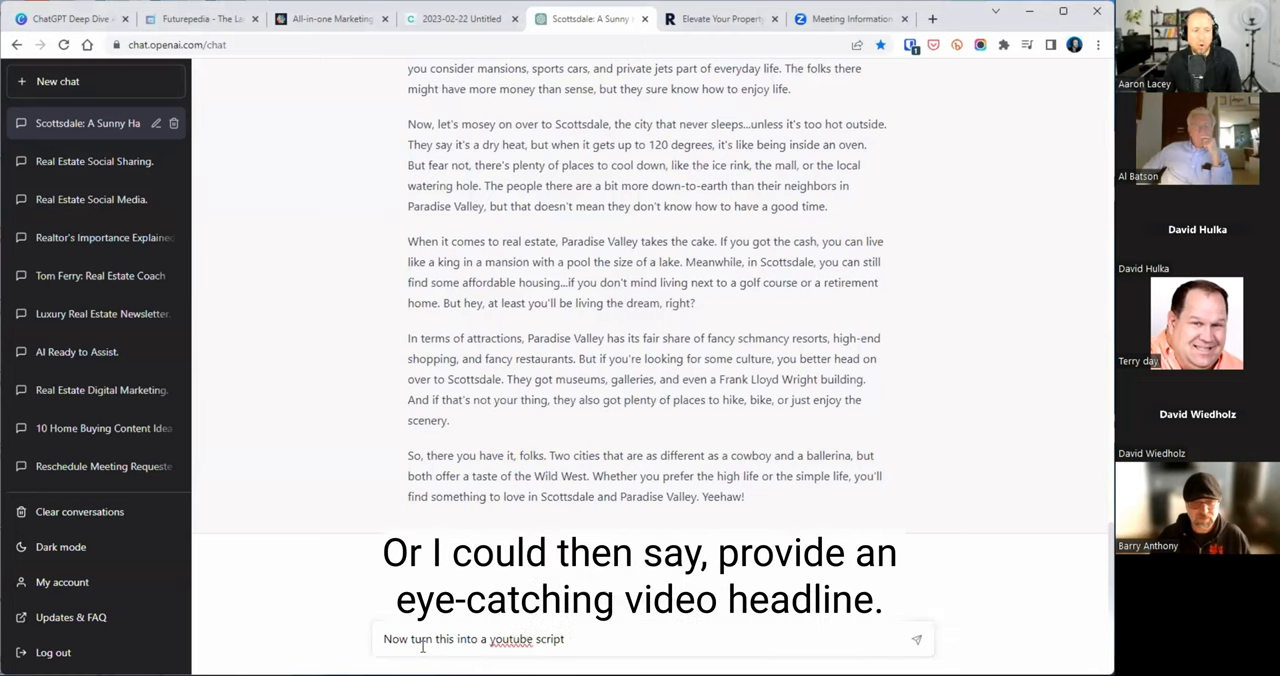
{"action": "triple_click", "coordinate": [473, 639]}
{"action": "type", "text": "Provide 20 keywords for SEO"}
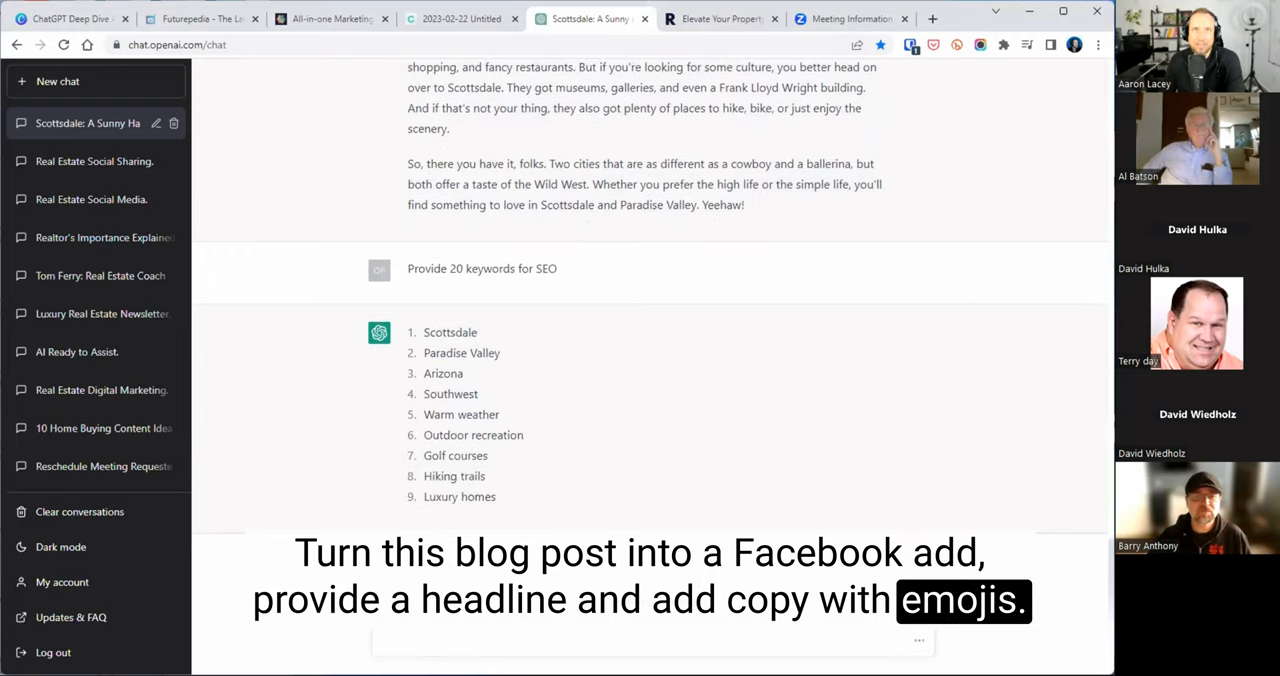
{"action": "scroll", "scroll_direction": "down", "scroll_amount": 3}
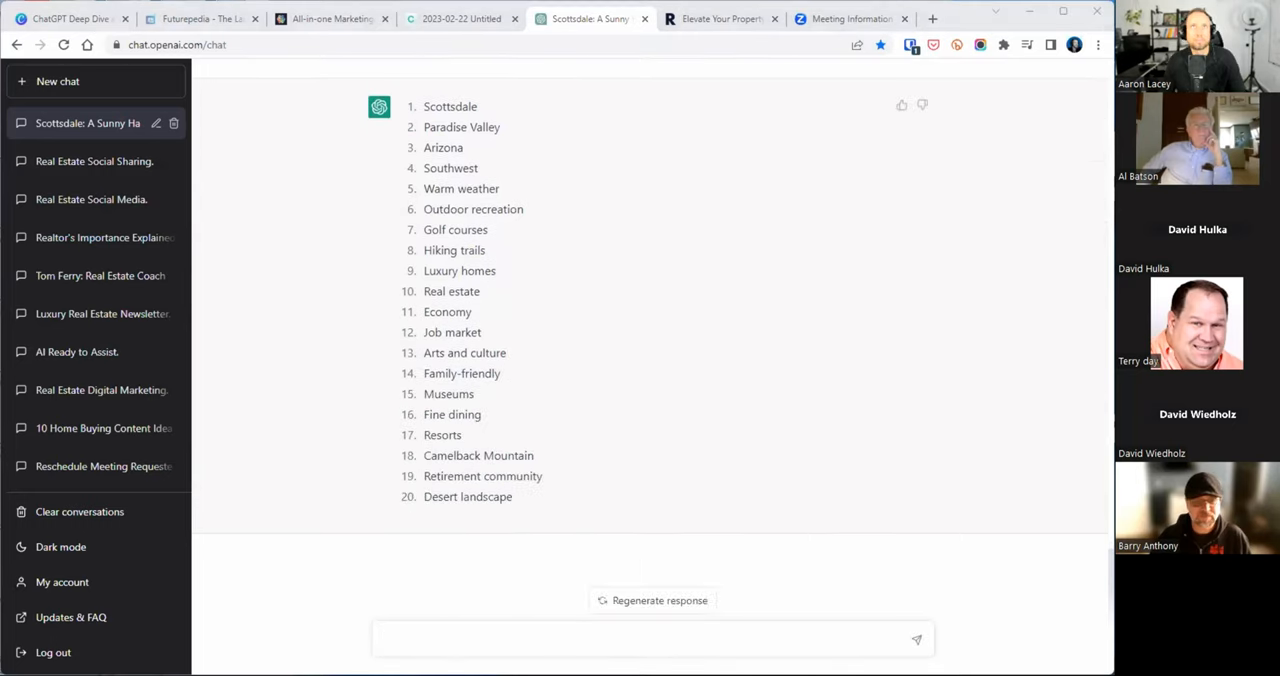
{"action": "type", "text": "Provide 20 video keywords for SEO"}
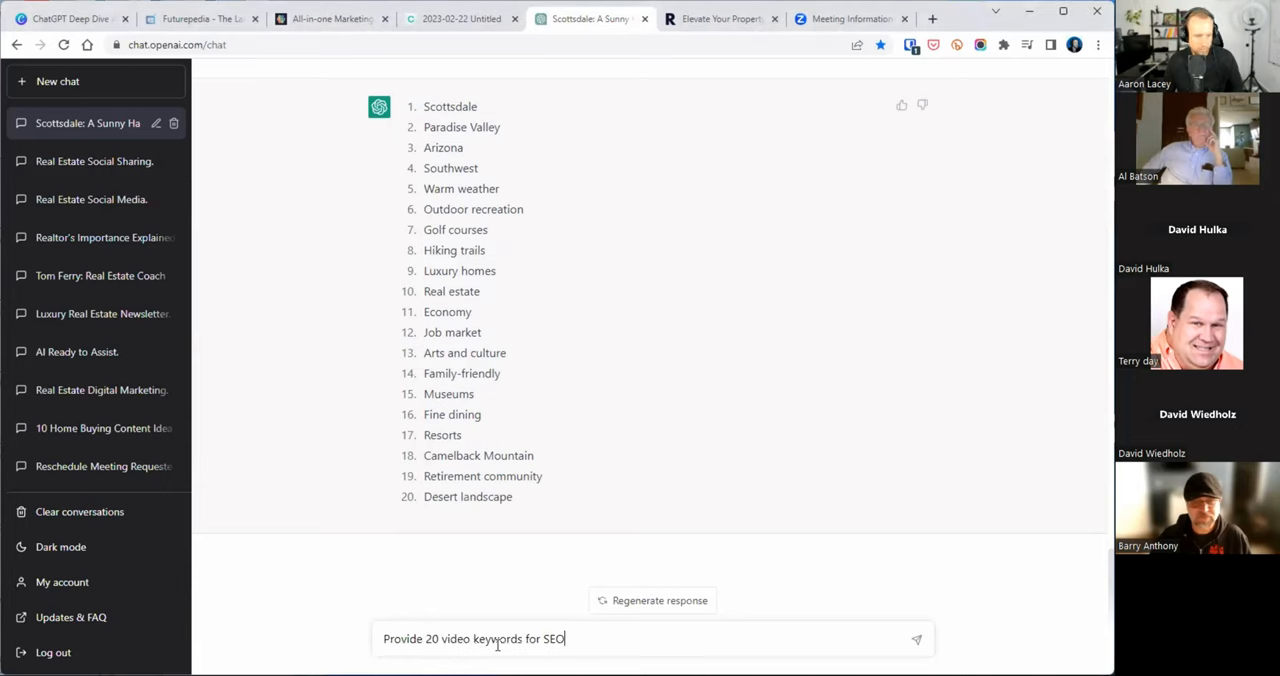
{"action": "key", "text": "Enter"}
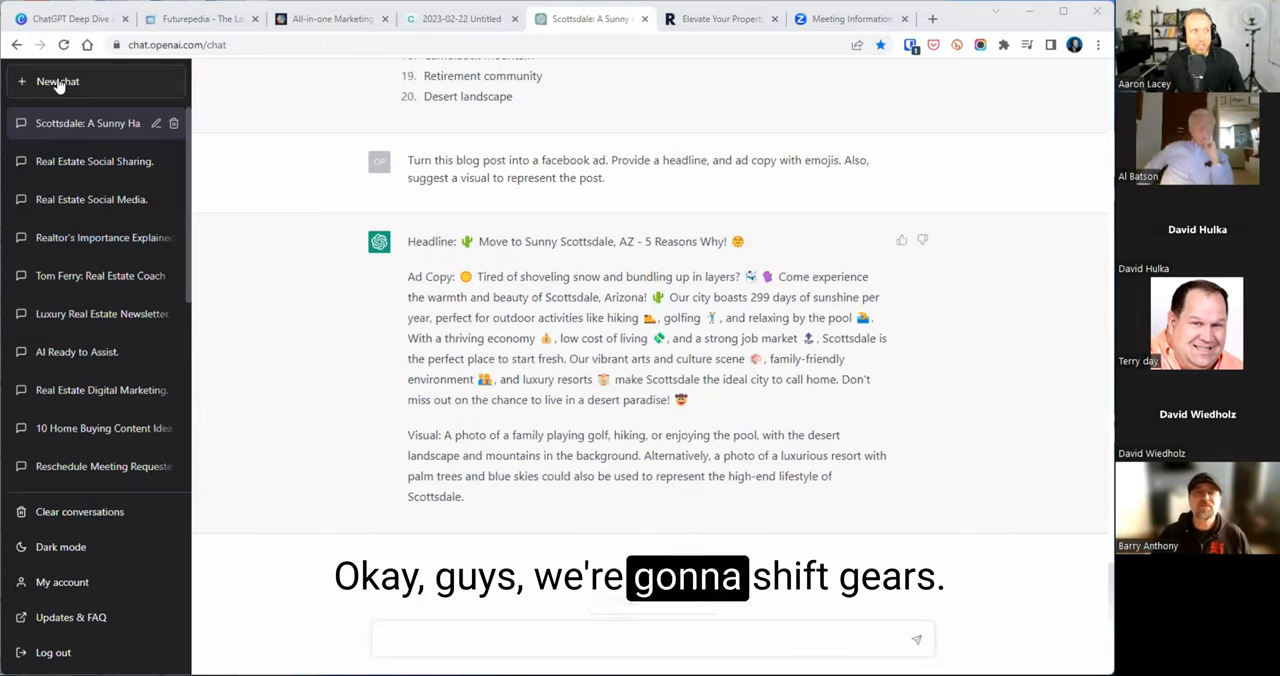
In a new chat, request a listing description for a 4-bed luxury Paradise Valley, AZ home
{"action": "left_click", "coordinate": [57, 81]}
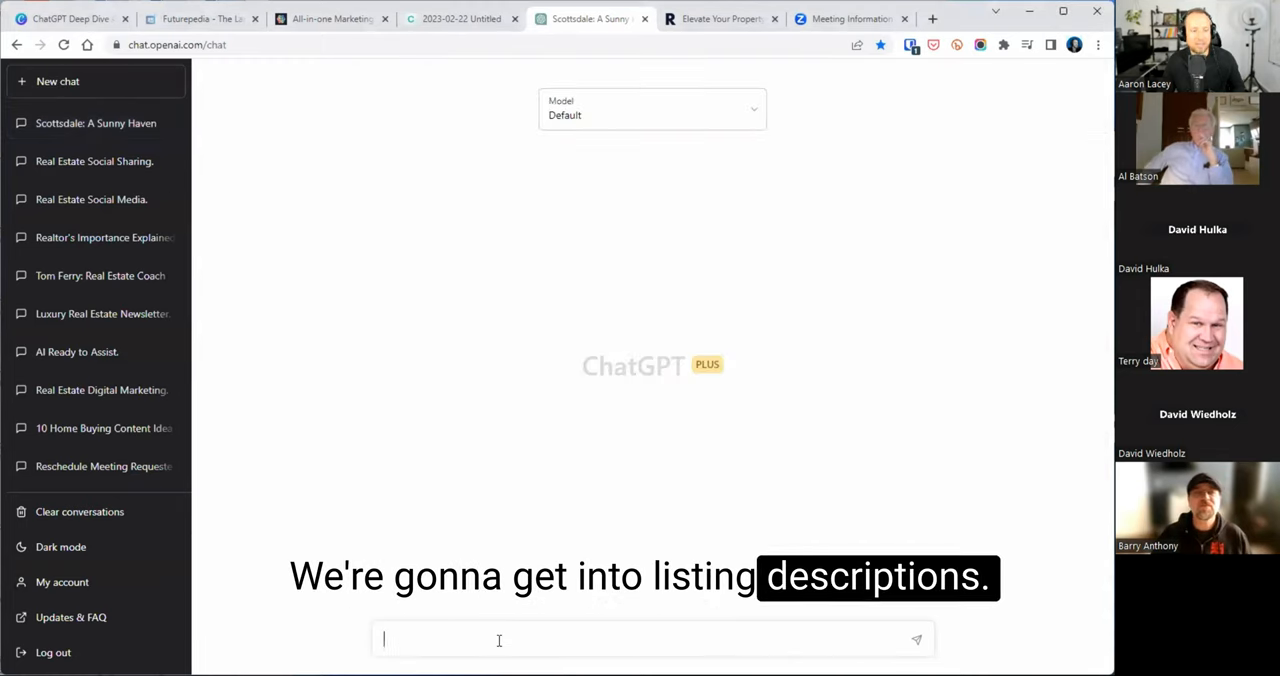
{"action": "type", "text": "Write a listing description for a home in luxurious Paradise Valley, AZ with 4 beds, 3 baths, 2300 square feet, close to schools, updated kitchen, new roof and updated bathrooms"}
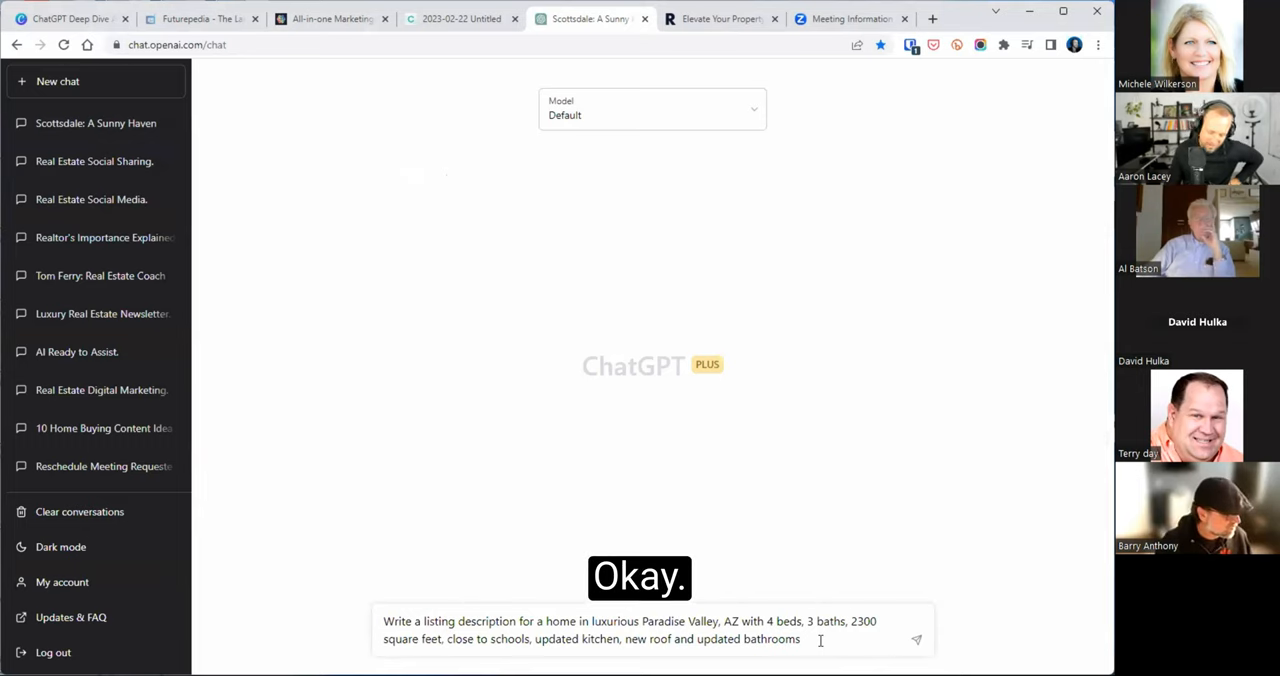
{"action": "left_click", "coordinate": [915, 639]}
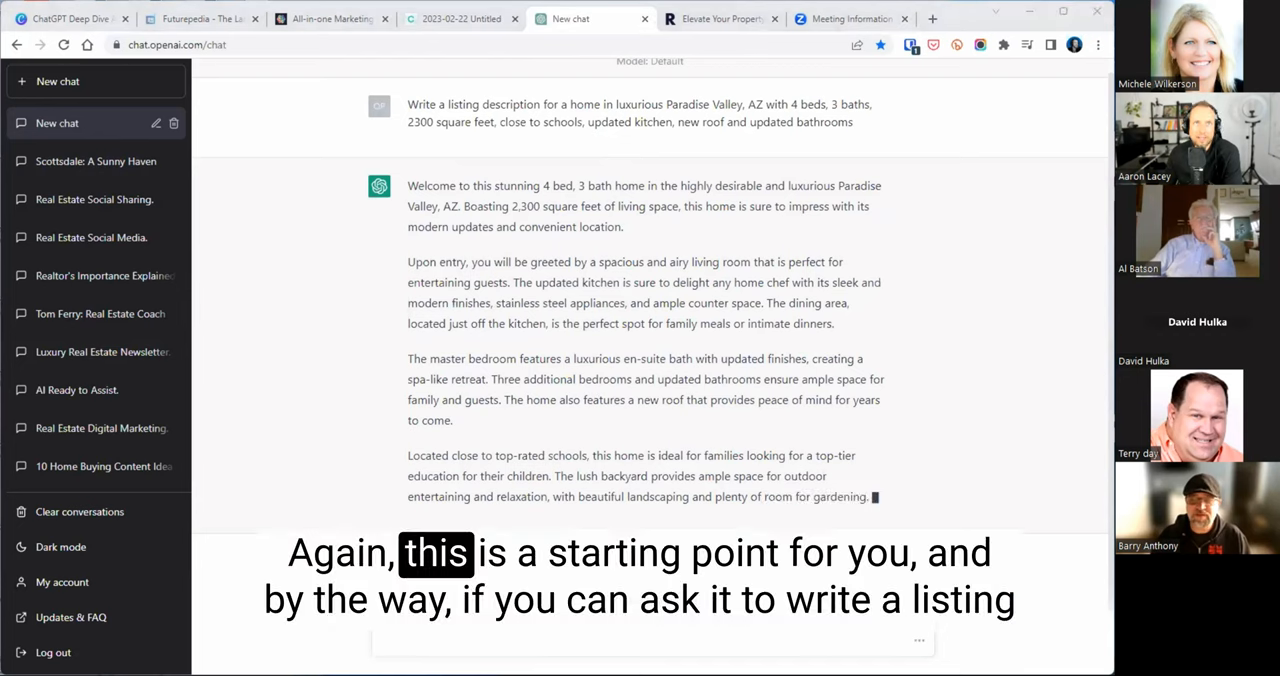
{"action": "scroll", "scroll_direction": "down", "scroll_amount": 3}
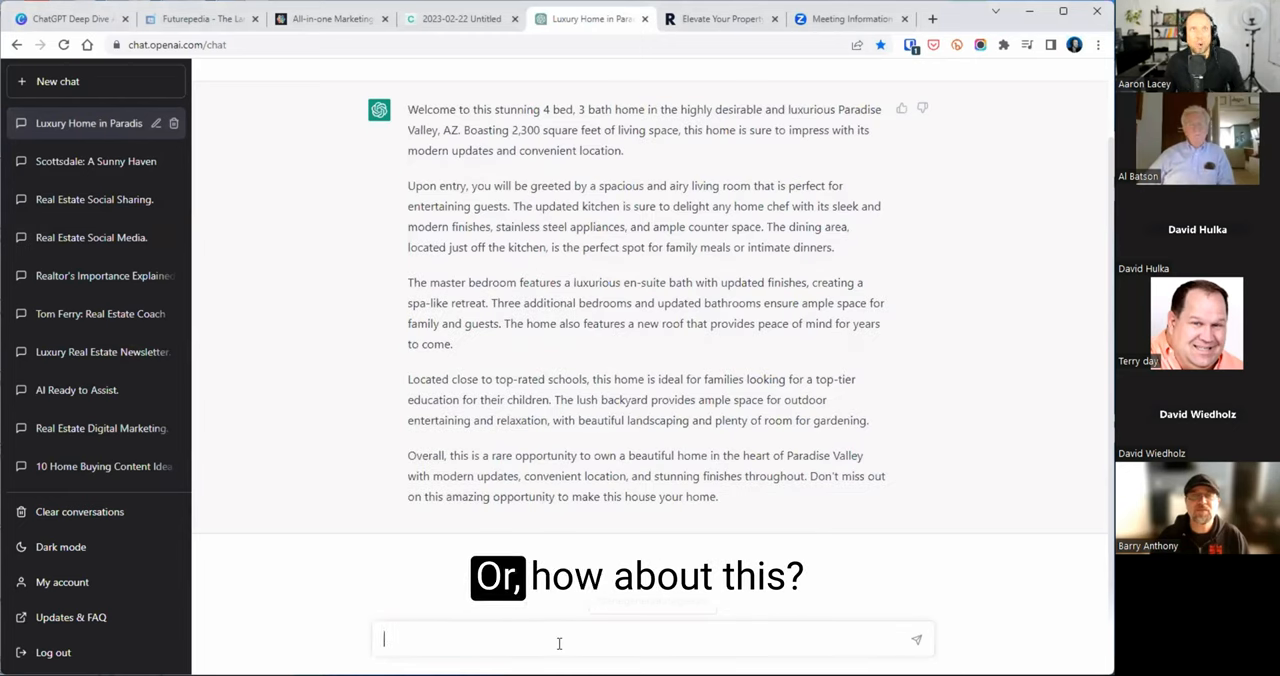
Ask to rewrite the listing more creatively in under 500 characters
{"action": "type", "text": "Rewrite this real estate listing description into something more creative"}
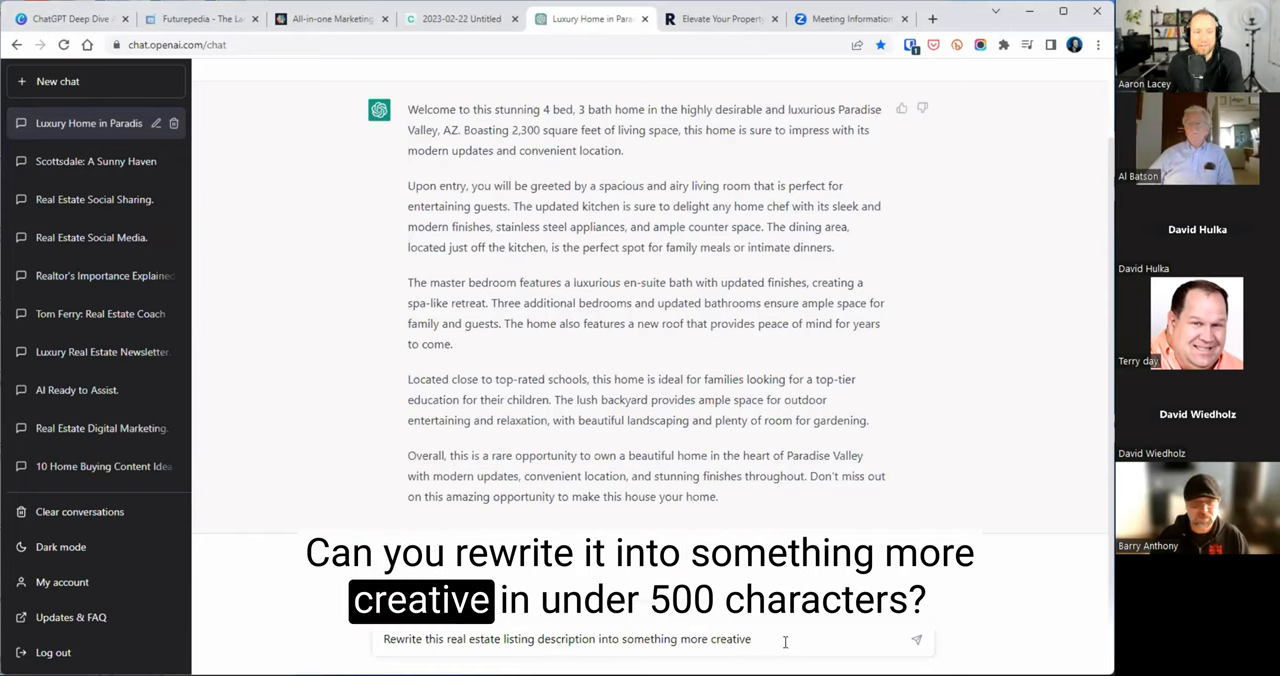
{"action": "type", "text": "i"}
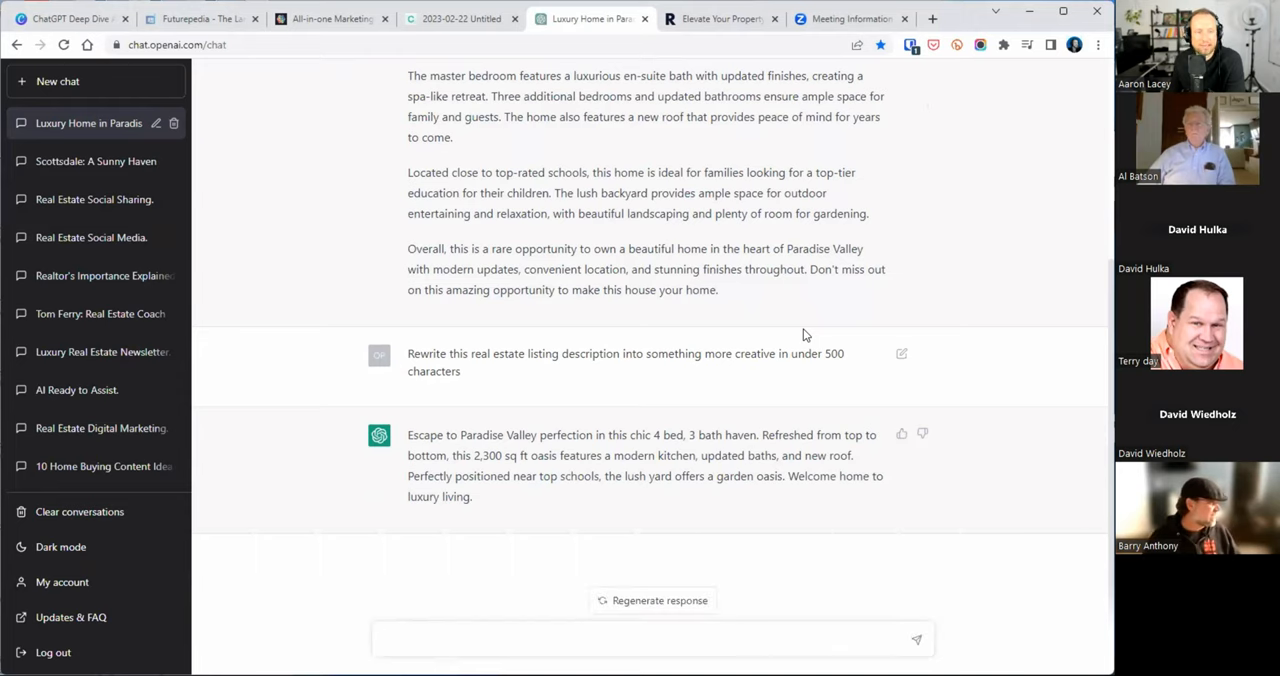
{"action": "mouse_move", "coordinate": [554, 522]}
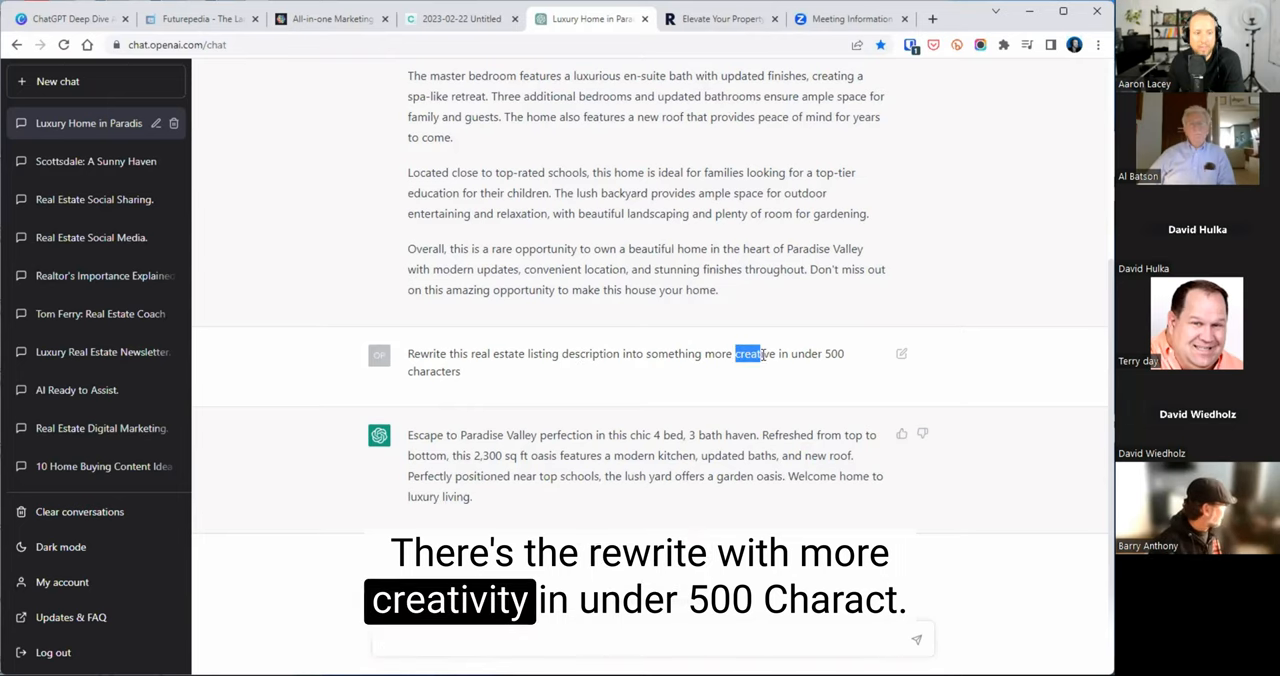
{"action": "triple_click", "coordinate": [625, 455]}
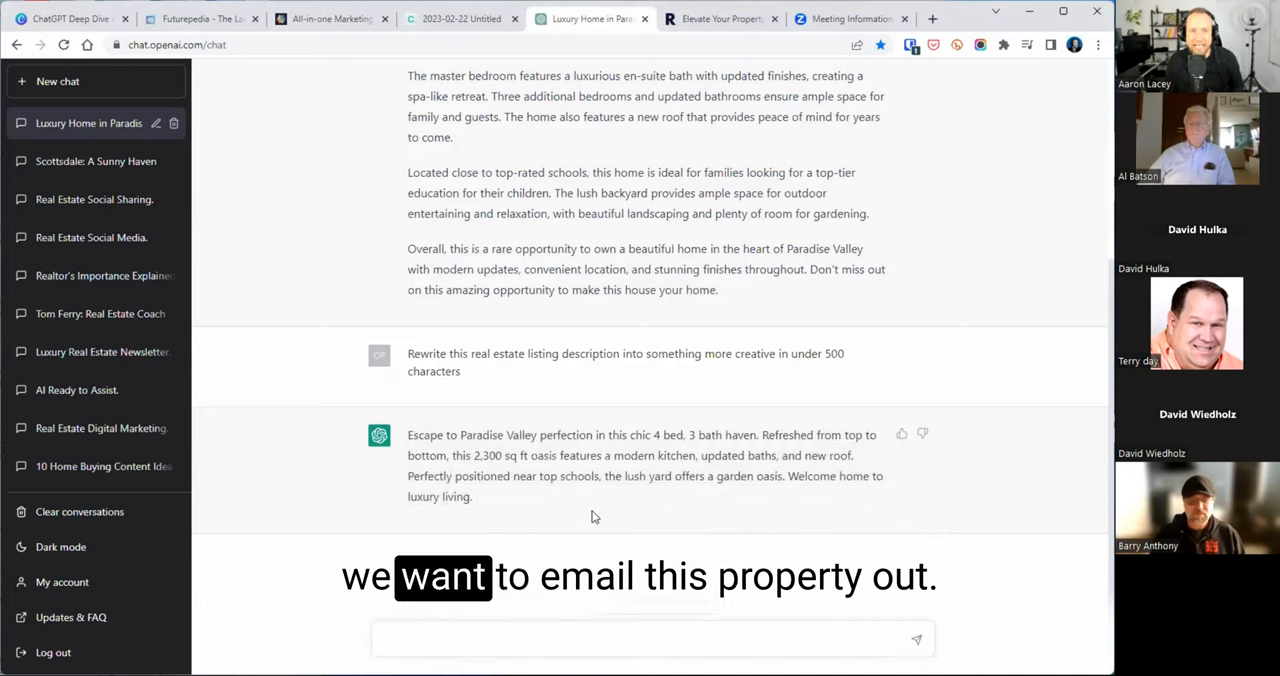
Ask to turn the listing into an enticing email and scroll through the result
{"action": "type", "text": "Turn it into an enticing email"}
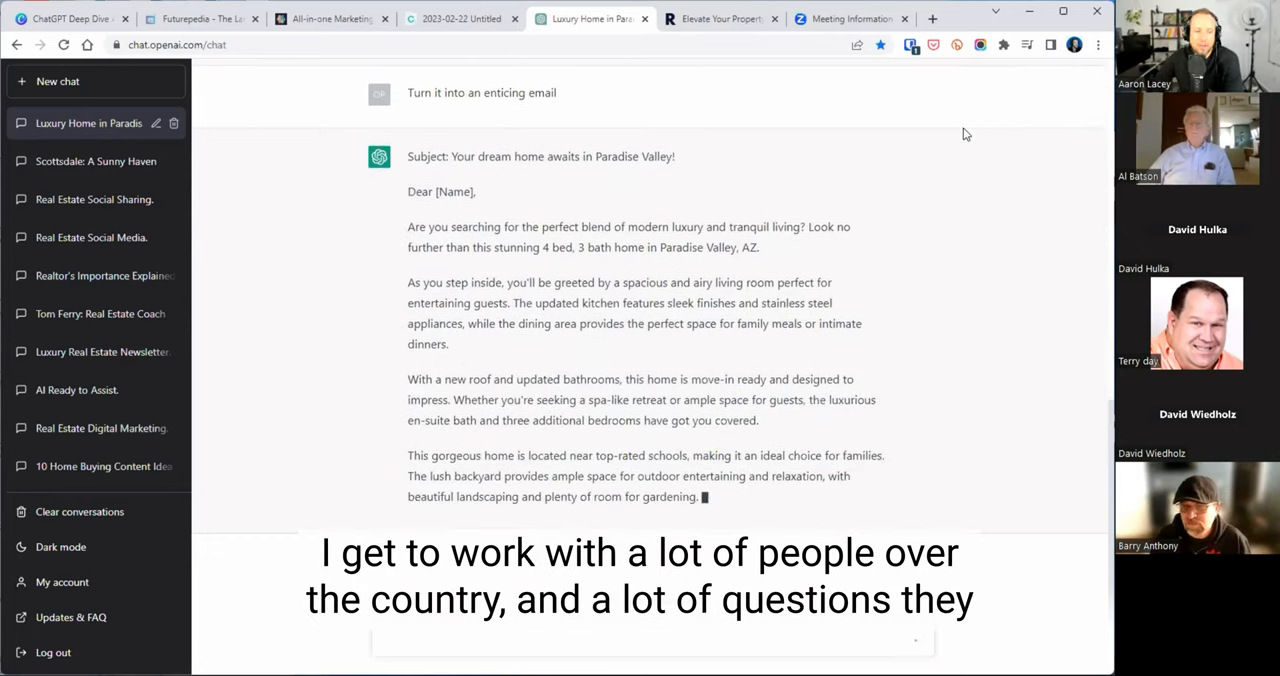
{"action": "scroll", "scroll_direction": "down", "scroll_amount": 3}
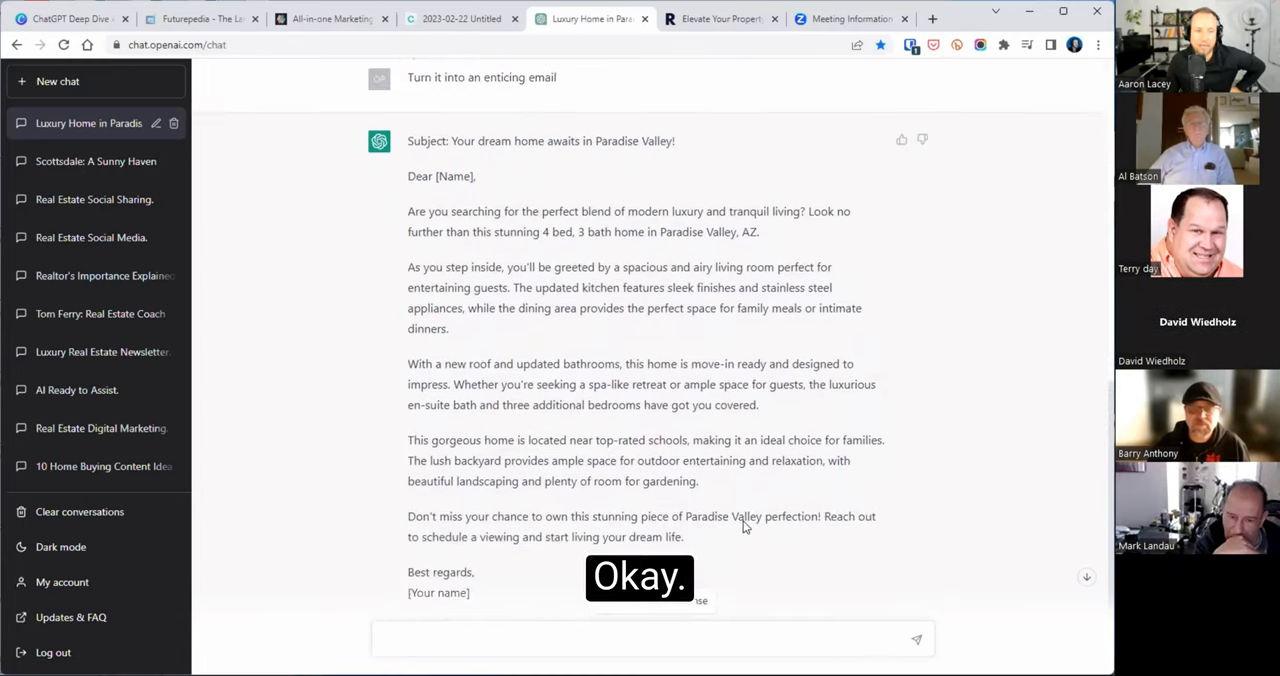
{"action": "scroll", "scroll_direction": "up", "scroll_amount": 3}
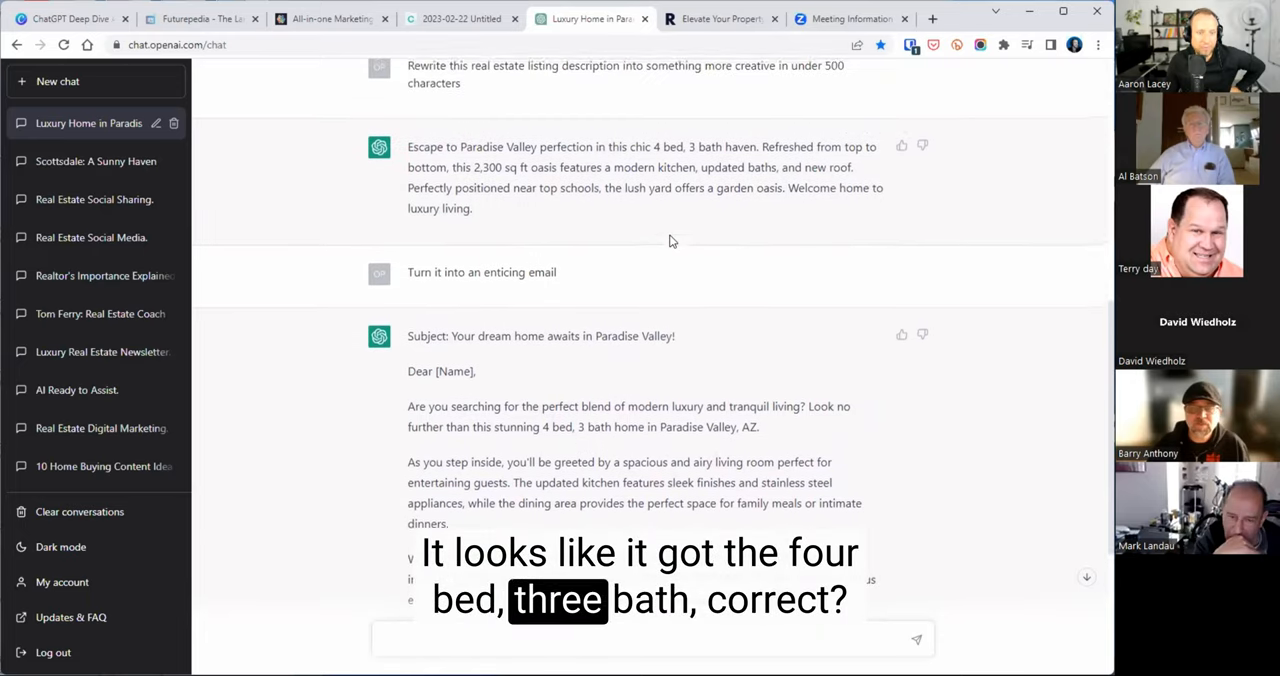
{"action": "scroll", "scroll_direction": "down", "scroll_amount": 3}
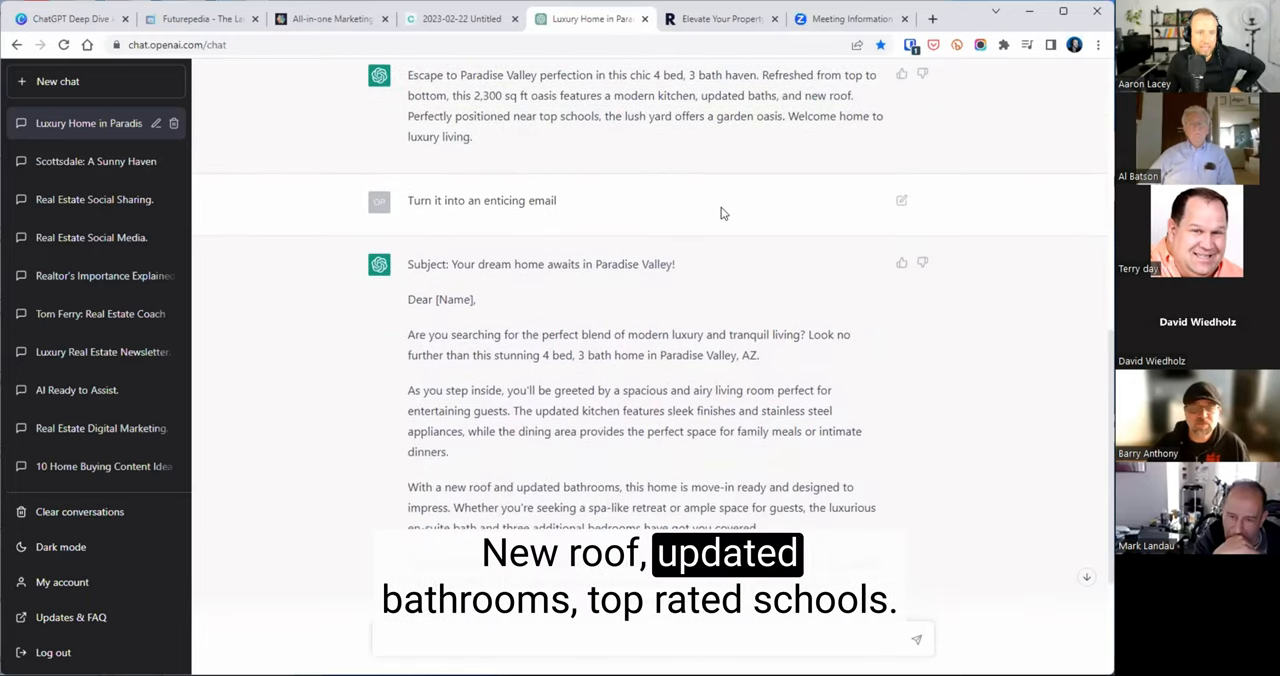
{"action": "scroll", "scroll_direction": "down", "scroll_amount": 3}
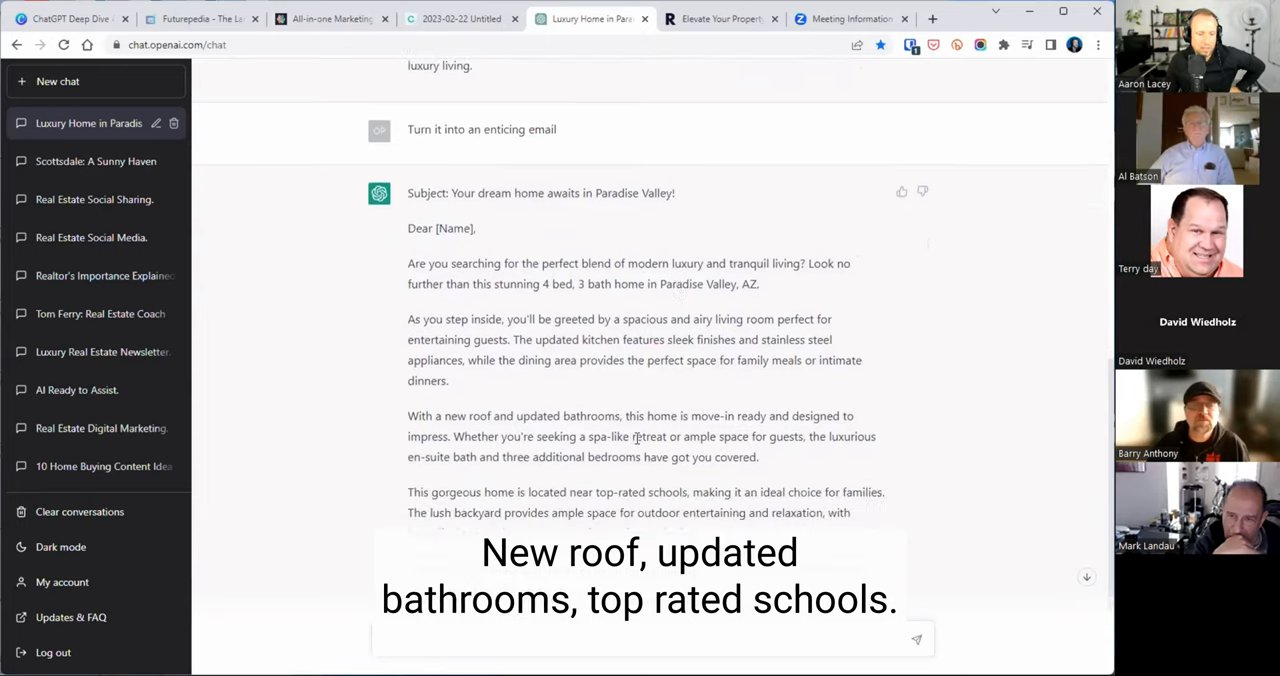
{"action": "scroll", "scroll_direction": "down", "scroll_amount": 3}
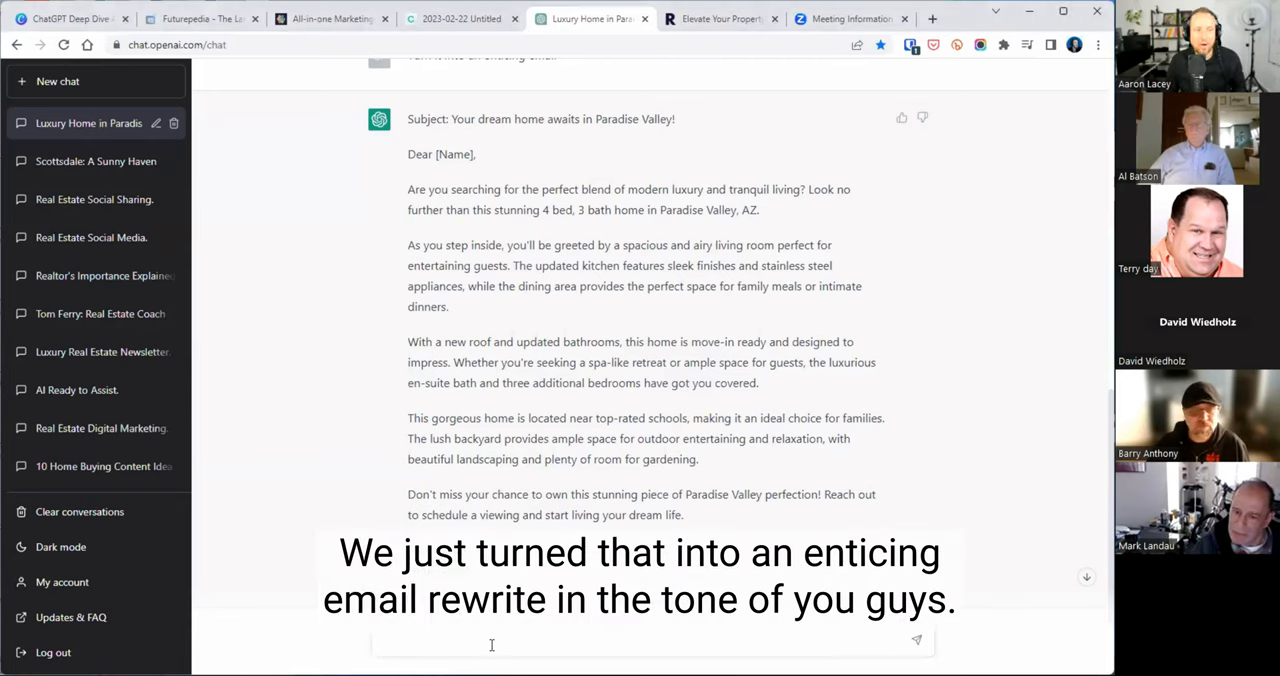
Request a rewrite of the property email in Clark Griswold's tone
{"action": "type", "text": "Rewrite in the tone of"}
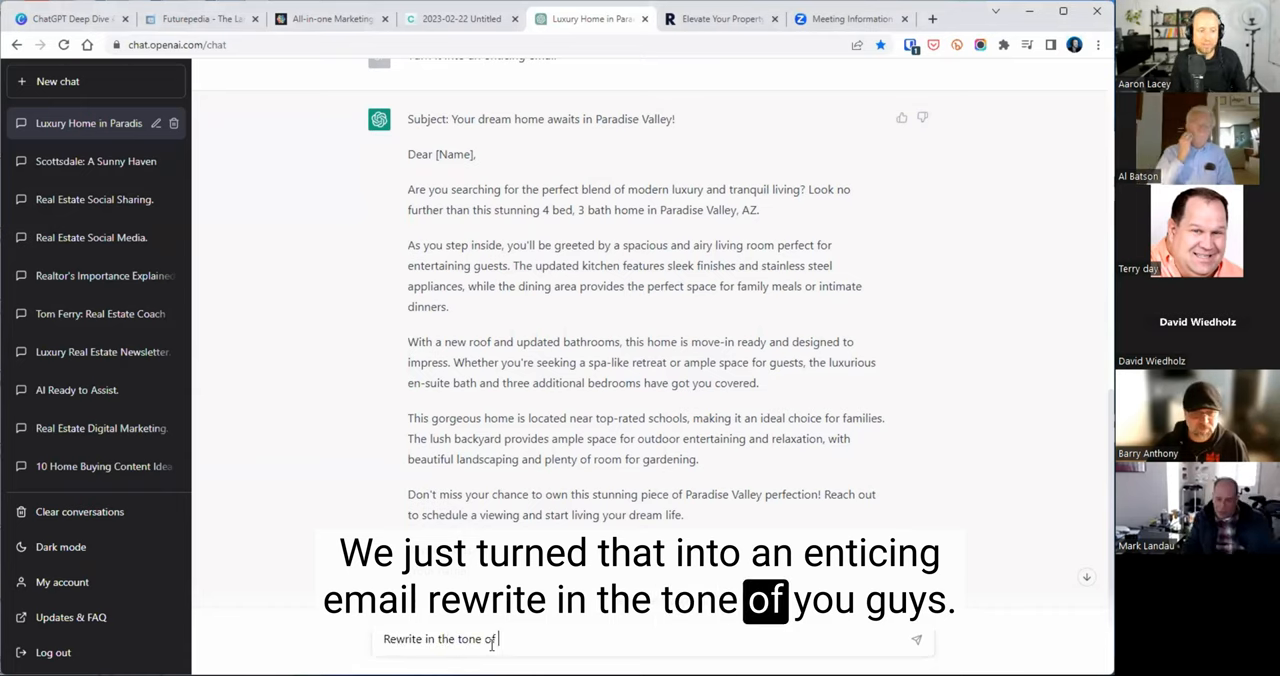
{"action": "type", "text": "Clark Gri"}
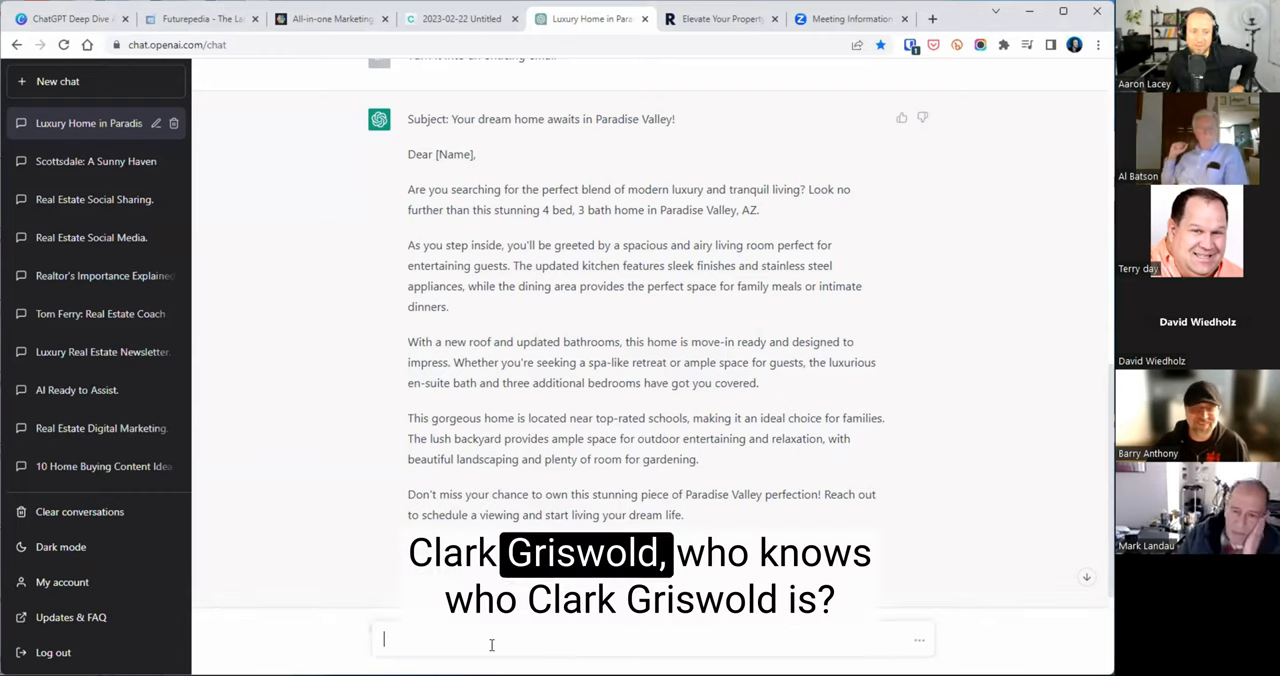
{"action": "scroll", "scroll_direction": "down", "scroll_amount": 3}
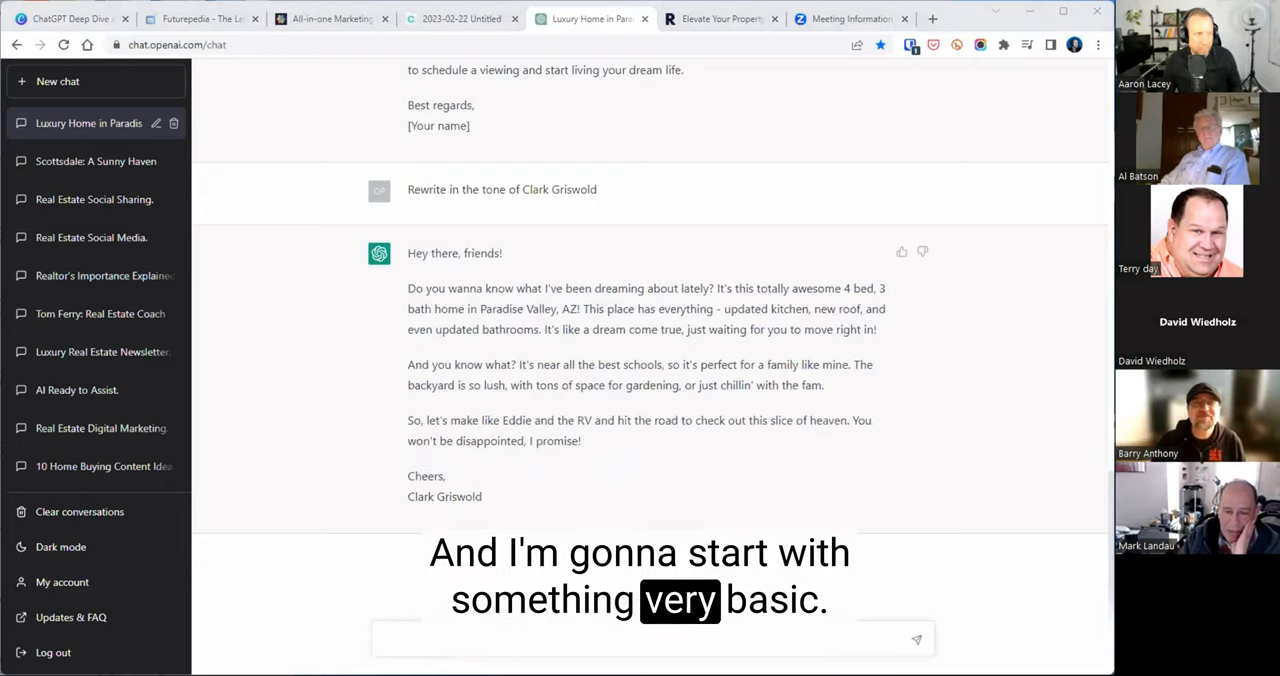
In a new chat, ask how to prospect for home buyers in today's market
{"action": "left_click", "coordinate": [57, 81]}
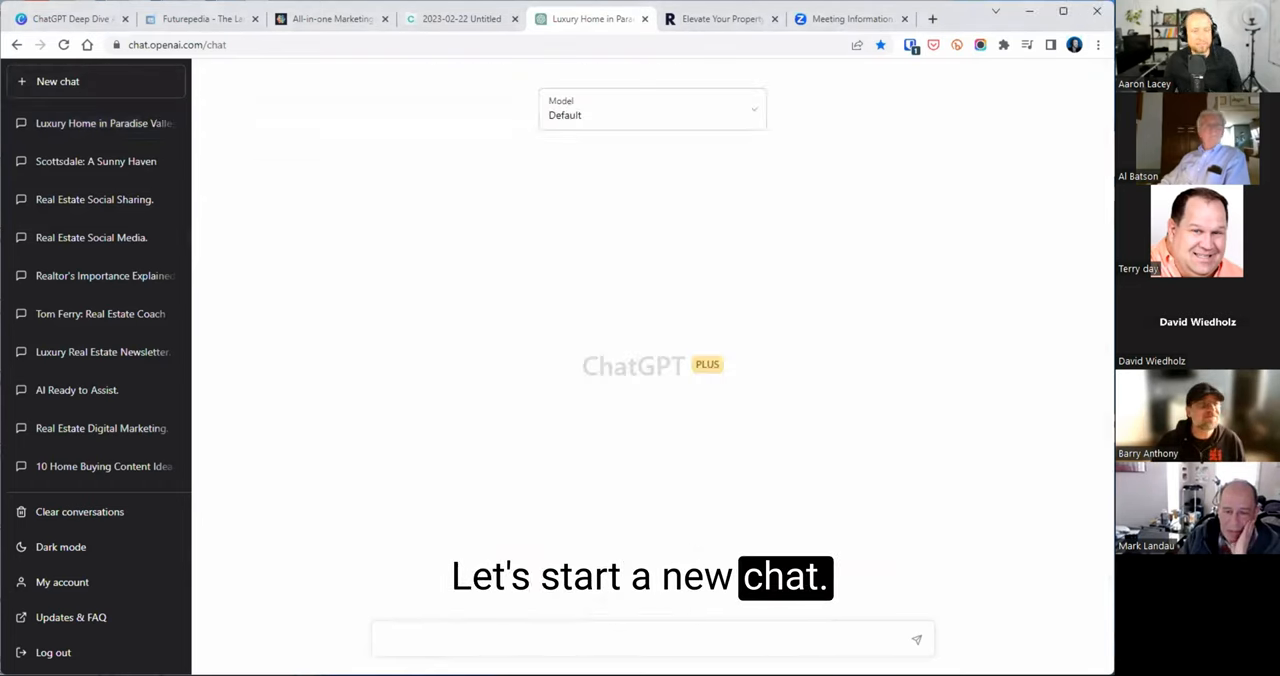
{"action": "type", "text": "How can I prospect for home buyers in today's market?"}
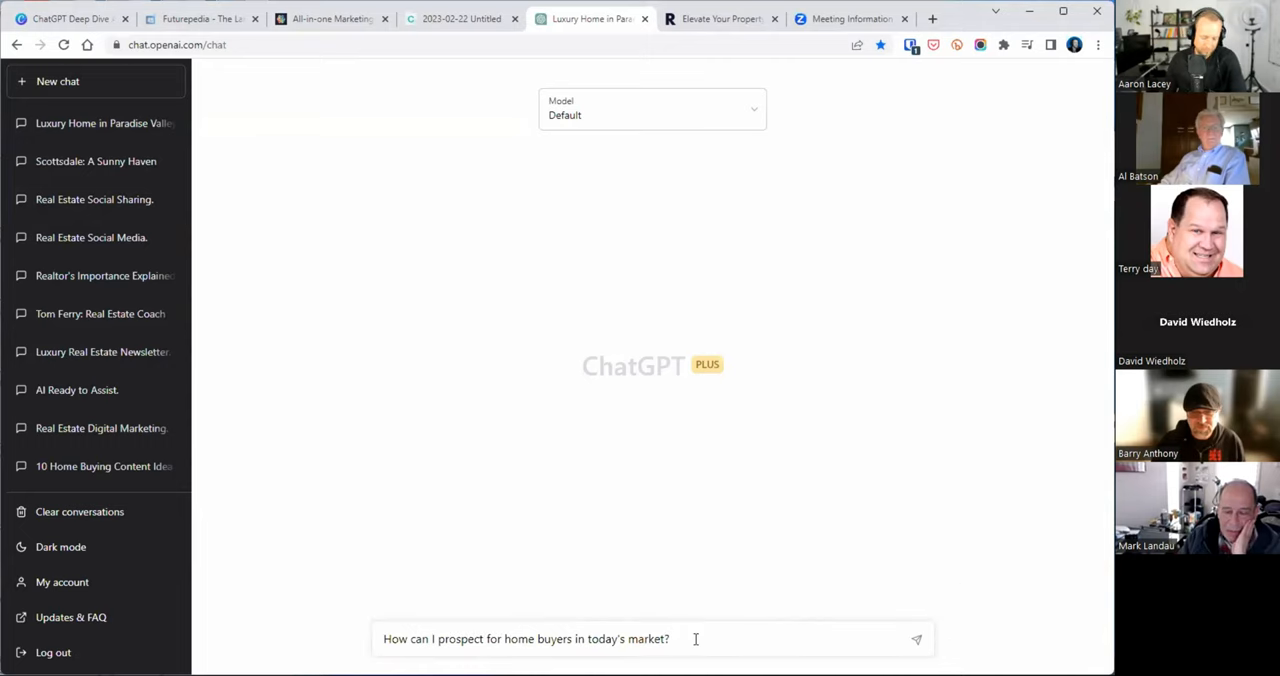
{"action": "left_click", "coordinate": [915, 639]}
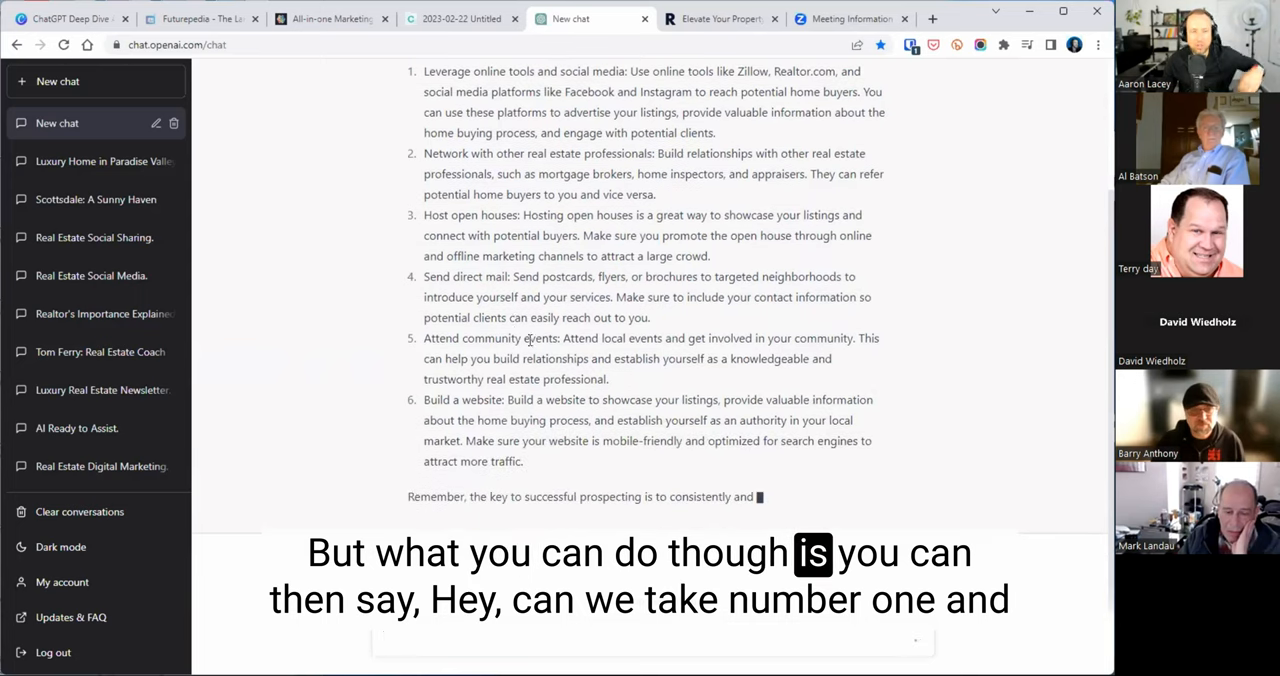
{"action": "scroll", "scroll_direction": "down", "scroll_amount": 3}
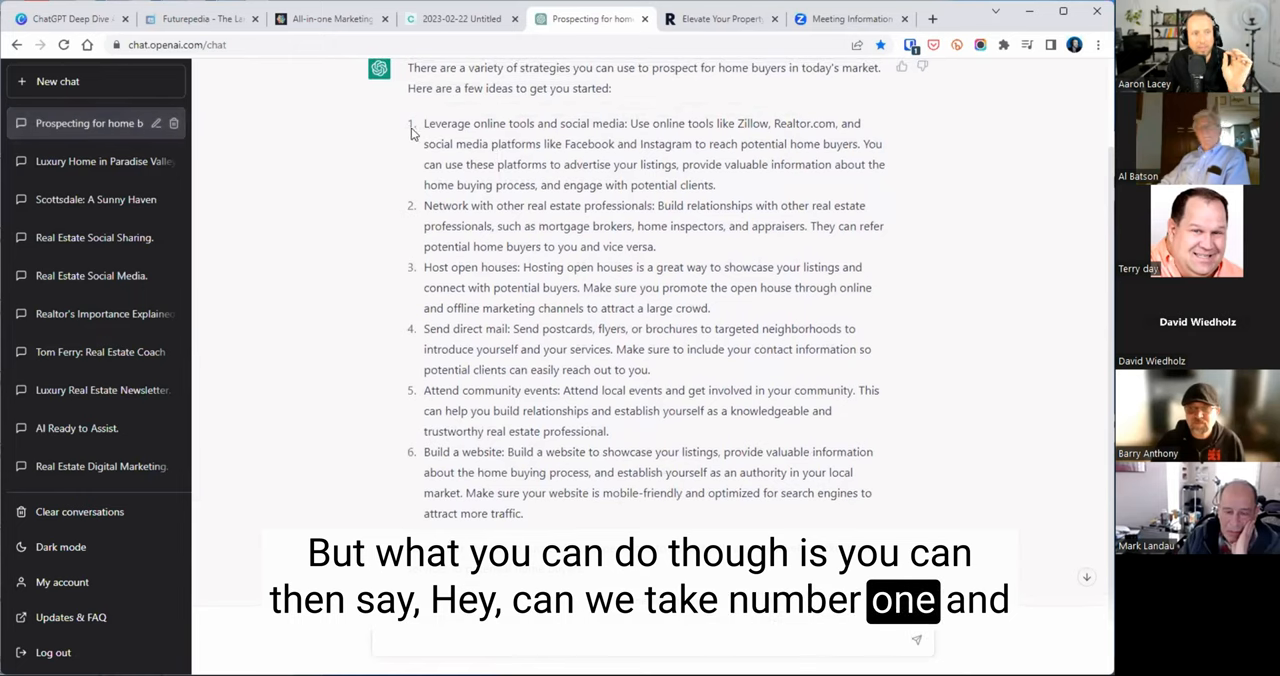
{"action": "left_click_drag", "start_coordinate": [423, 123], "coordinate": [725, 185]}
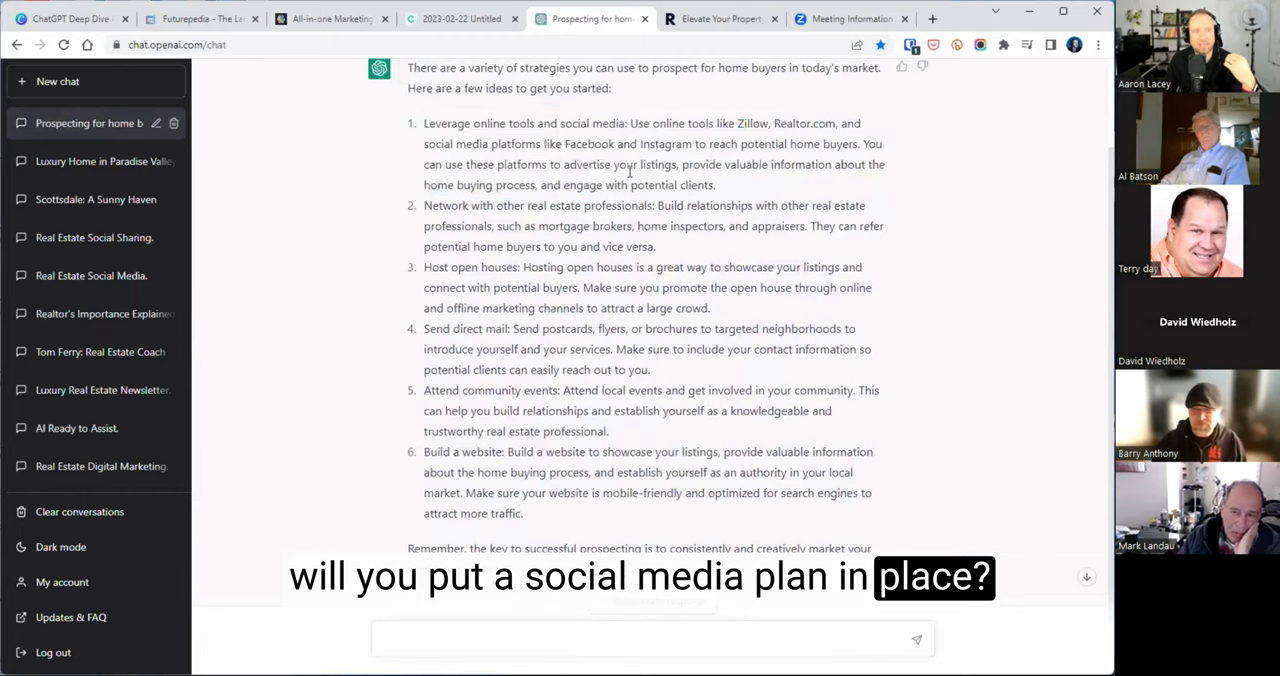
Ask ChatGPT for a weekly realtor social media posting plan with a daily post idea
{"action": "type", "text": "Using item, write a social"}
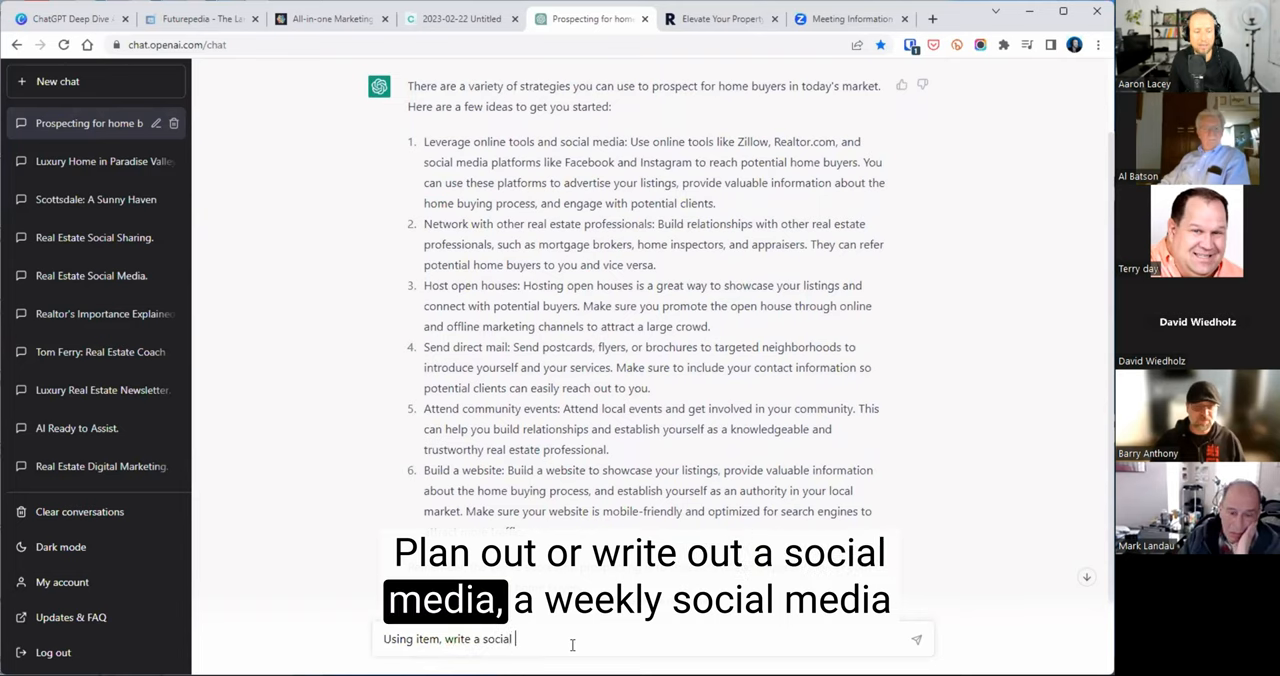
{"action": "type", "text": "we"}
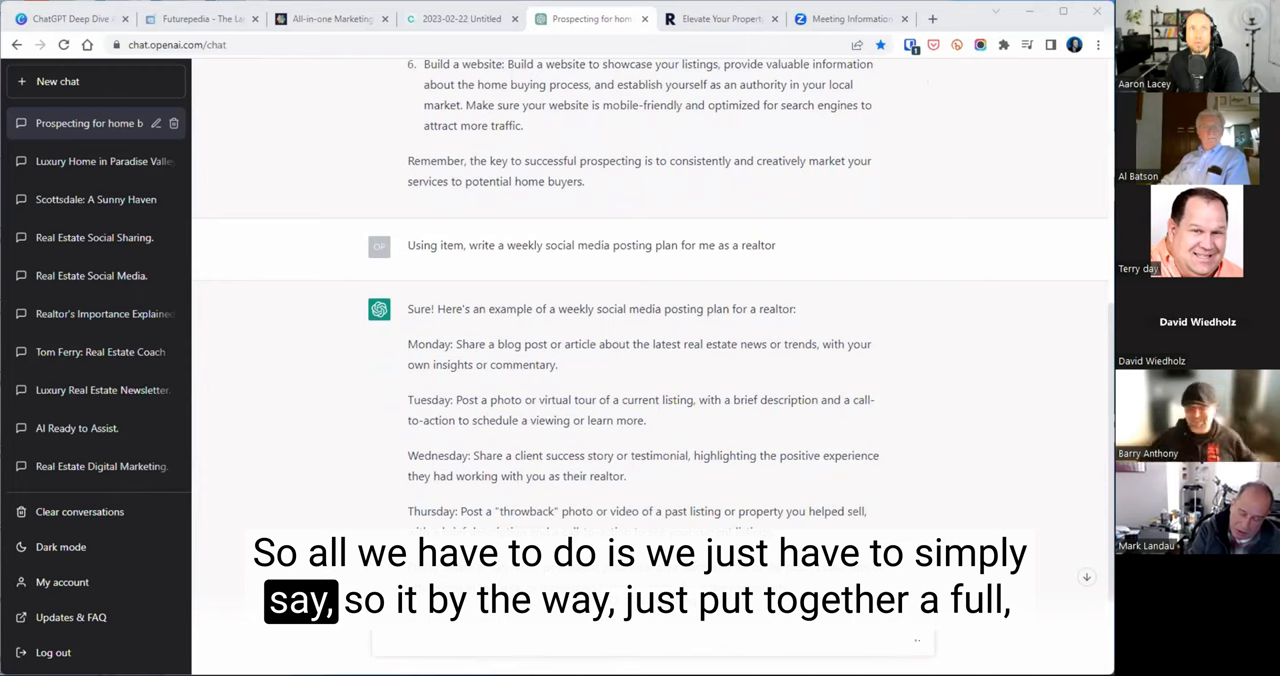
{"action": "scroll", "scroll_direction": "down", "scroll_amount": 3}
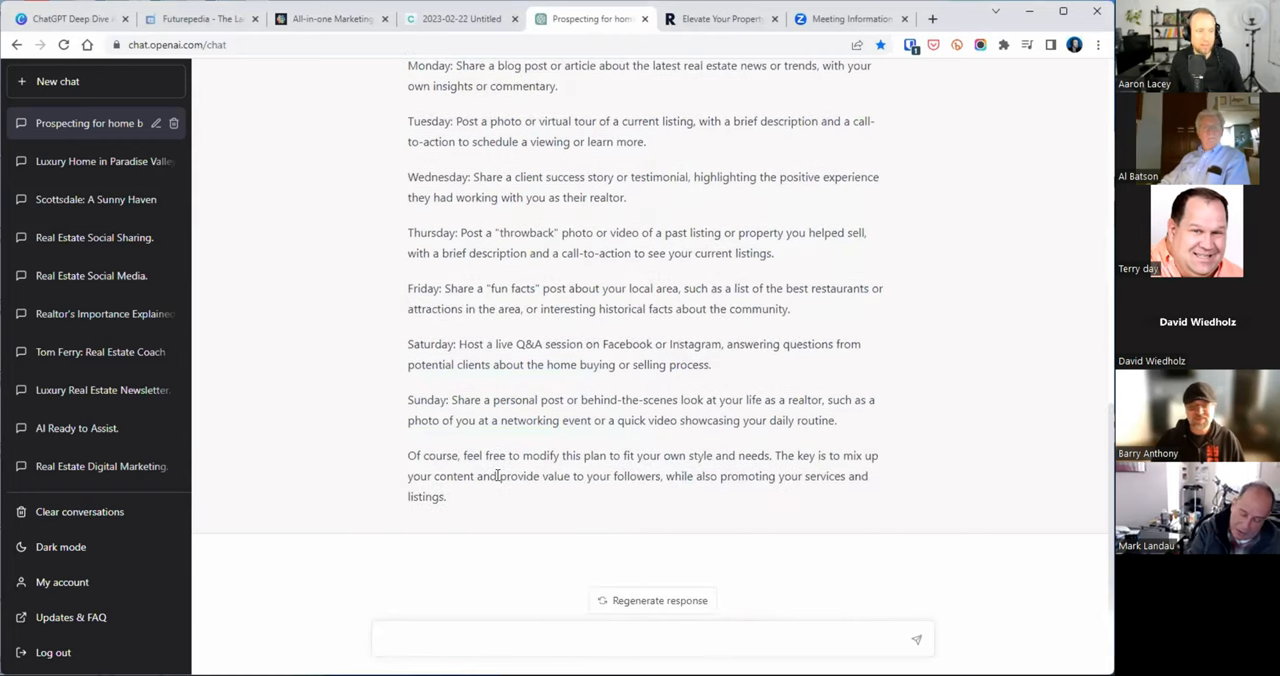
Ask ChatGPT to put the plan in a spreadsheet table of day, post type and content
{"action": "type", "text": "Put that plan"}
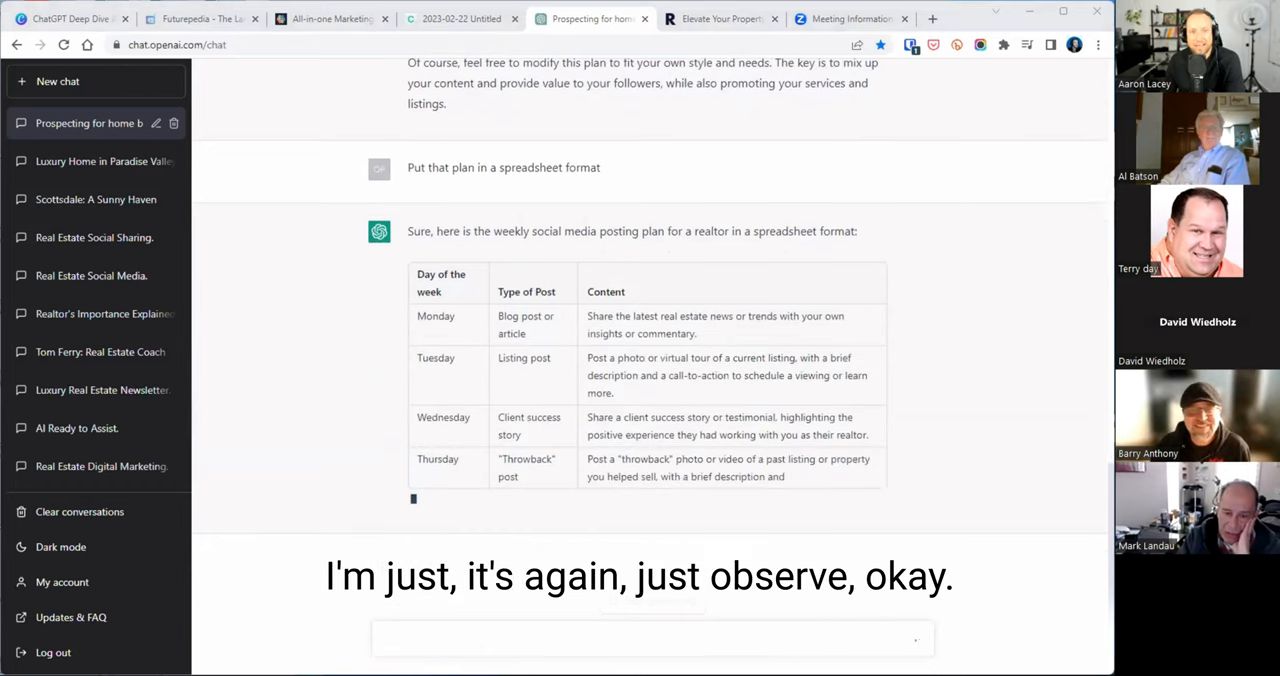
{"action": "scroll", "scroll_direction": "down", "scroll_amount": 3}
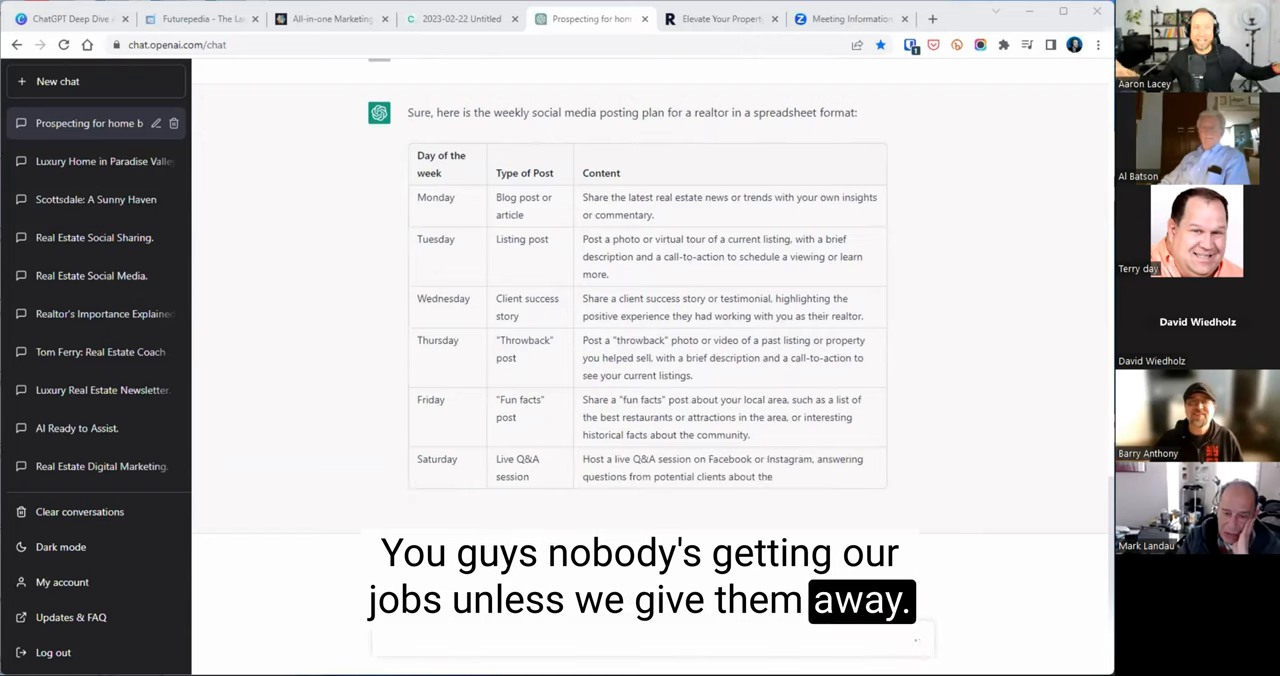
{"action": "scroll", "scroll_direction": "down", "scroll_amount": 3}
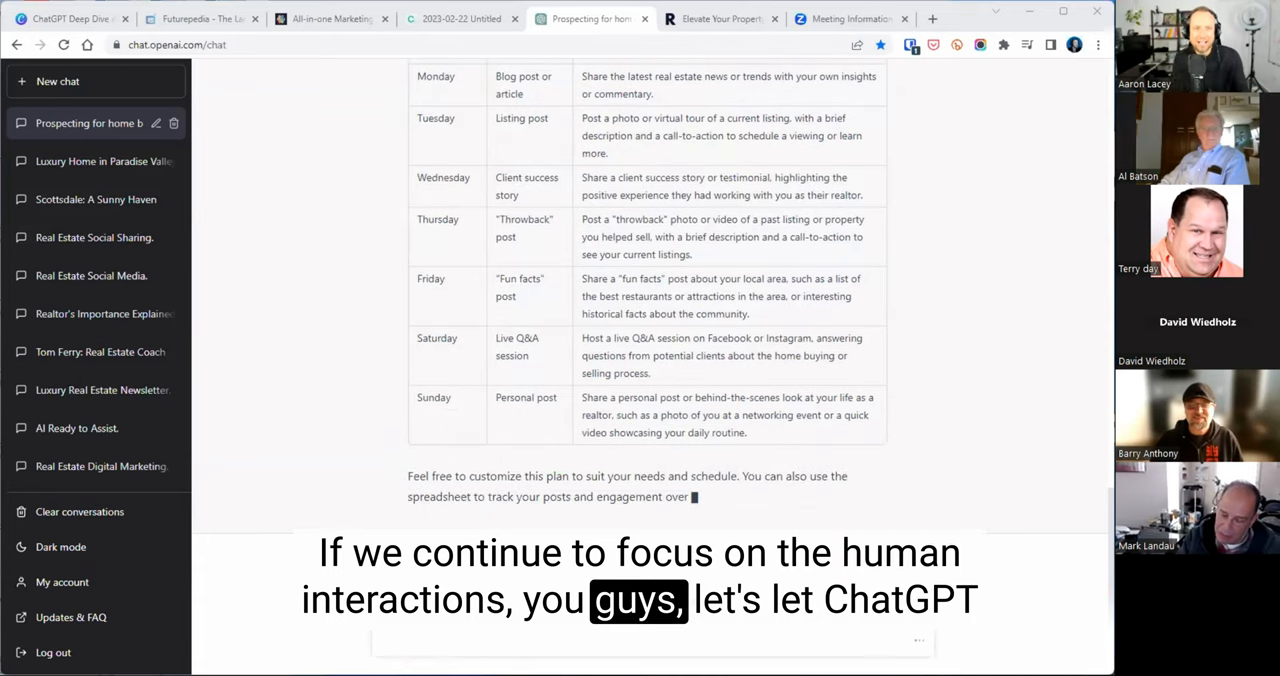
{"action": "scroll", "scroll_direction": "down", "scroll_amount": 3}
{"action": "type", "text": "Rewrite in Spanish"}
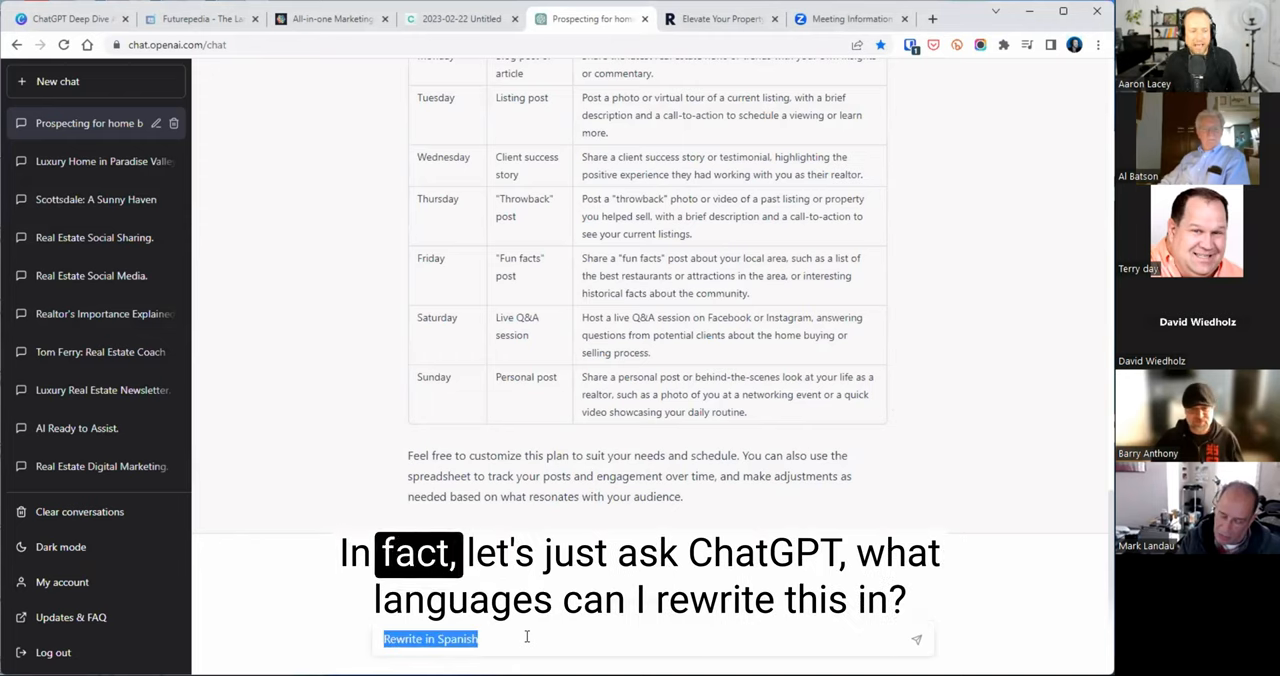
Ask which natural languages the plan can be rewritten in and which ChatGPT understands
{"action": "type", "text": "What la"}
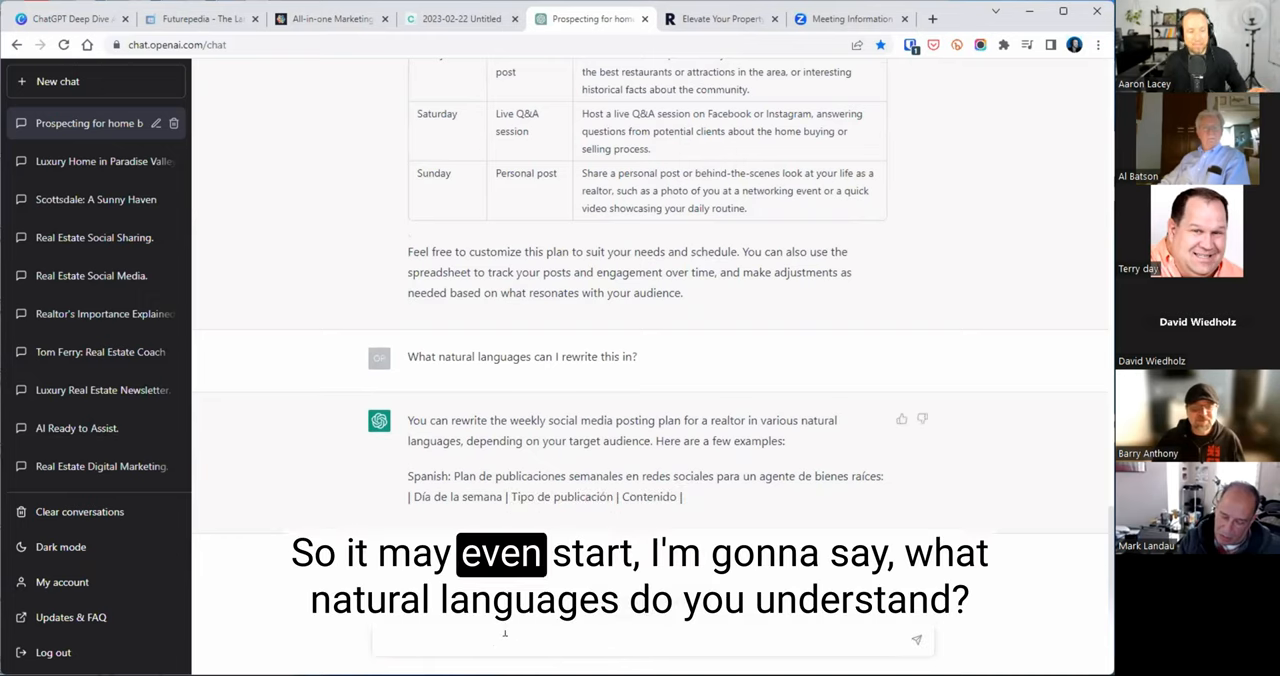
{"action": "type", "text": "What natr"}
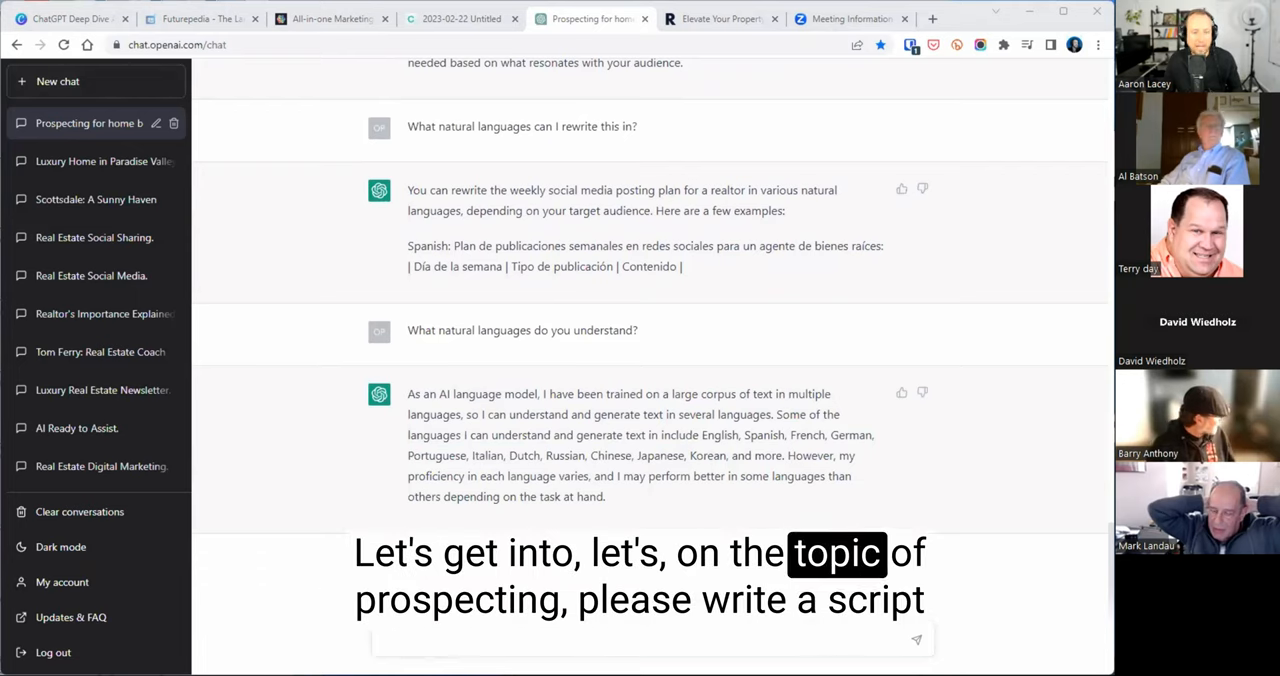
Request a cold-calling script for expired home listings
{"action": "type", "text": "Please write a script for cold calling expired homes"}
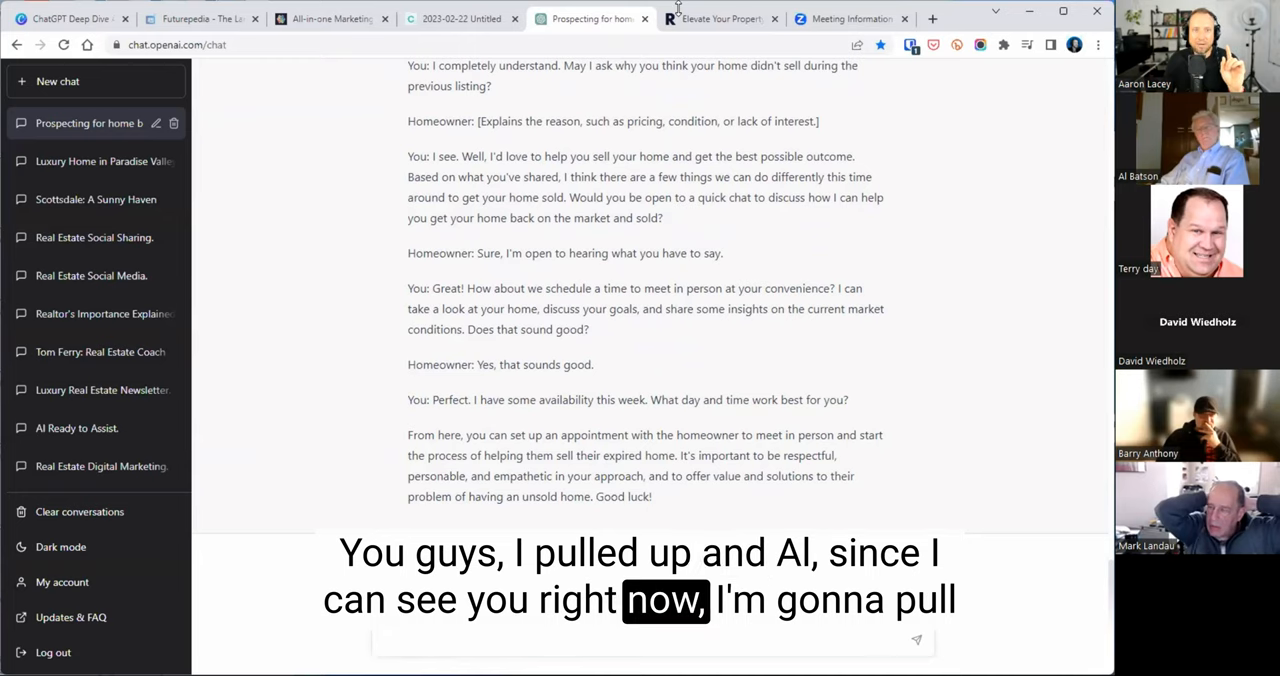
Open the realtor.com agent profile from Google and copy his About bio text
{"action": "left_click", "coordinate": [845, 19]}
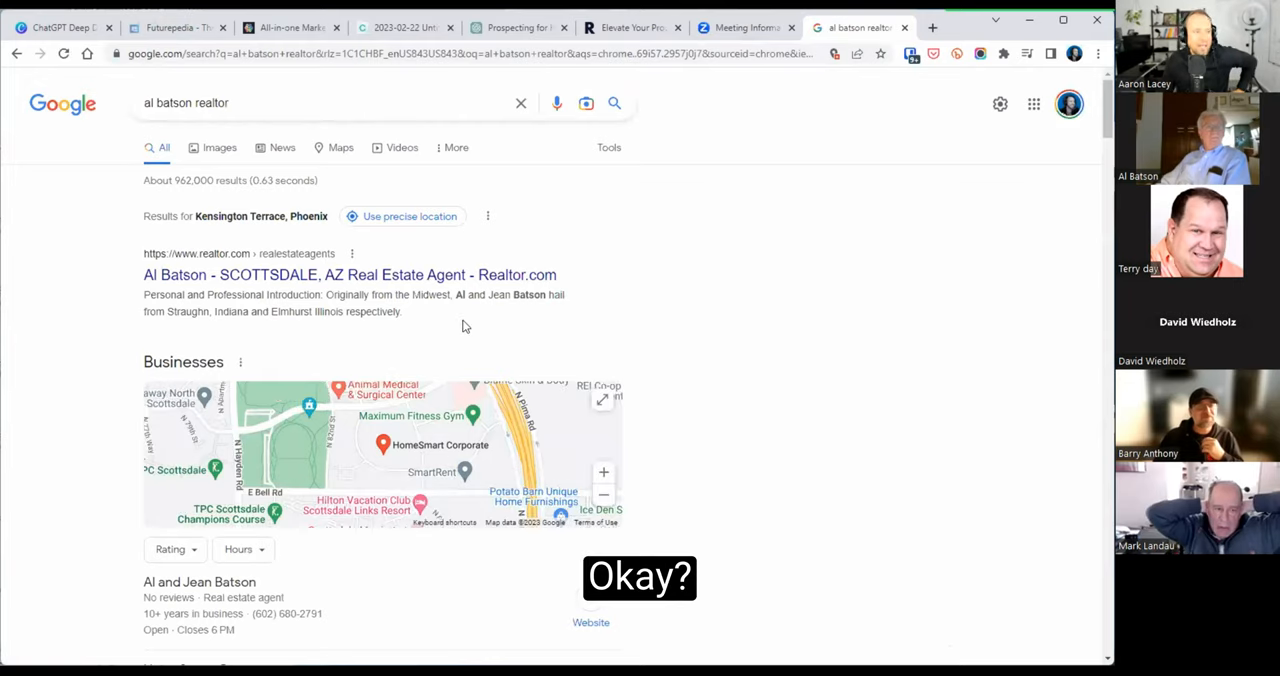
{"action": "left_click", "coordinate": [348, 274]}
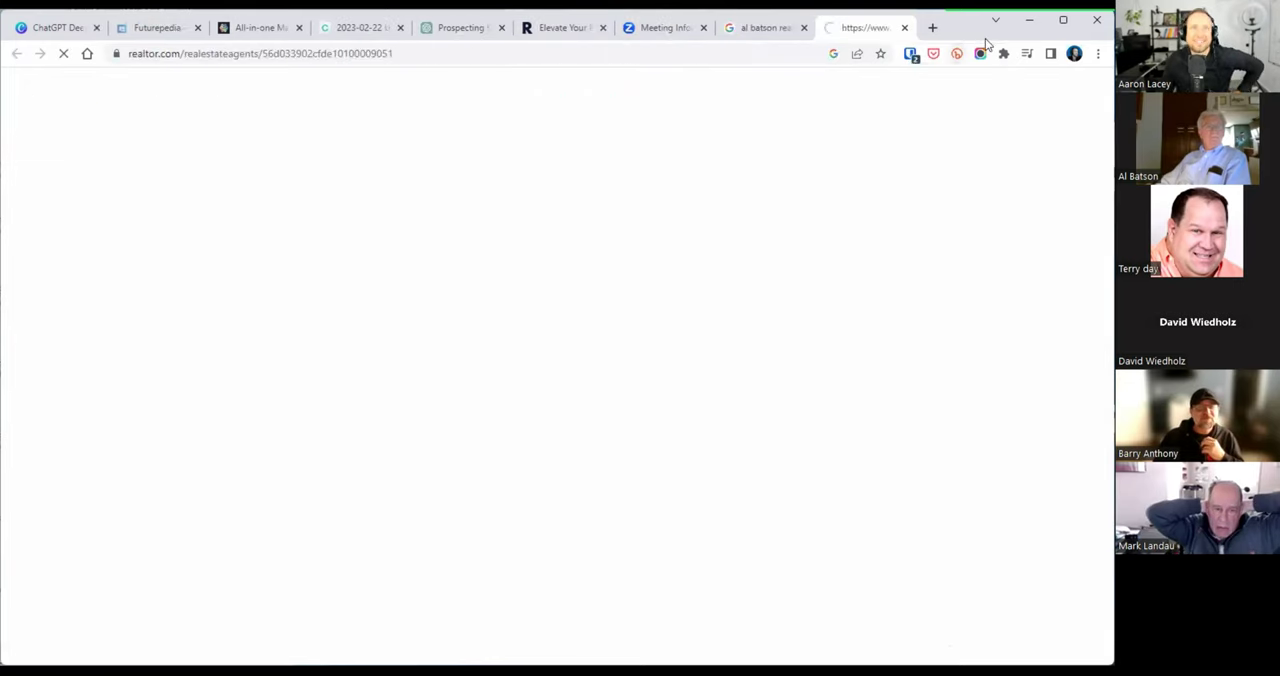
{"action": "mouse_move", "coordinate": [537, 551]}
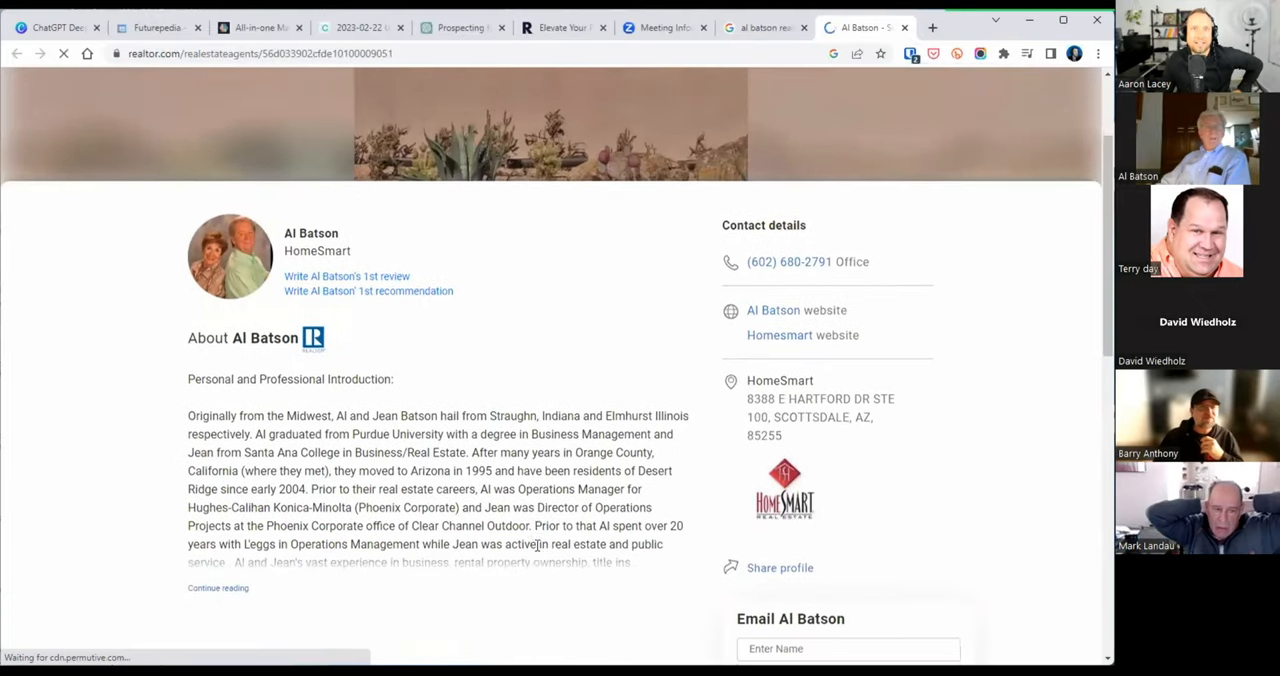
{"action": "scroll", "scroll_direction": "down", "scroll_amount": 3}
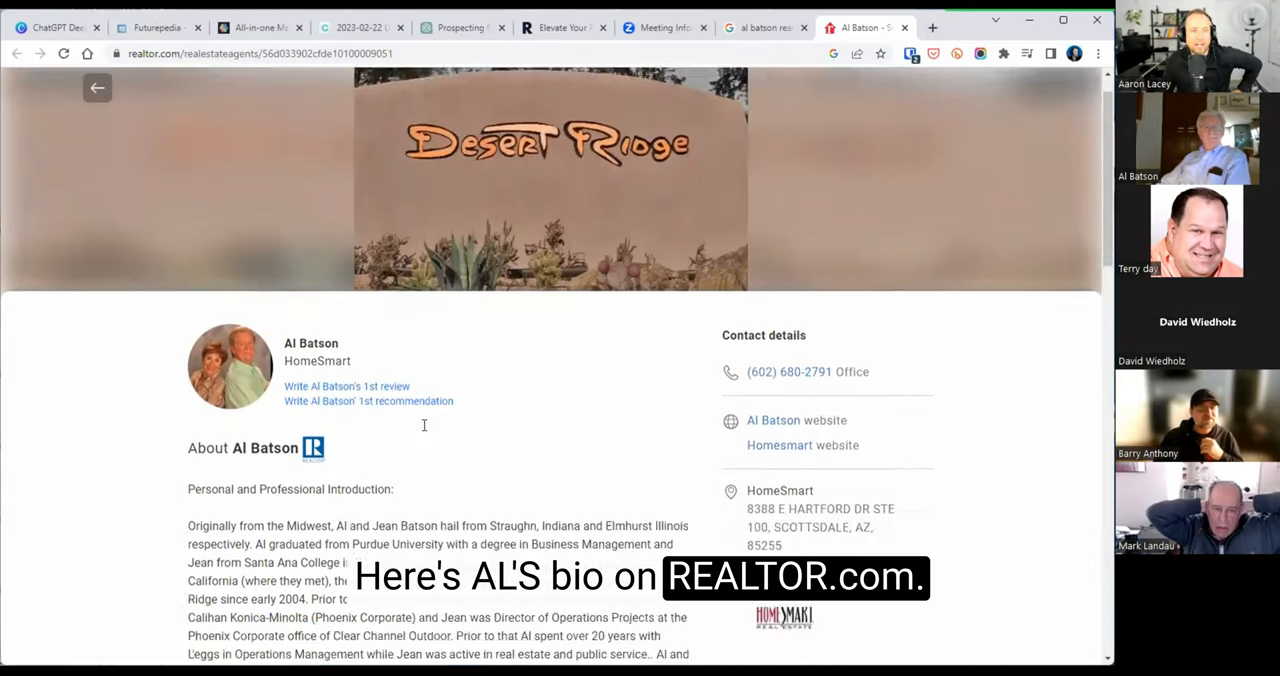
{"action": "scroll", "scroll_direction": "down", "scroll_amount": 3}
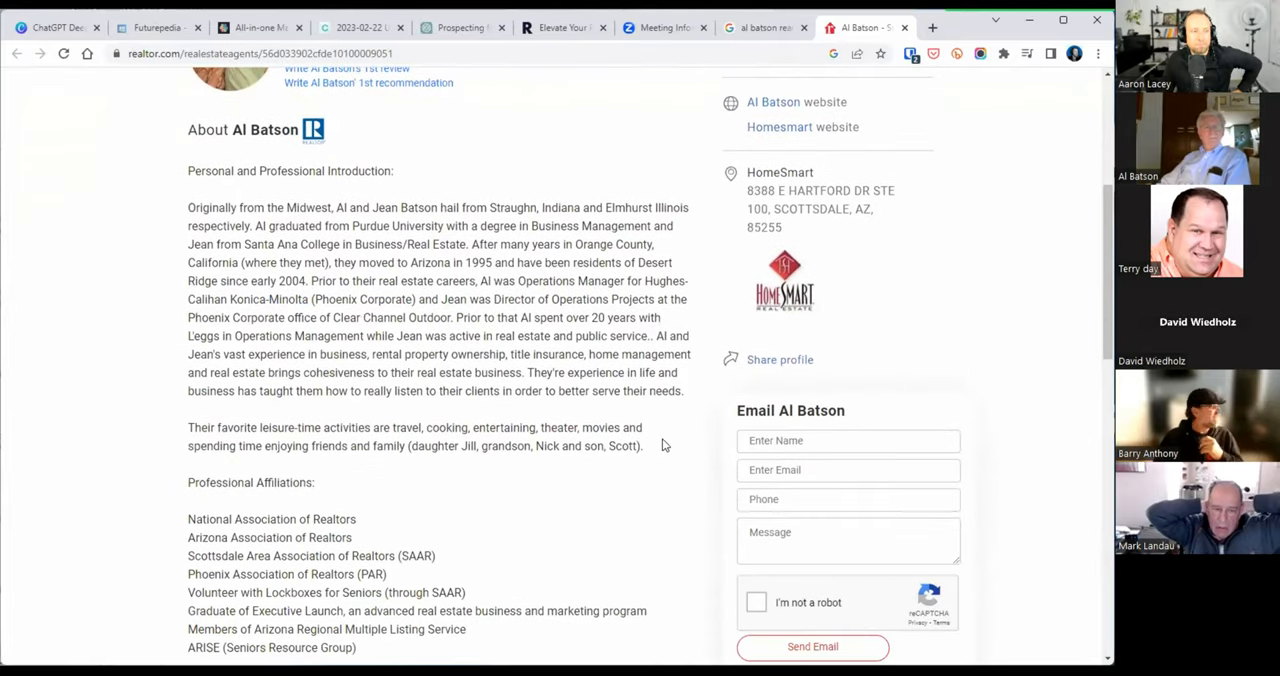
{"action": "left_click_drag", "start_coordinate": [187, 207], "coordinate": [643, 446]}
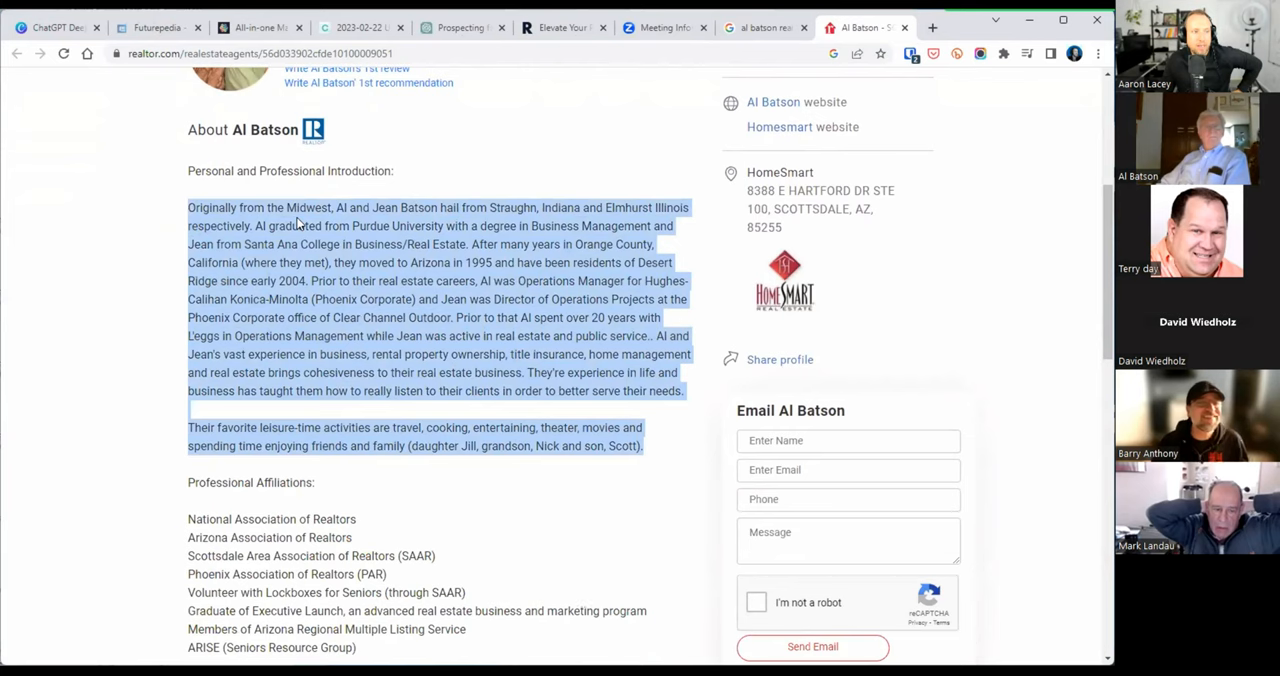
{"action": "scroll", "scroll_direction": "down", "scroll_amount": 3}
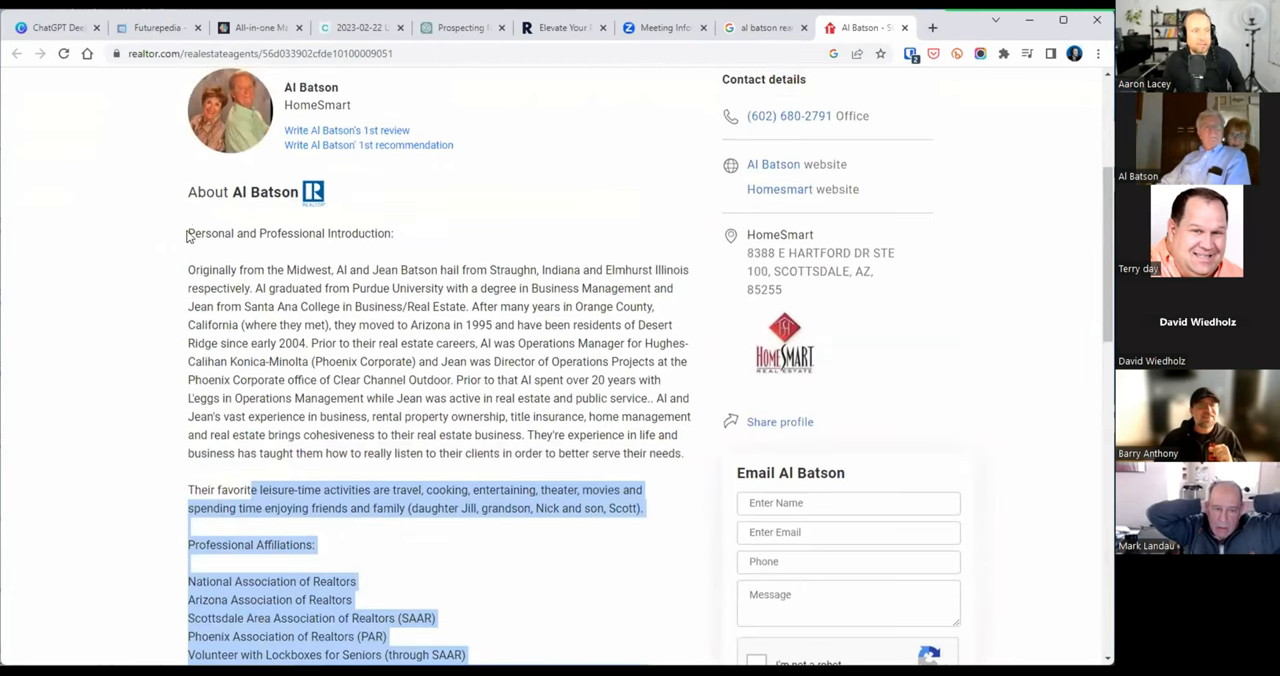
{"action": "right_click", "coordinate": [240, 245]}
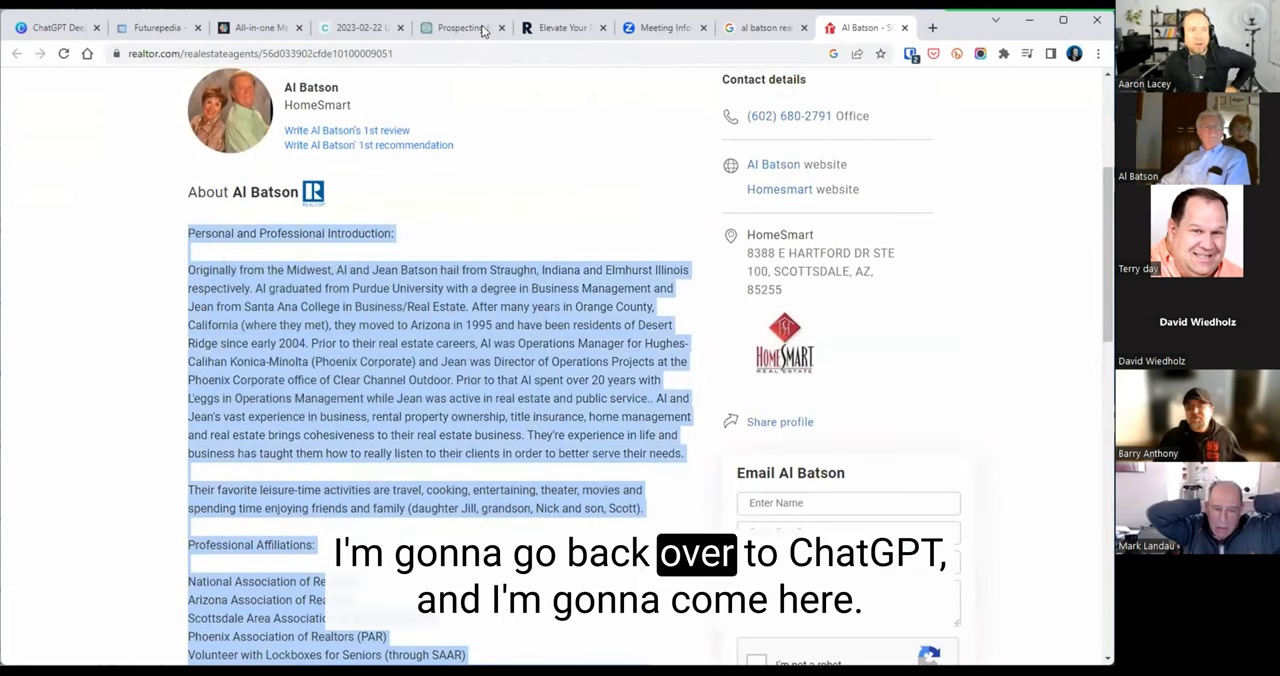
Ask ChatGPT 'What is the personality type of this person's bio' about the pasted bio
{"action": "left_click", "coordinate": [460, 27]}
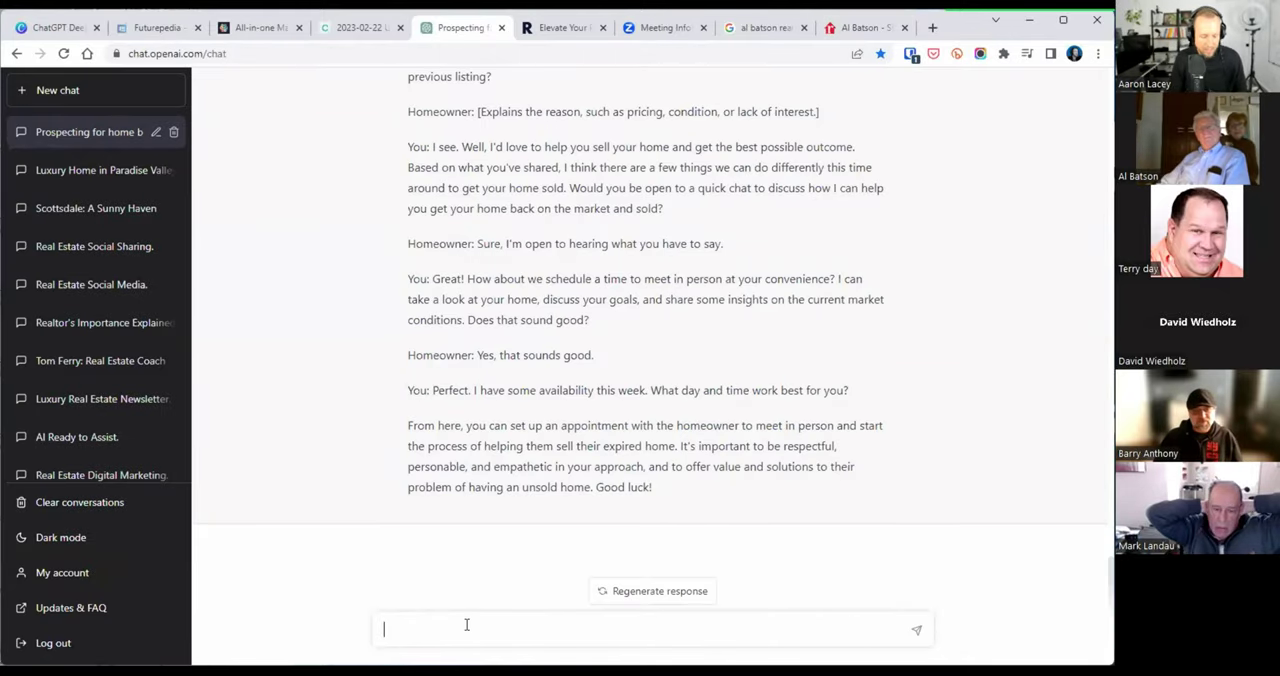
{"action": "type", "text": "Tell"}
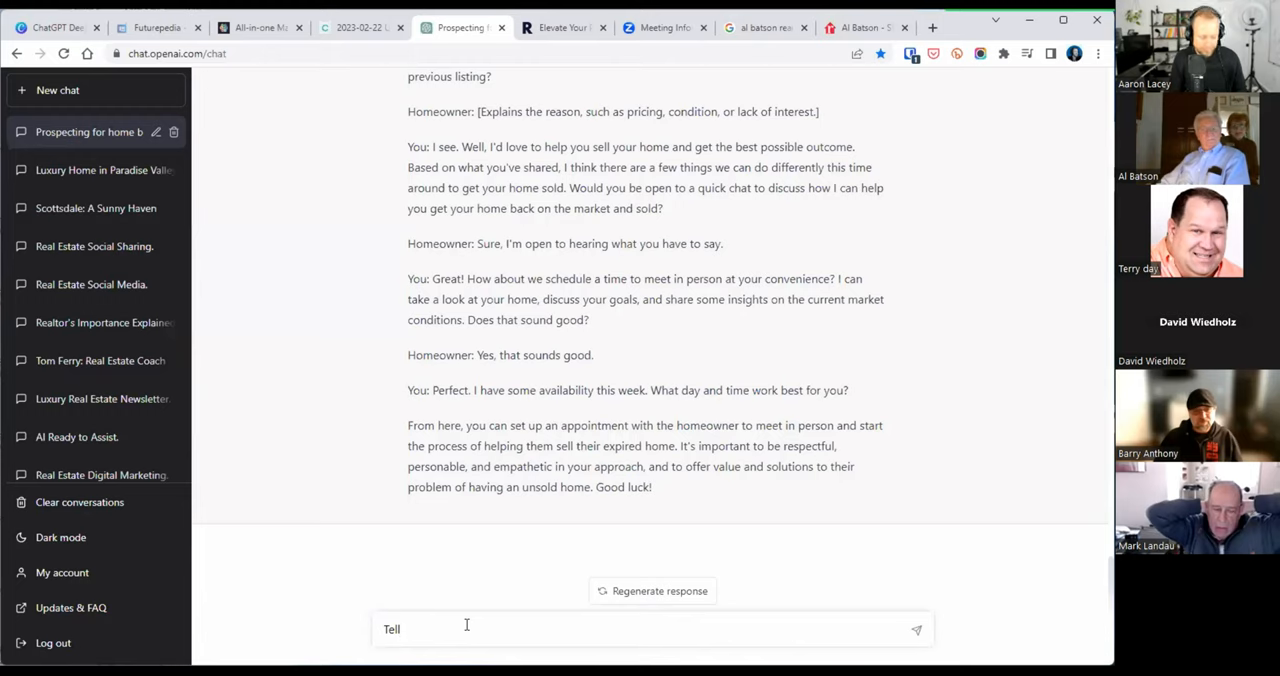
{"action": "type", "text": "m"}
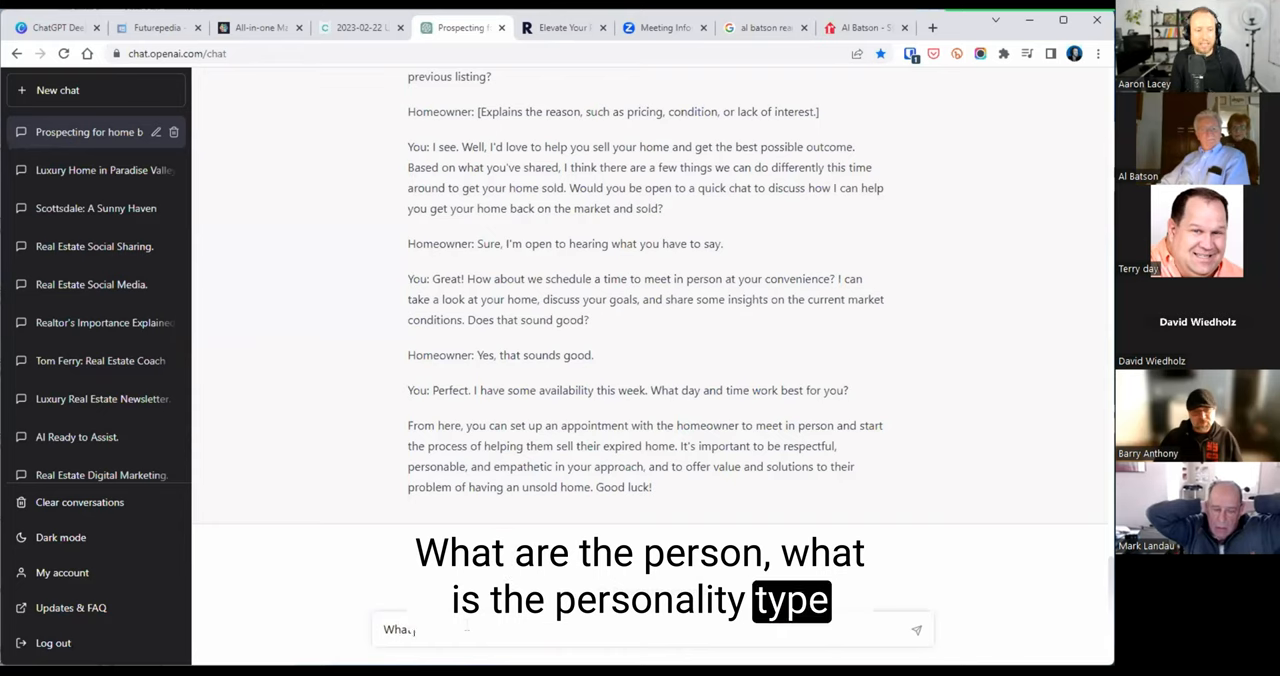
{"action": "type", "text": "What is the personality type of this person's bio"}
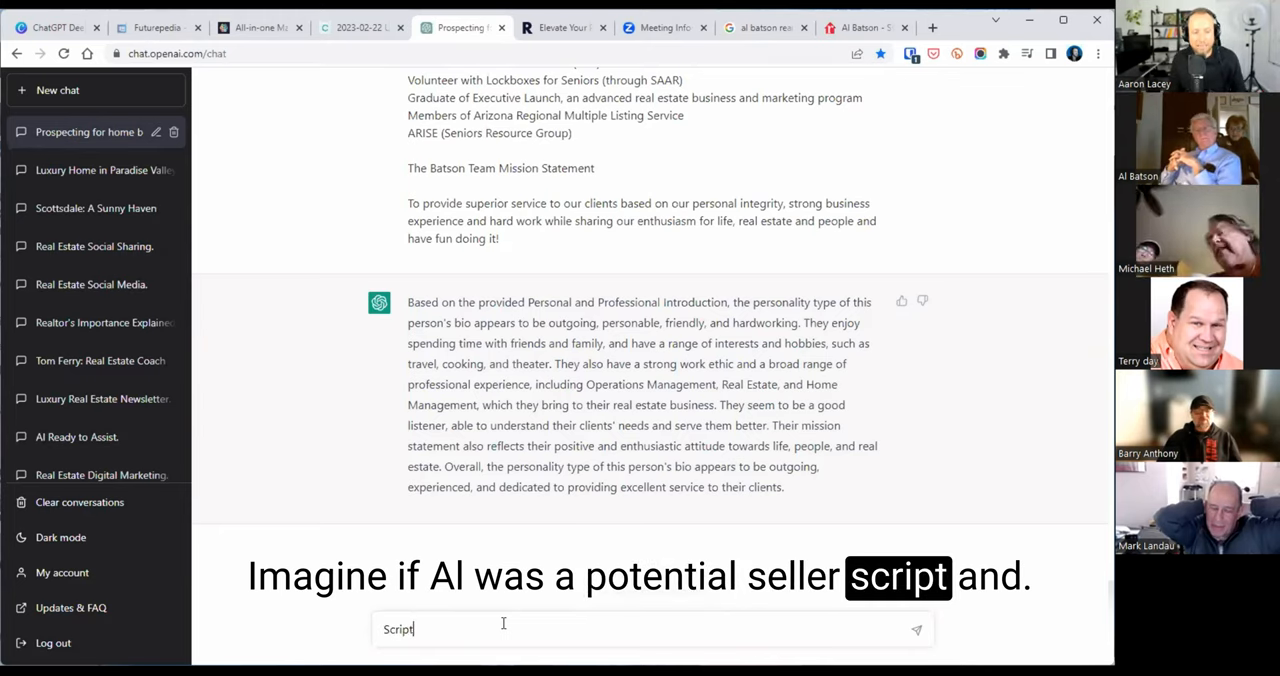
Ask ChatGPT to draft a seller outreach email to Al and Jean about their Desert Ridge home
{"action": "type", "text": "Using the information above"}
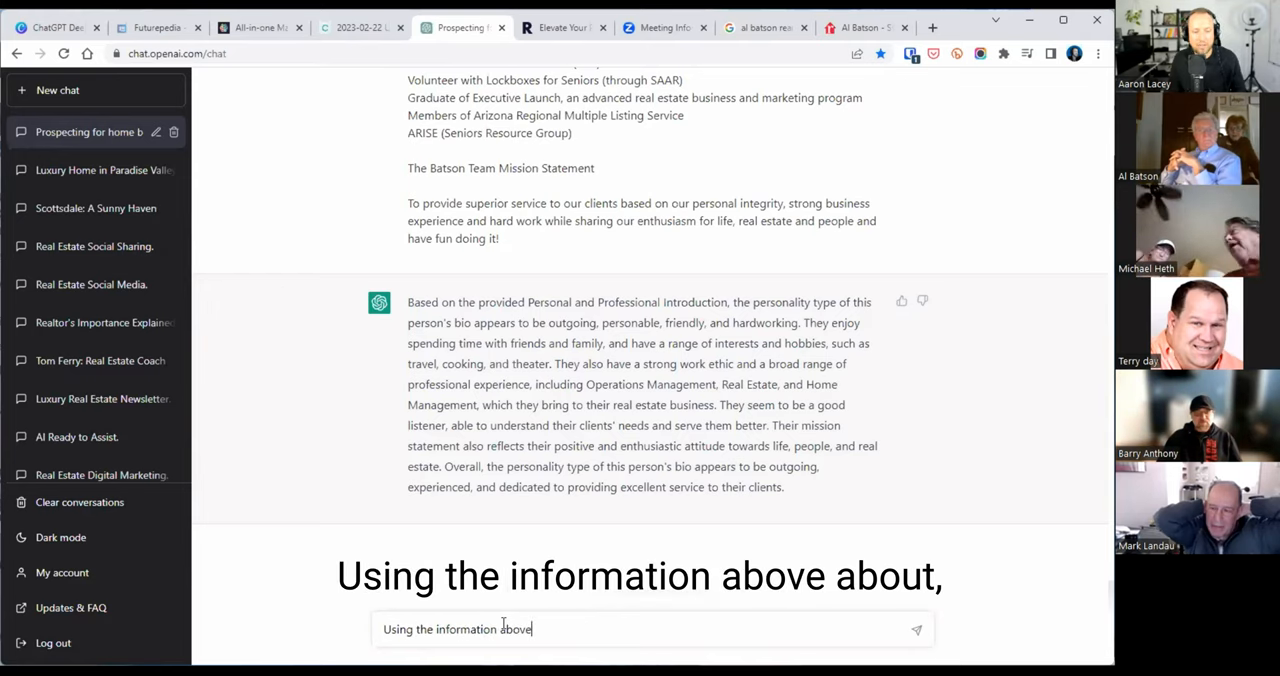
{"action": "type", "text": "anout"}
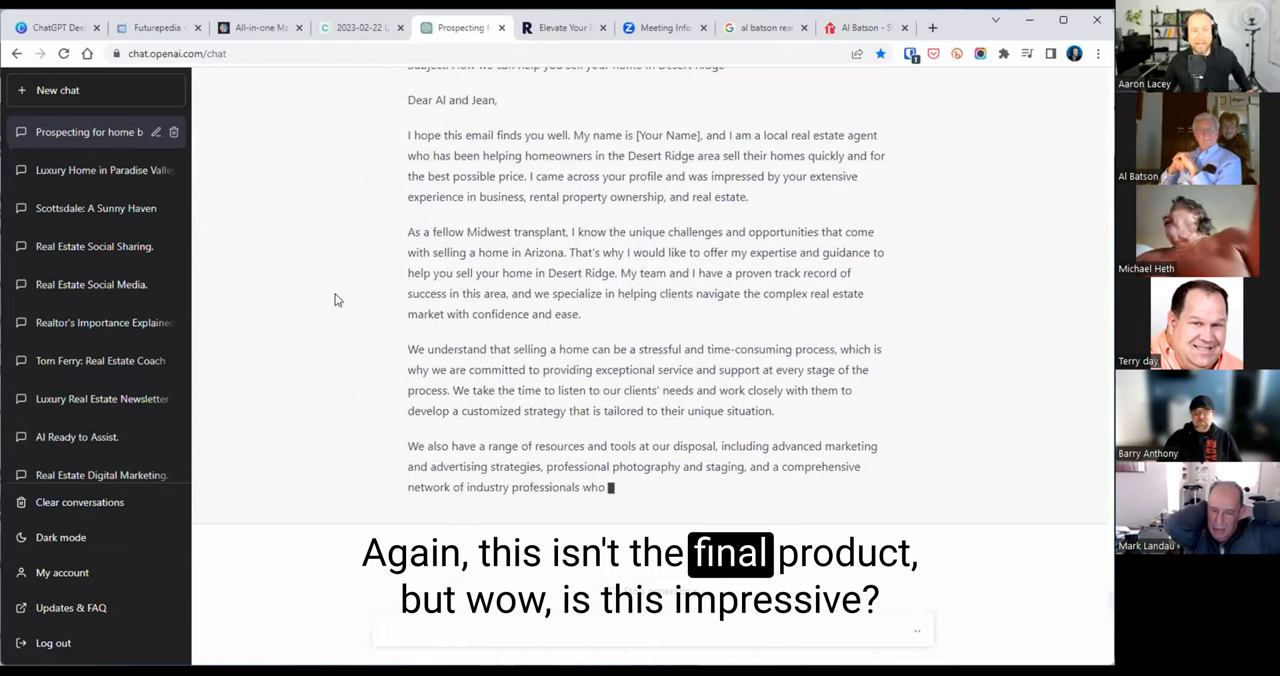
{"action": "scroll", "scroll_direction": "down", "scroll_amount": 3}
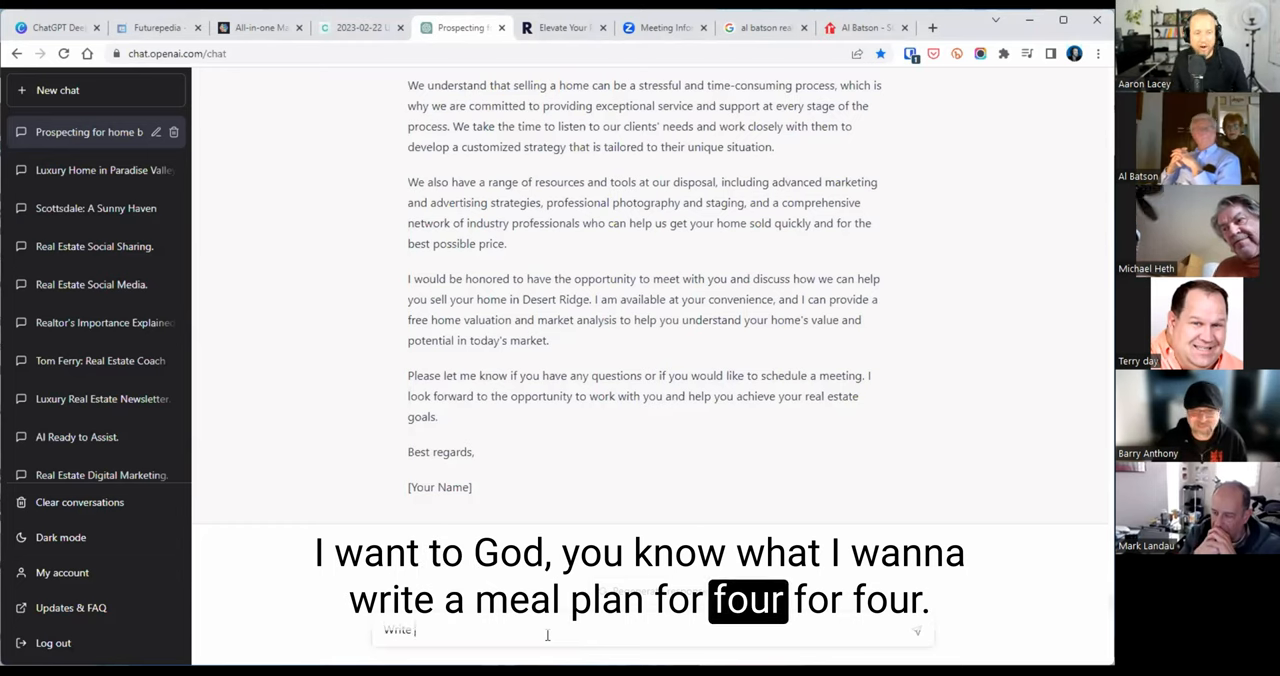
Request a protein-rich meal plan for 4, then a shopping list
{"action": "type", "text": "Write a meal plan for 4 that is prot"}
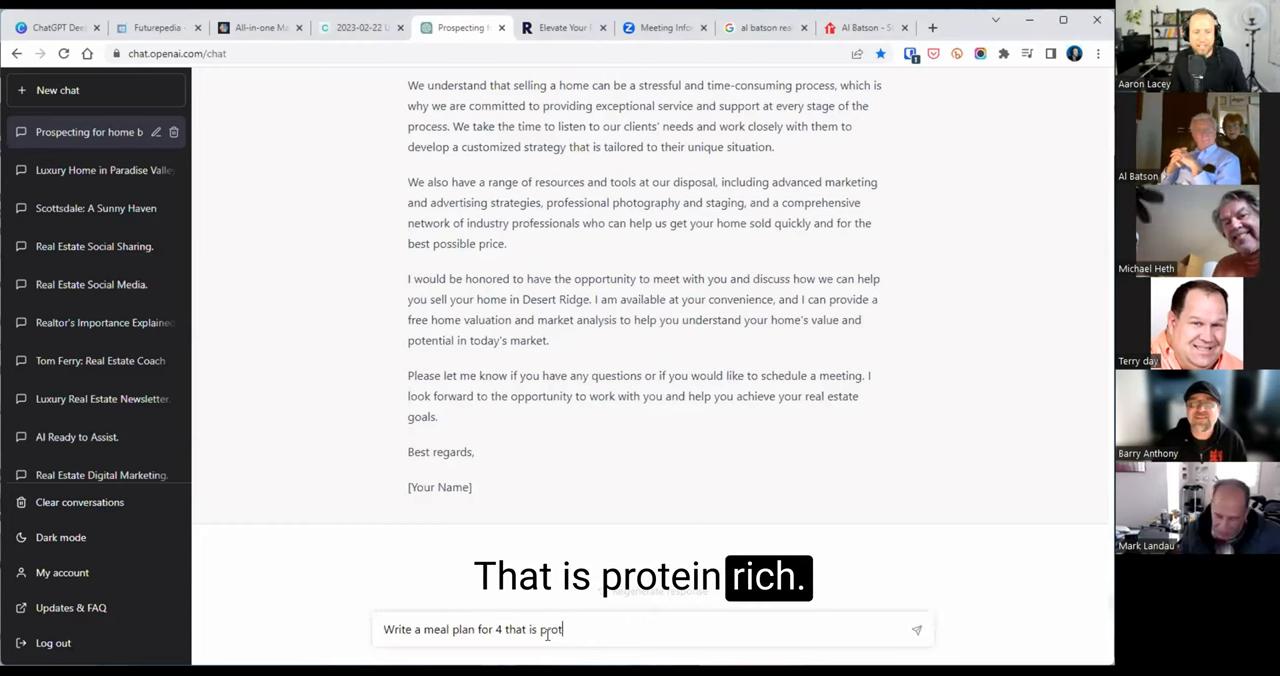
{"action": "key", "text": "Enter"}
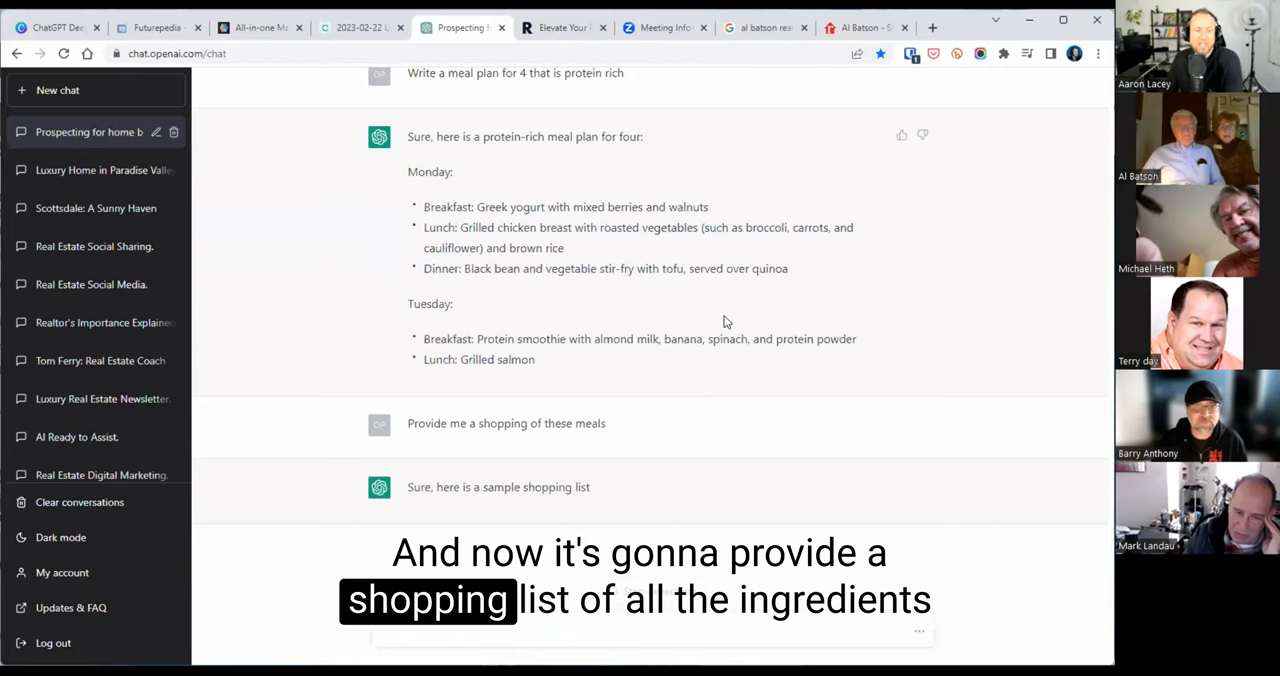
{"action": "scroll", "scroll_direction": "down", "scroll_amount": 3}
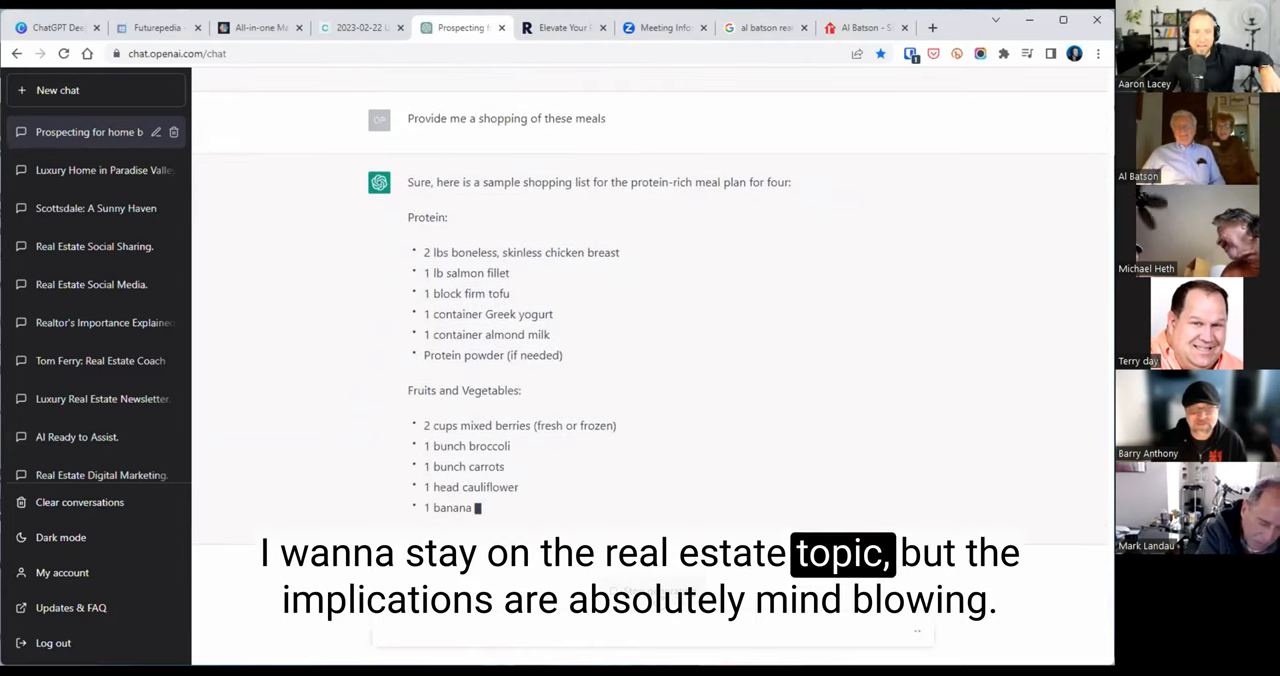
{"action": "scroll", "scroll_direction": "down", "scroll_amount": 3}
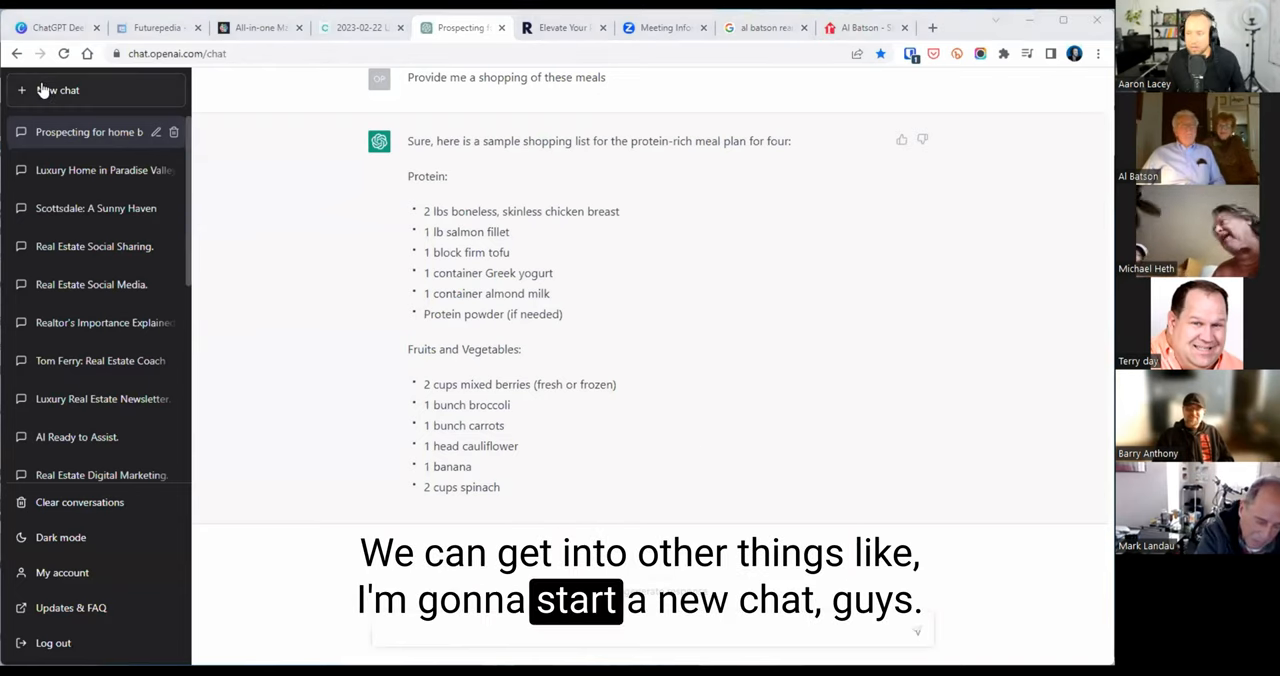
Start a new chat asking what home sellers should know before selling
{"action": "left_click", "coordinate": [57, 90]}
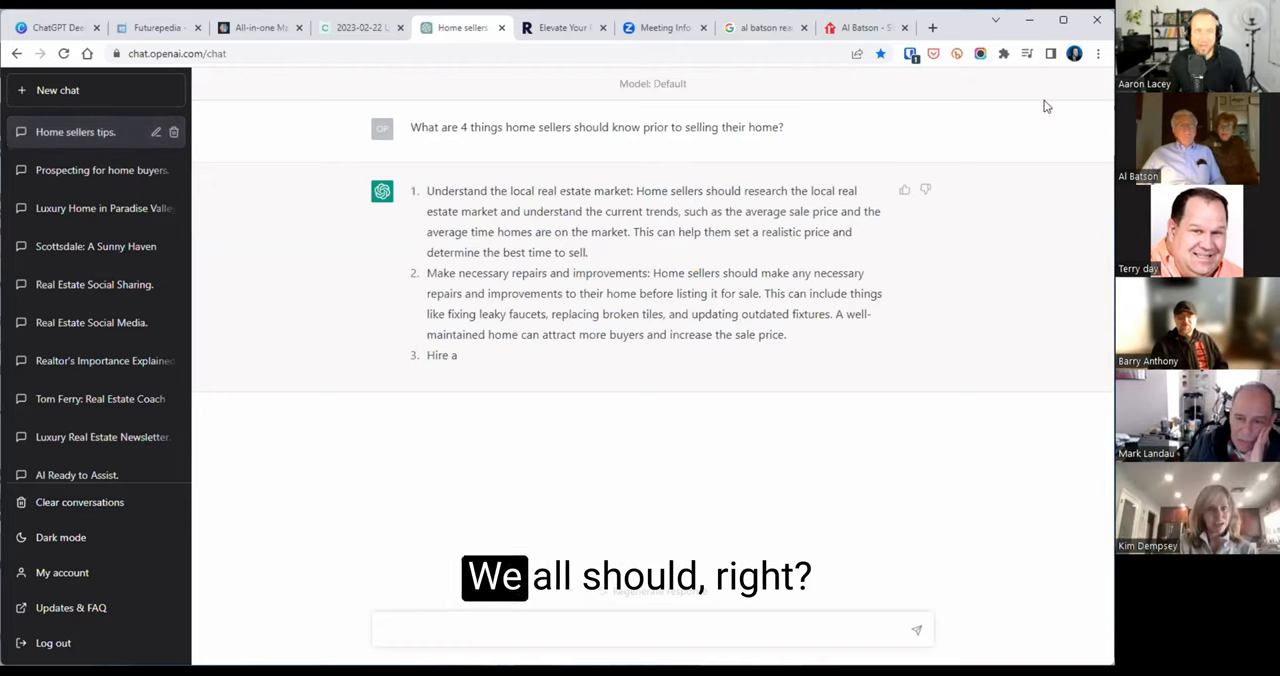
{"action": "left_click", "coordinate": [930, 54]}
{"action": "type", "text": "altos.re/"}
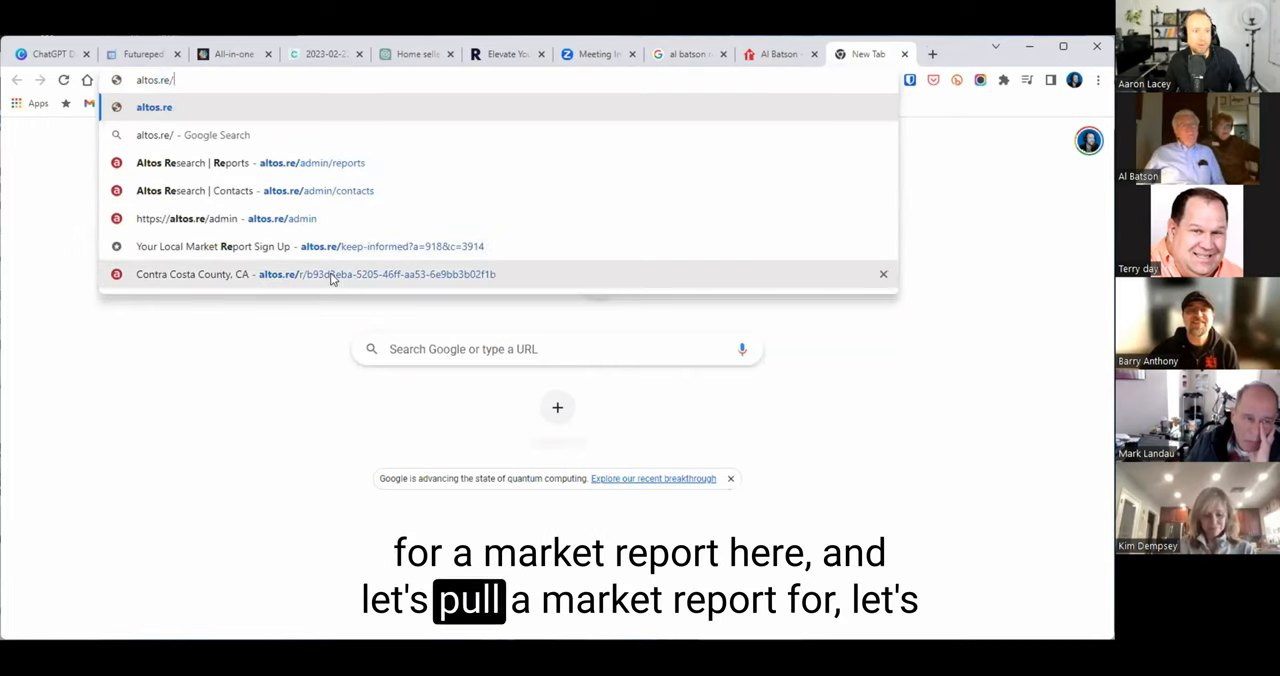
Pull up the Altos Research market report for Scottsdale, AZ
{"action": "left_click", "coordinate": [330, 274]}
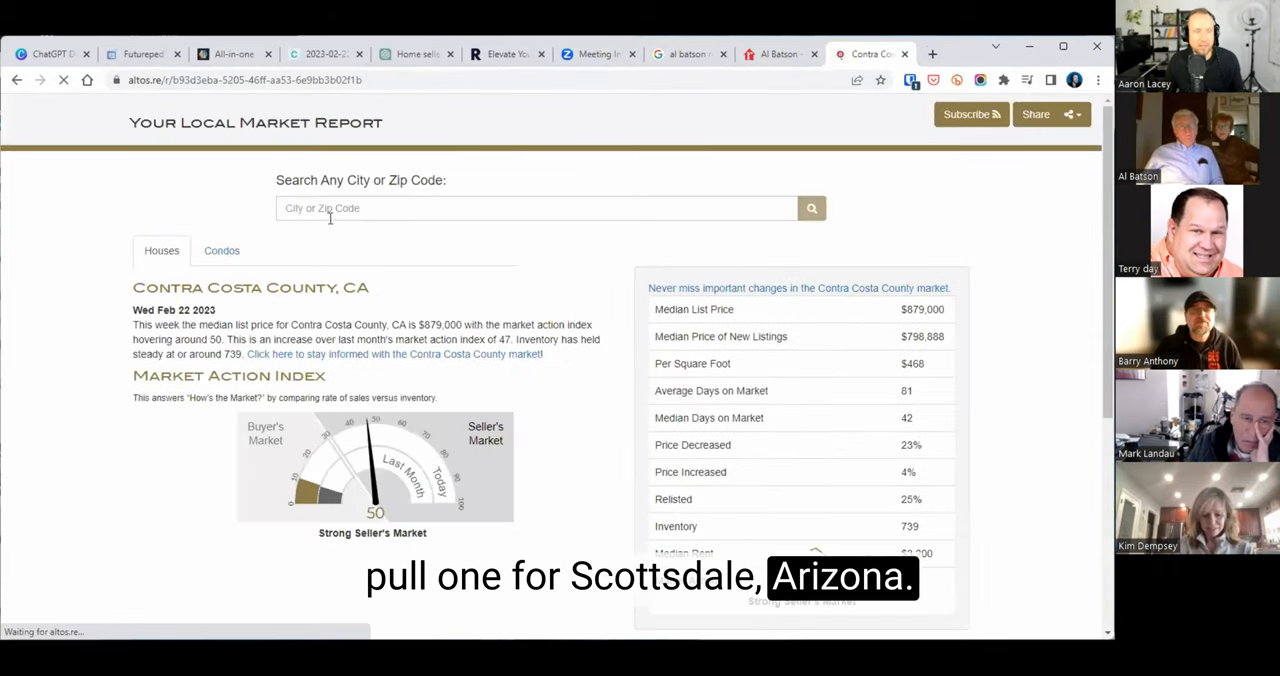
{"action": "type", "text": "scot"}
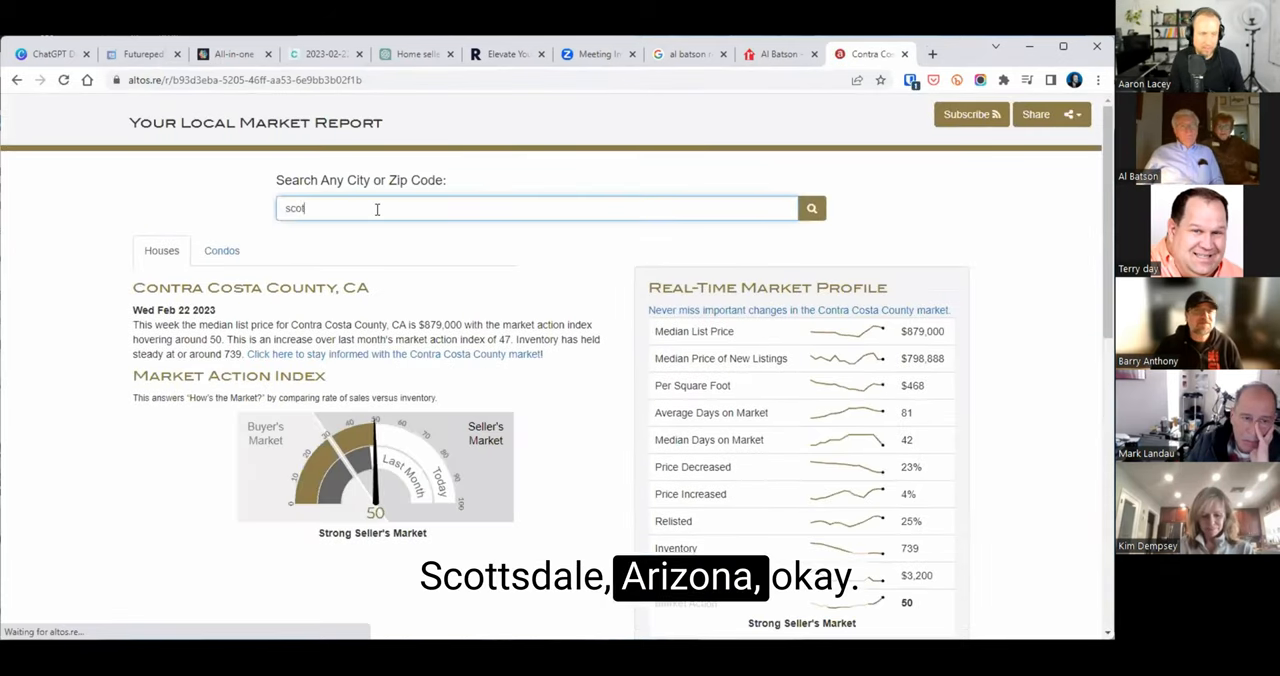
{"action": "left_click", "coordinate": [811, 208]}
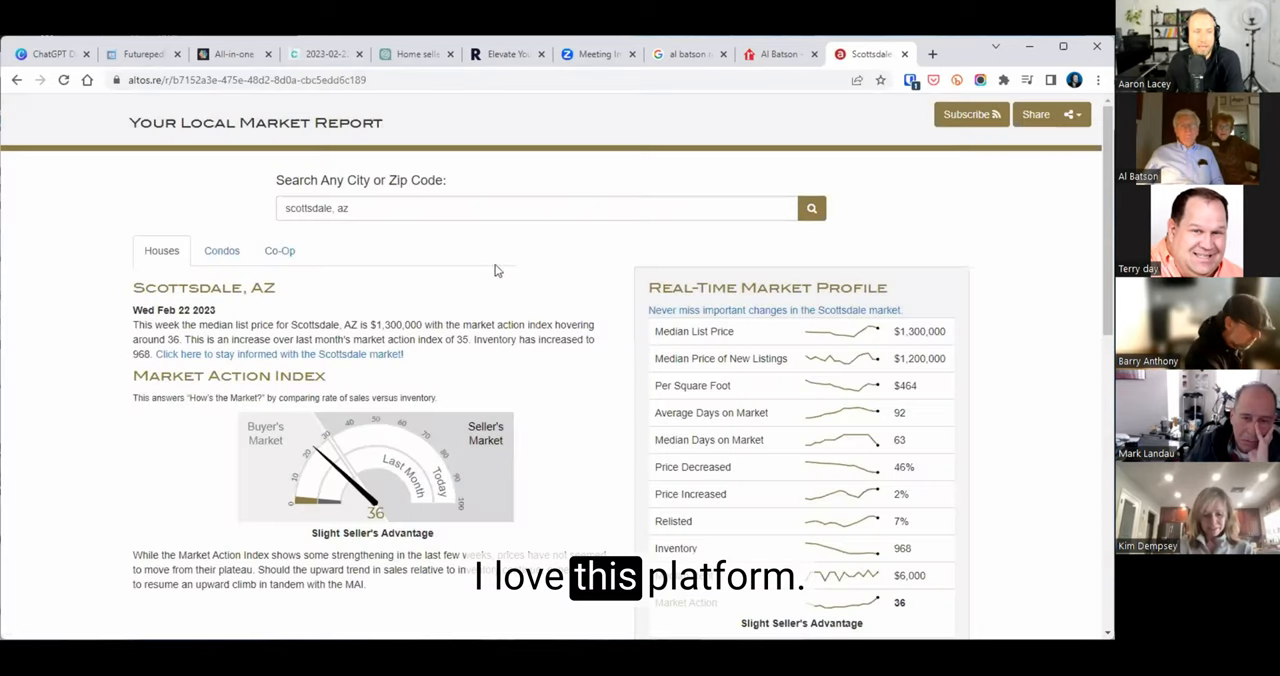
{"action": "scroll", "scroll_direction": "down", "scroll_amount": 3}
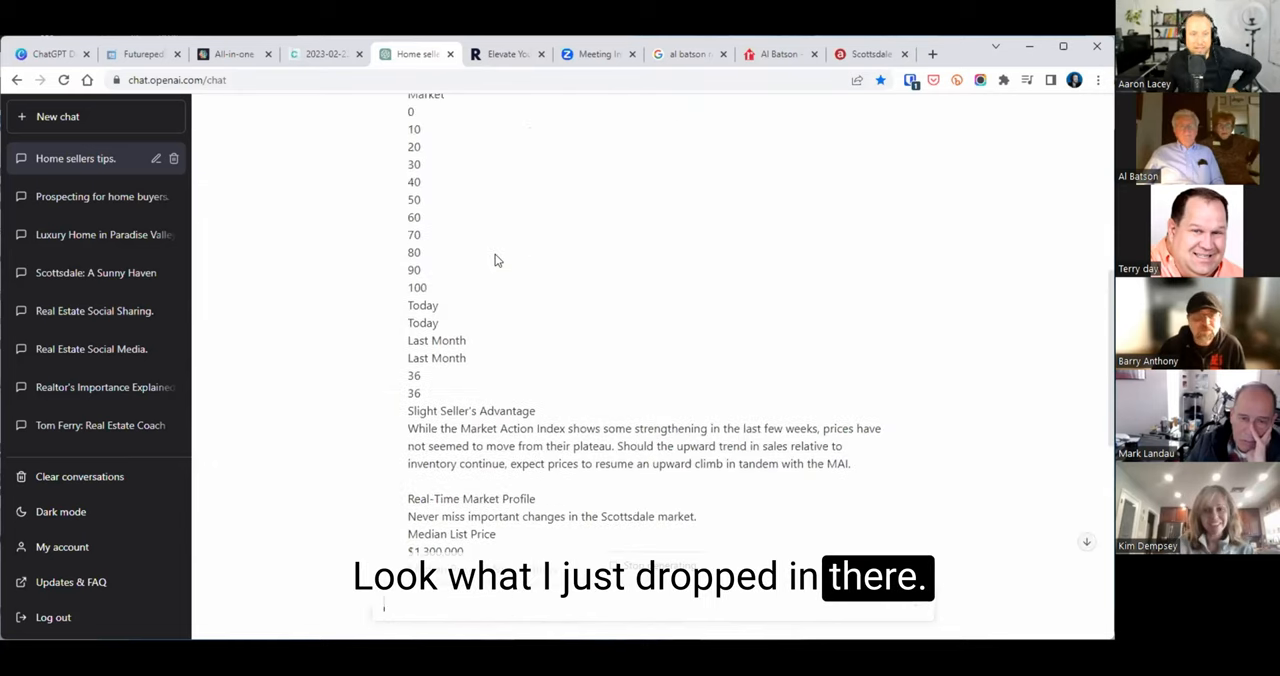
Scroll through the Scottsdale market-report client email and its witty 'Sunny Side Up Edition' rewrite
{"action": "scroll", "scroll_direction": "down", "scroll_amount": 3}
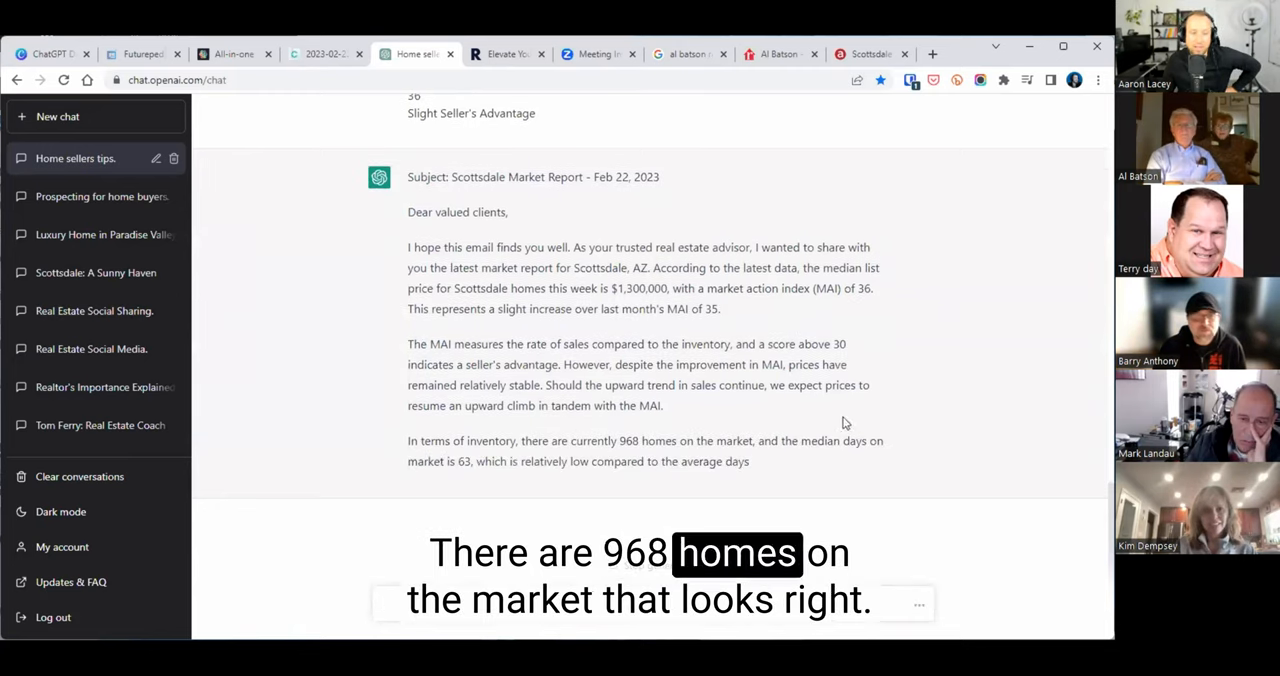
{"action": "scroll", "scroll_direction": "down", "scroll_amount": 3}
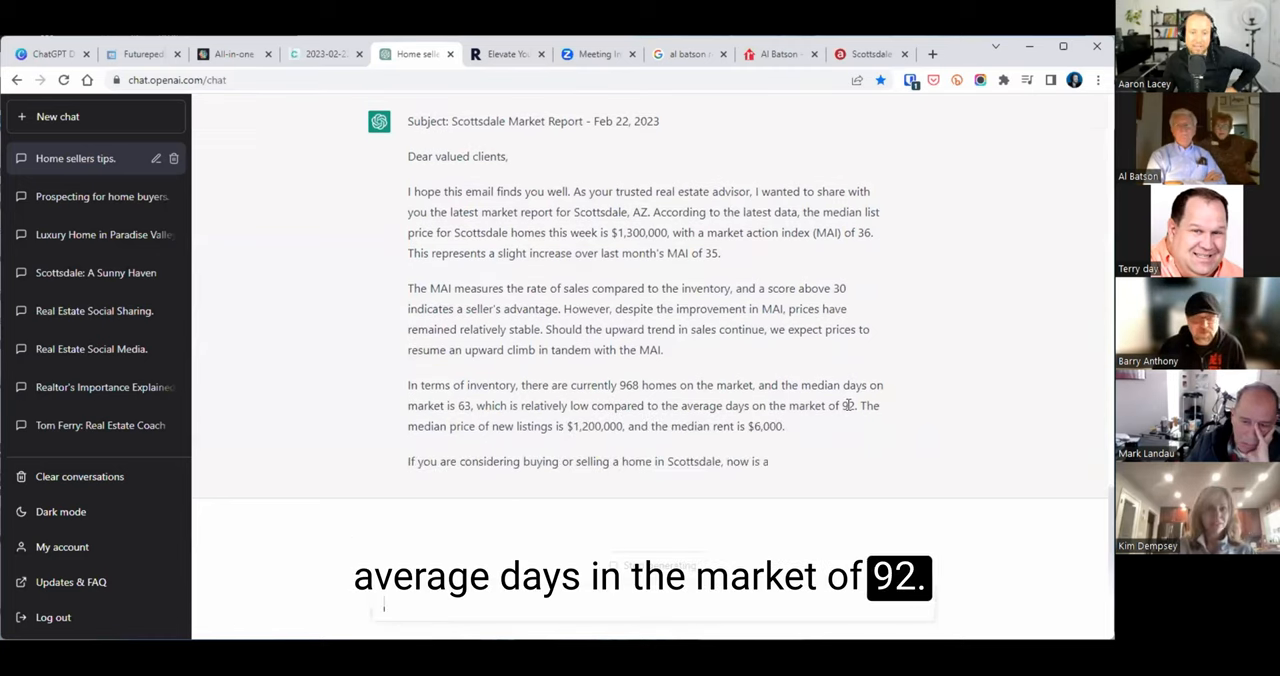
{"action": "scroll", "scroll_direction": "down", "scroll_amount": 3}
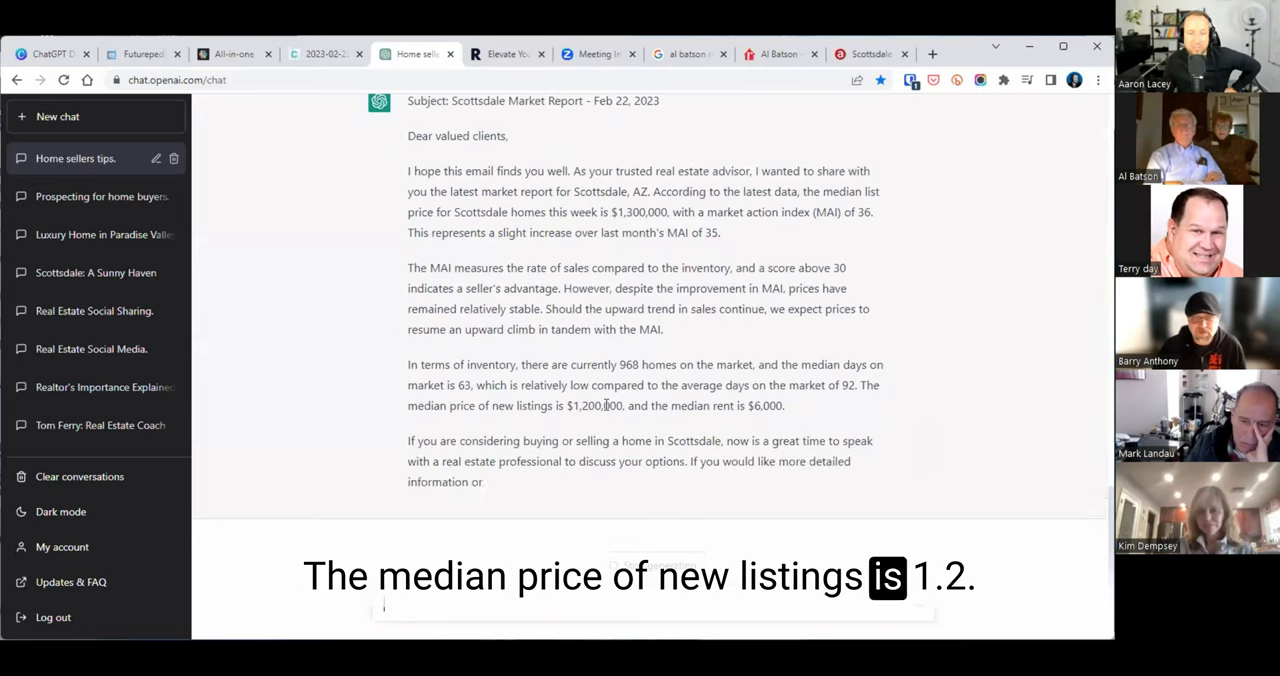
{"action": "scroll", "scroll_direction": "down", "scroll_amount": 3}
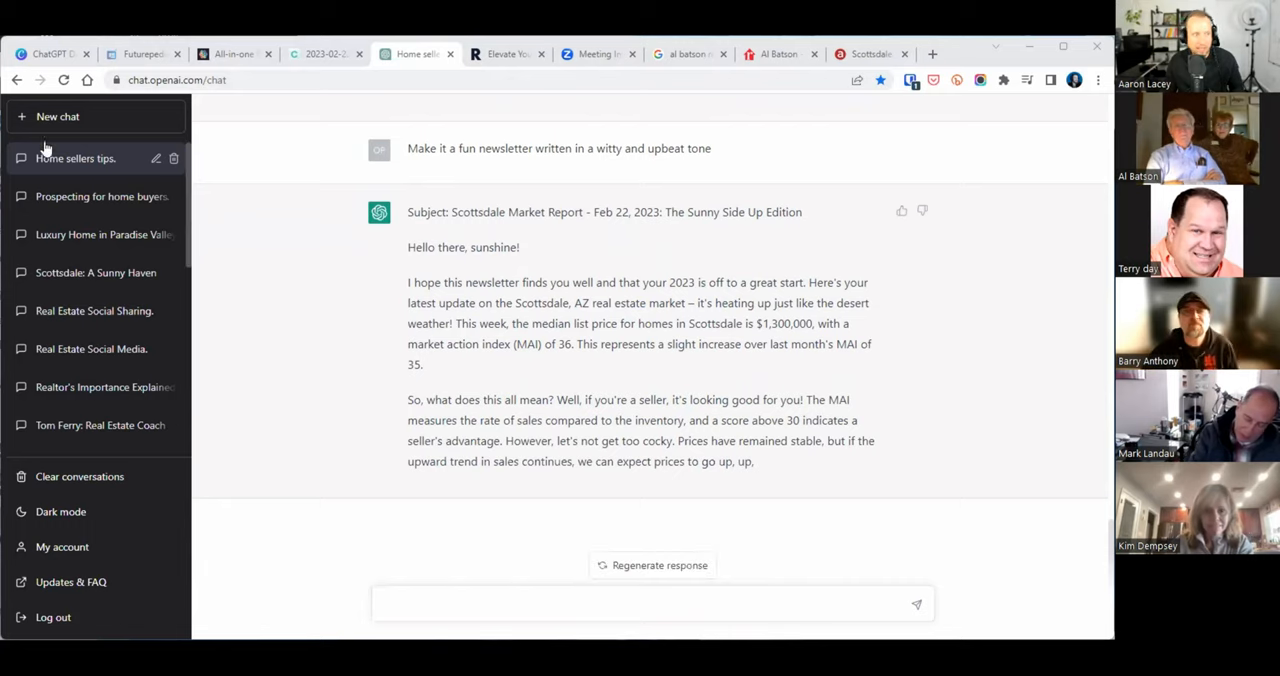
Start a new chat for a review-request email, then draft 'Rewrite this in spanish'
{"action": "left_click", "coordinate": [57, 116]}
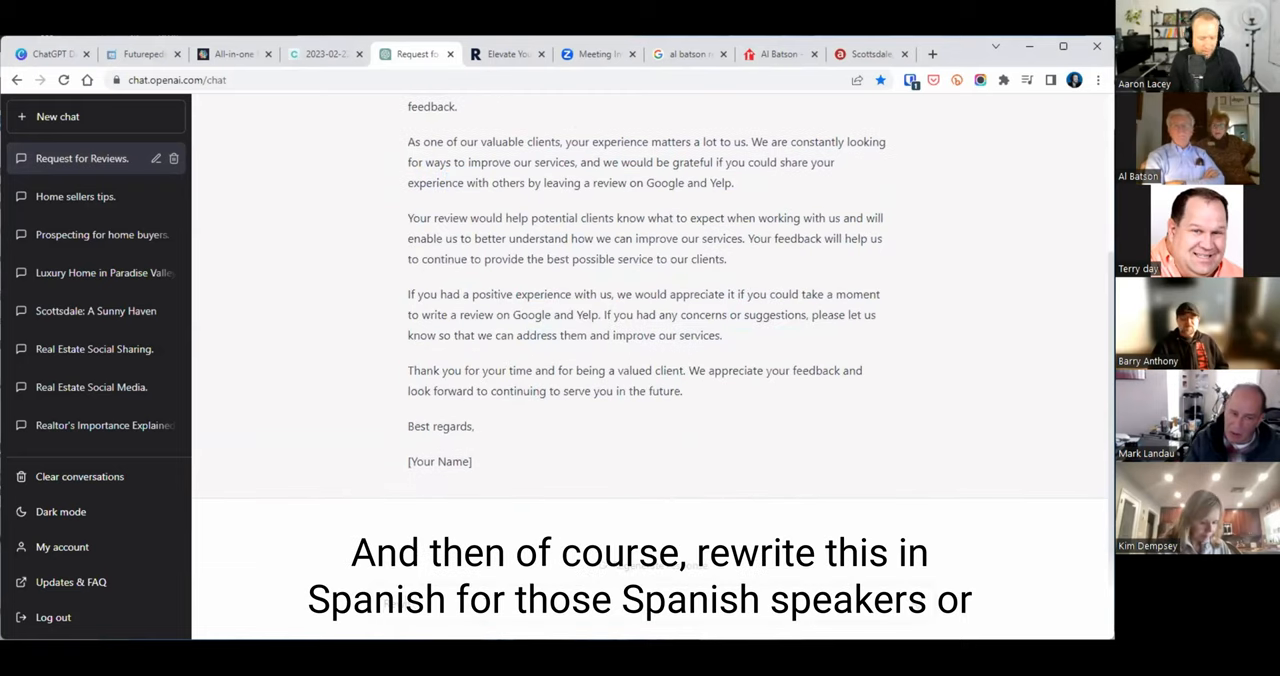
{"action": "double_click", "coordinate": [375, 600]}
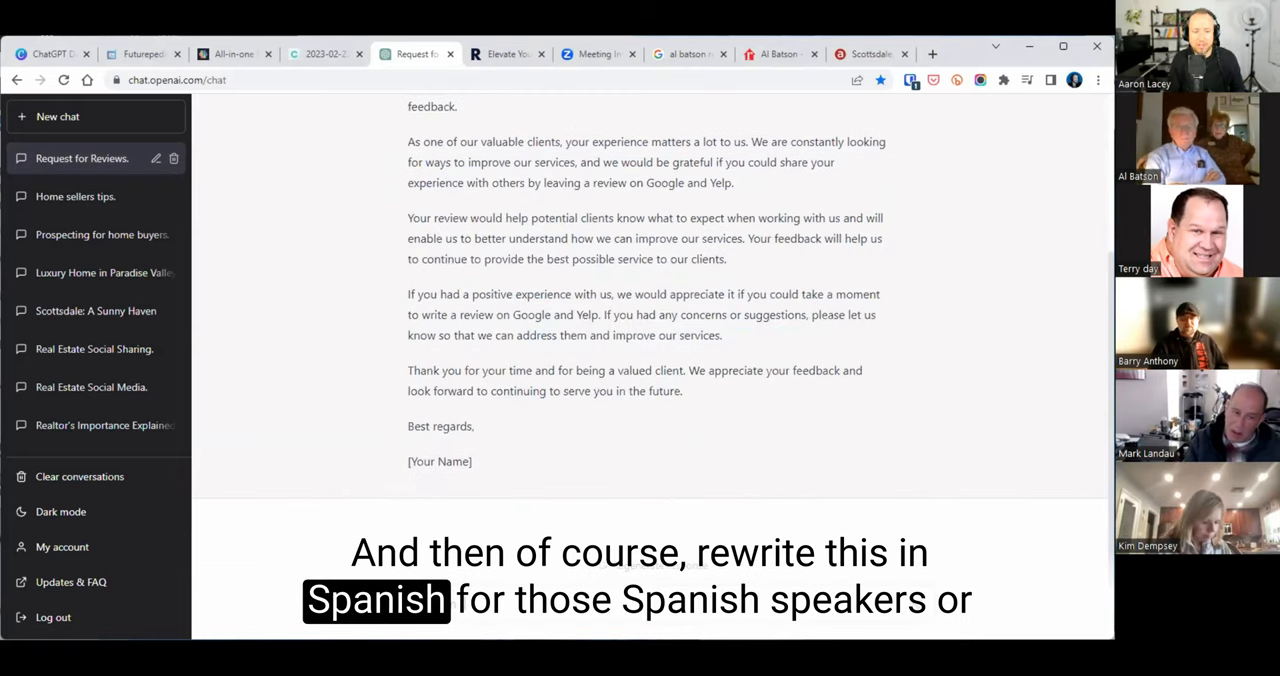
{"action": "type", "text": "Rewrite this in spanish"}
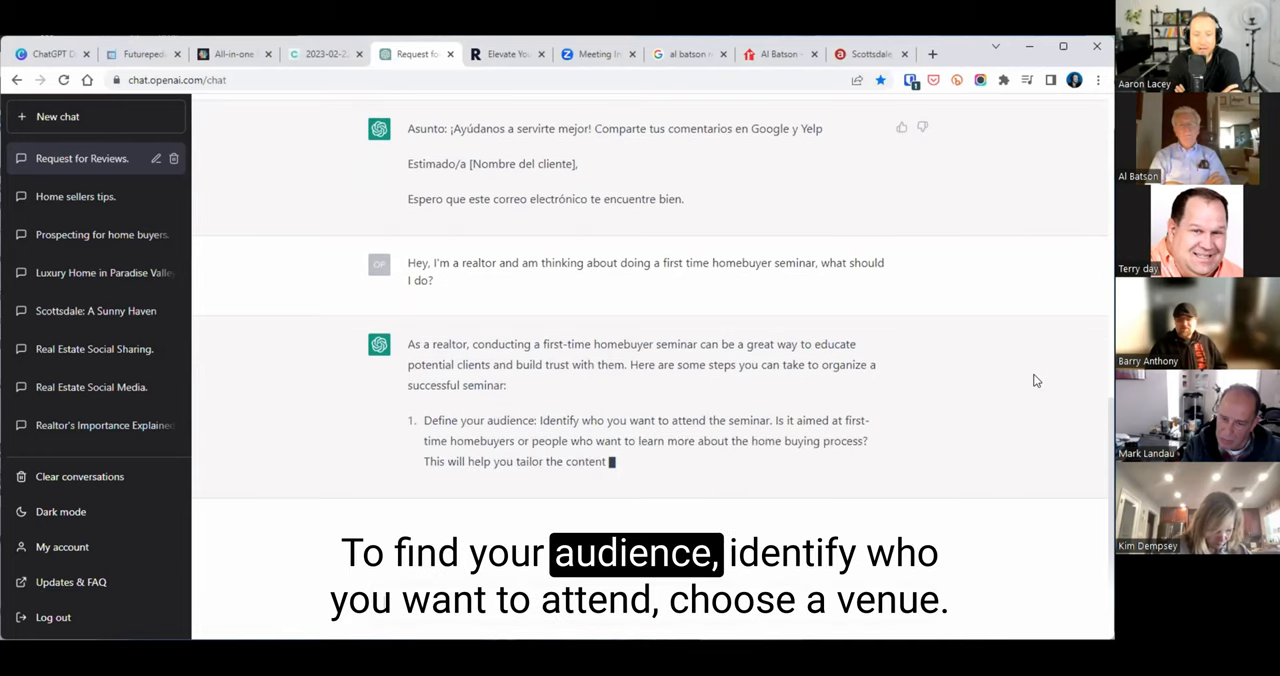
Scroll through the Spanish review email and the seven-step homebuyer seminar plan
{"action": "scroll", "scroll_direction": "down", "scroll_amount": 3}
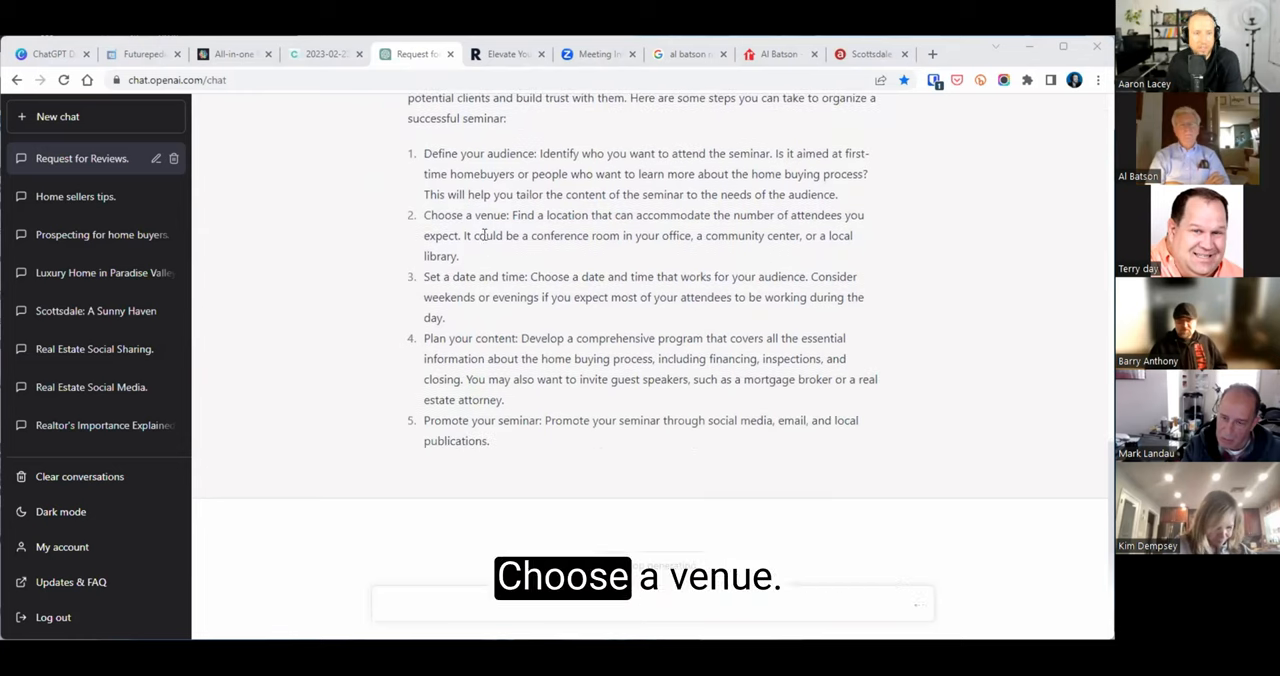
{"action": "scroll", "scroll_direction": "down", "scroll_amount": 3}
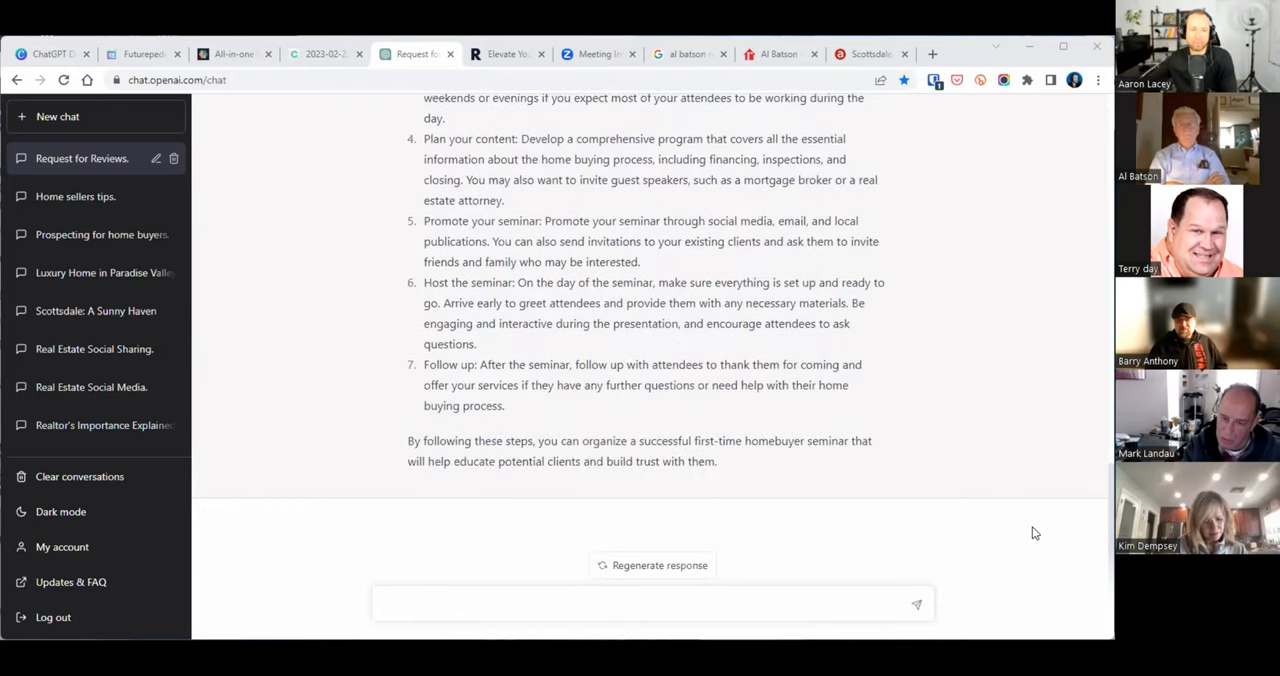
{"action": "scroll", "scroll_direction": "up", "scroll_amount": 3}
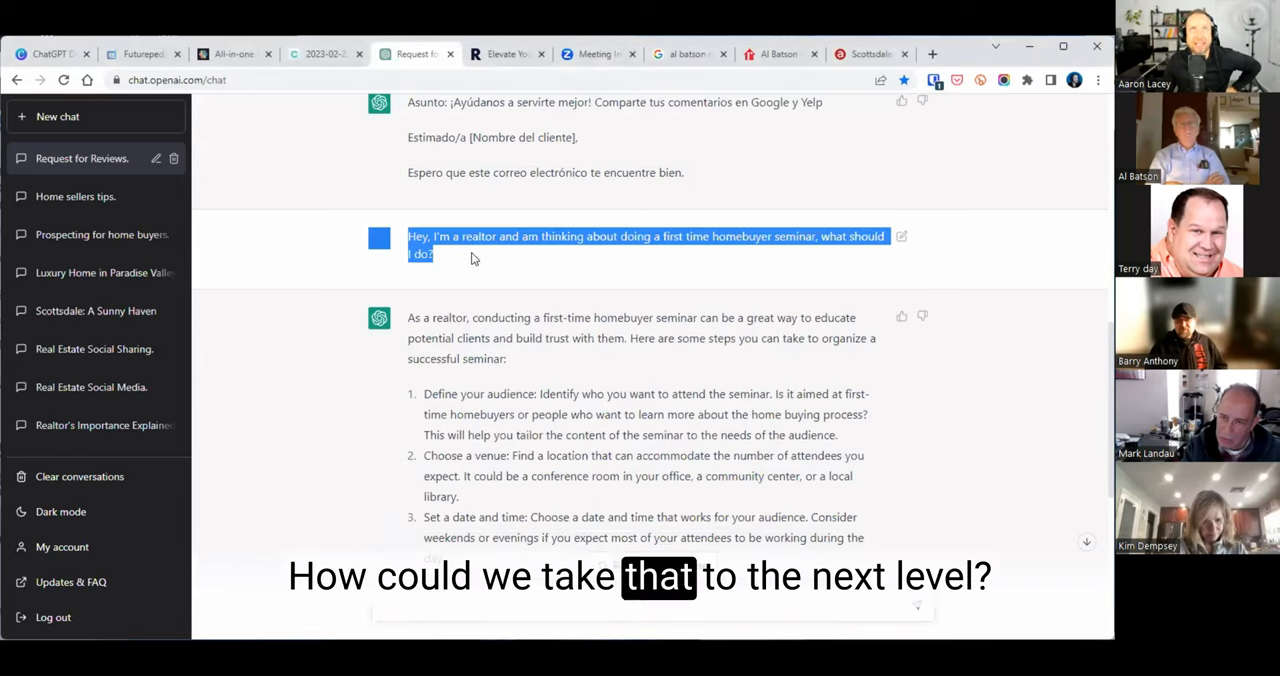
Submit the advertising campaign prompt for Scottsdale, AZ first-time buyers in 2023
{"action": "scroll", "scroll_direction": "down", "scroll_amount": 3}
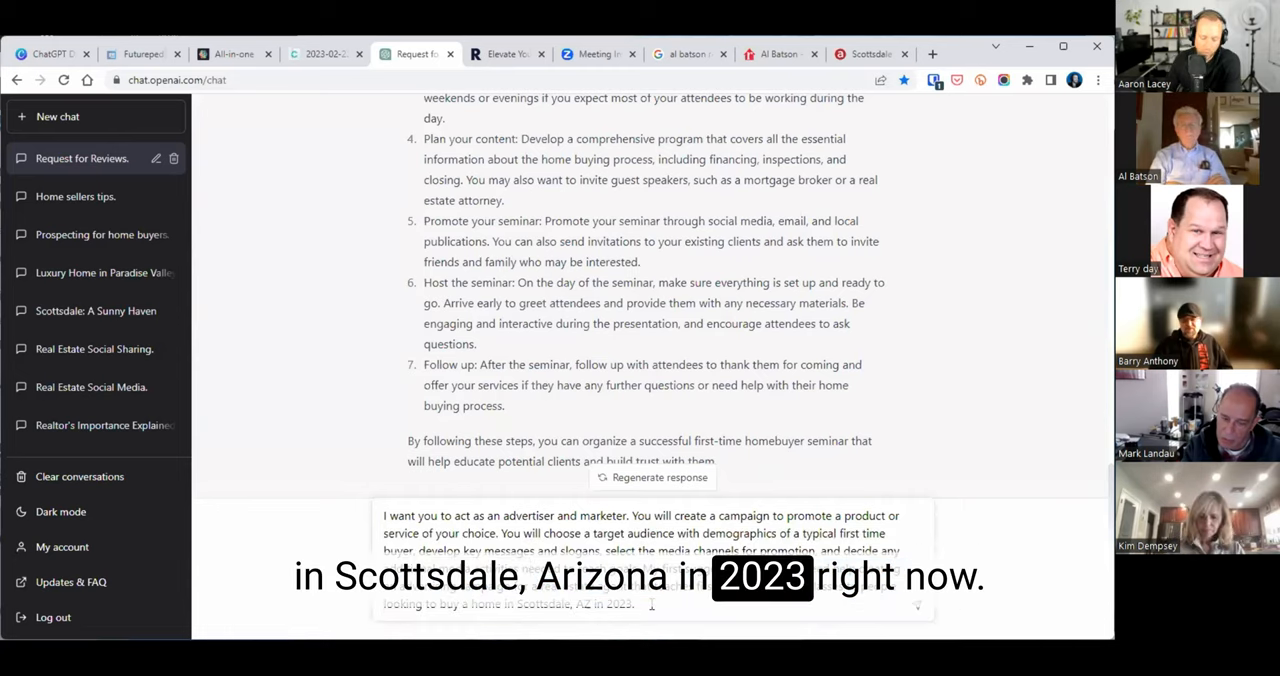
{"action": "key", "text": "Enter"}
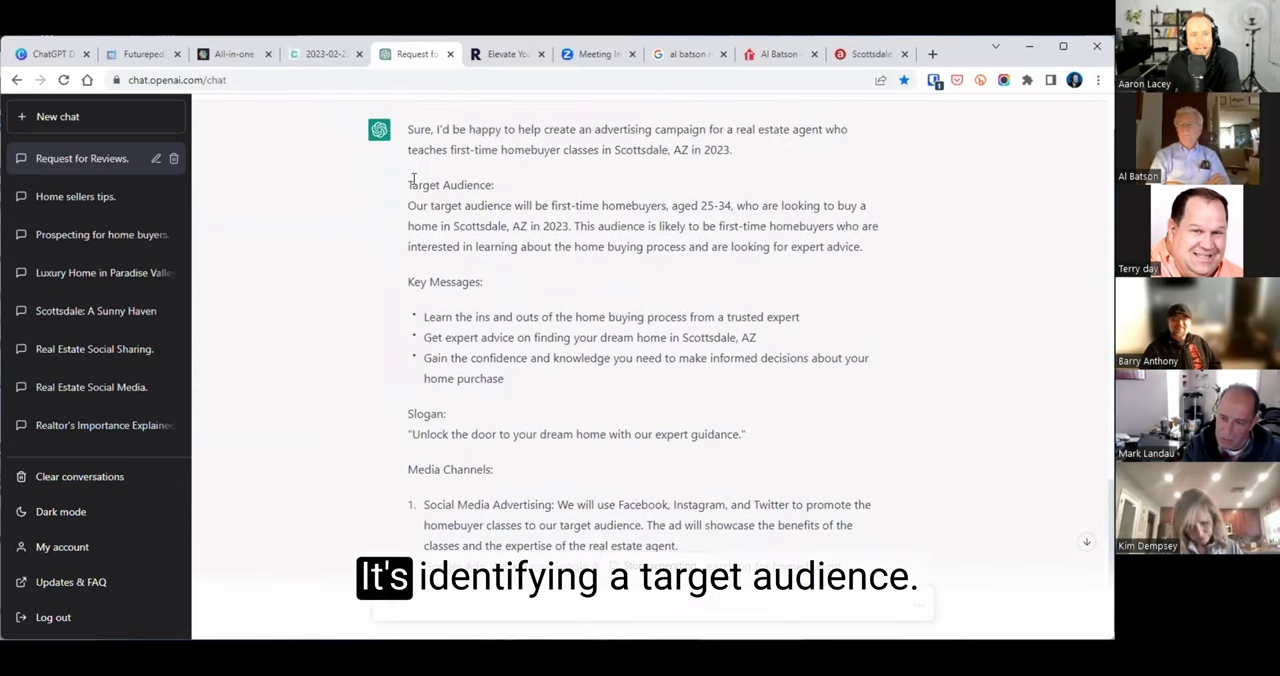
Review the campaign's Target Audience section and request webinar ideas for first-time Scottsdale buyers
{"action": "double_click", "coordinate": [450, 184]}
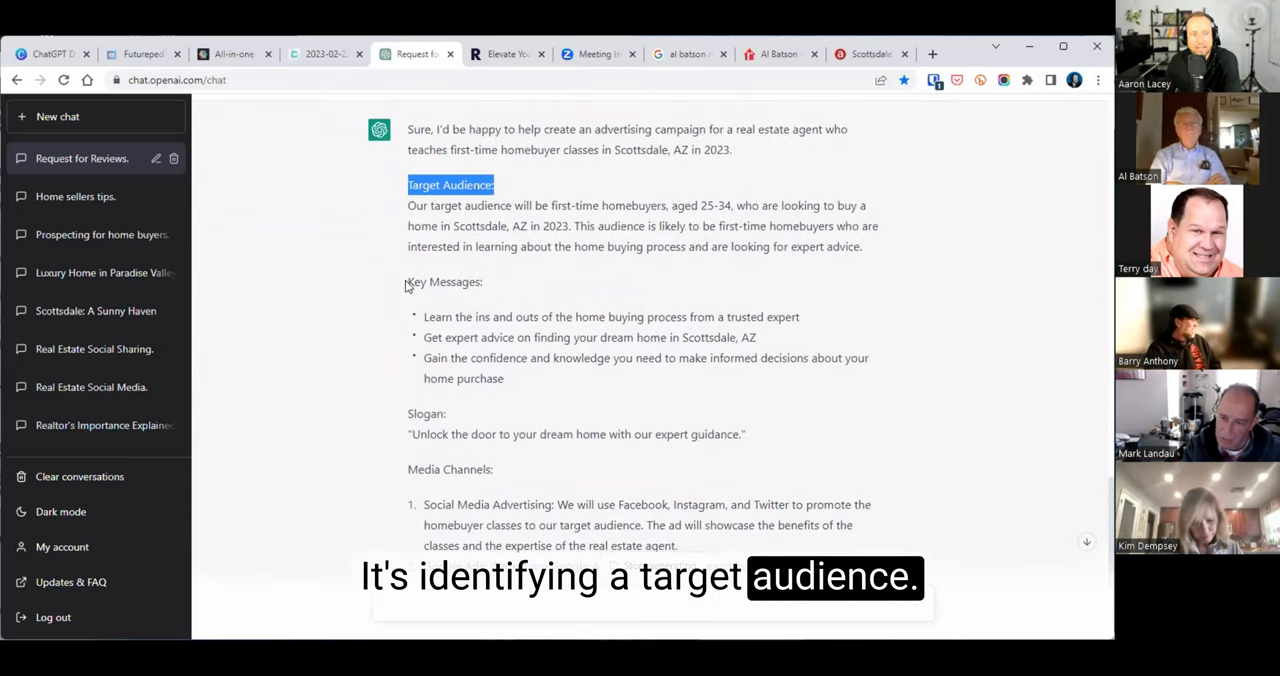
{"action": "scroll", "scroll_direction": "down", "scroll_amount": 3}
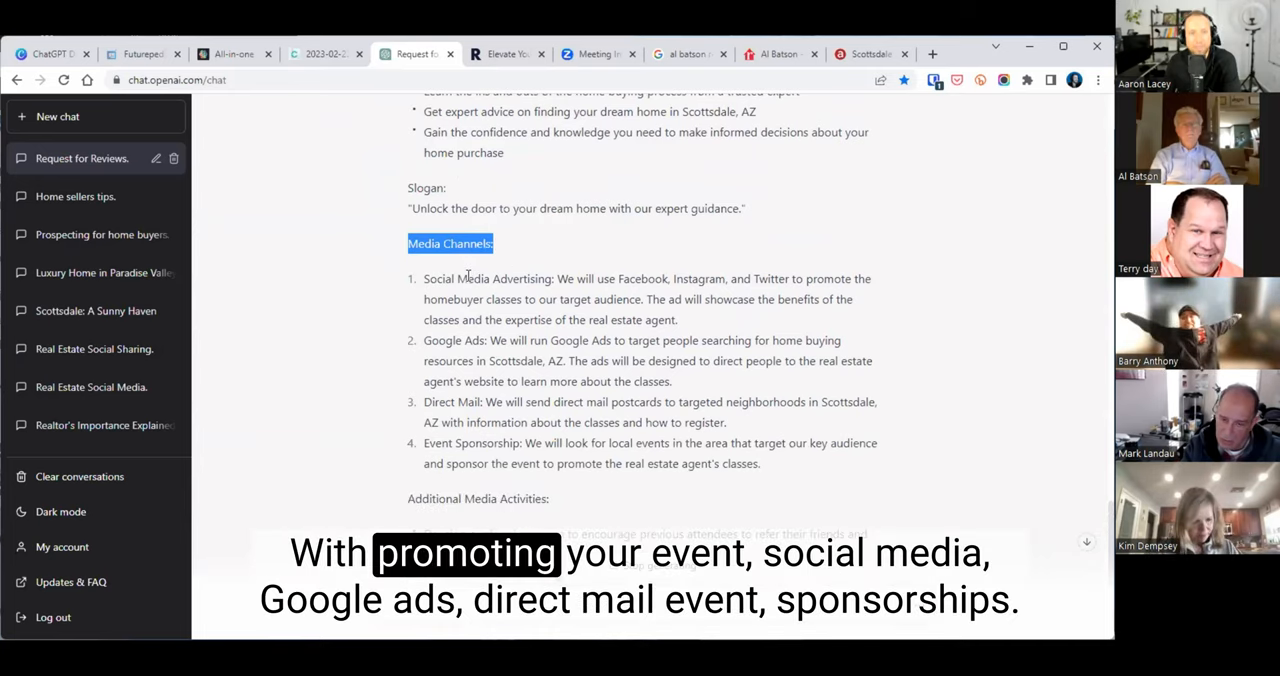
{"action": "scroll", "scroll_direction": "down", "scroll_amount": 3}
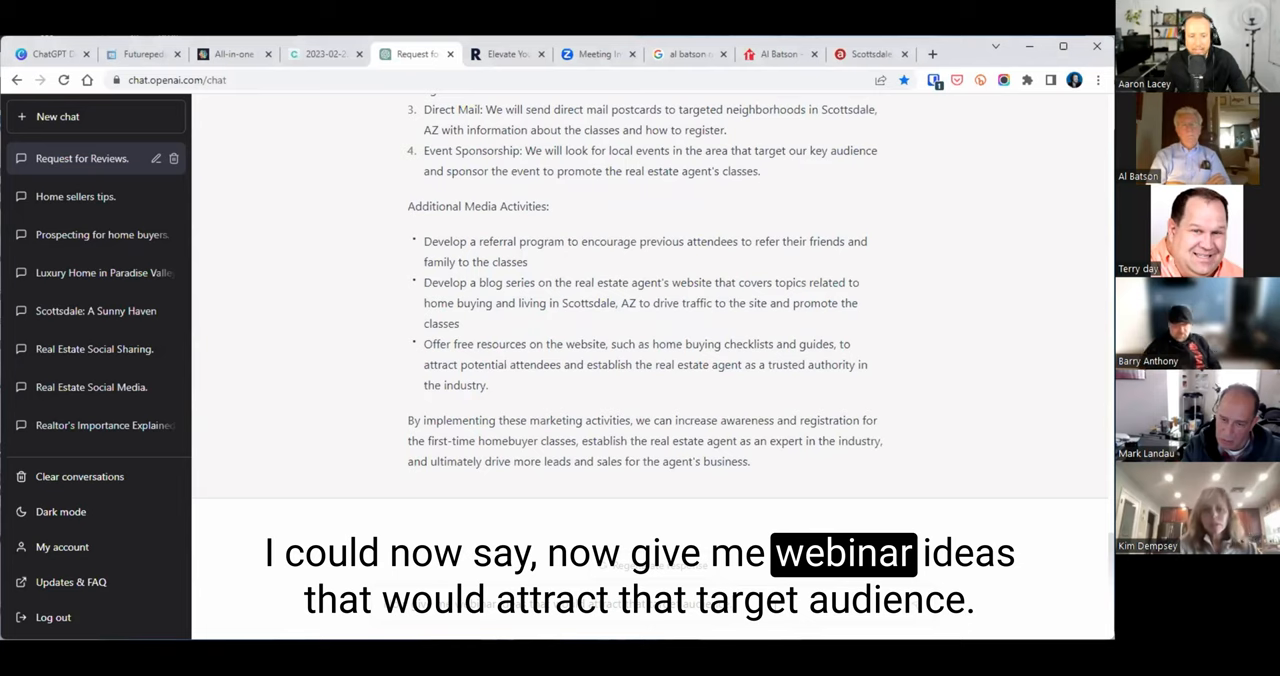
{"action": "key", "text": "Enter"}
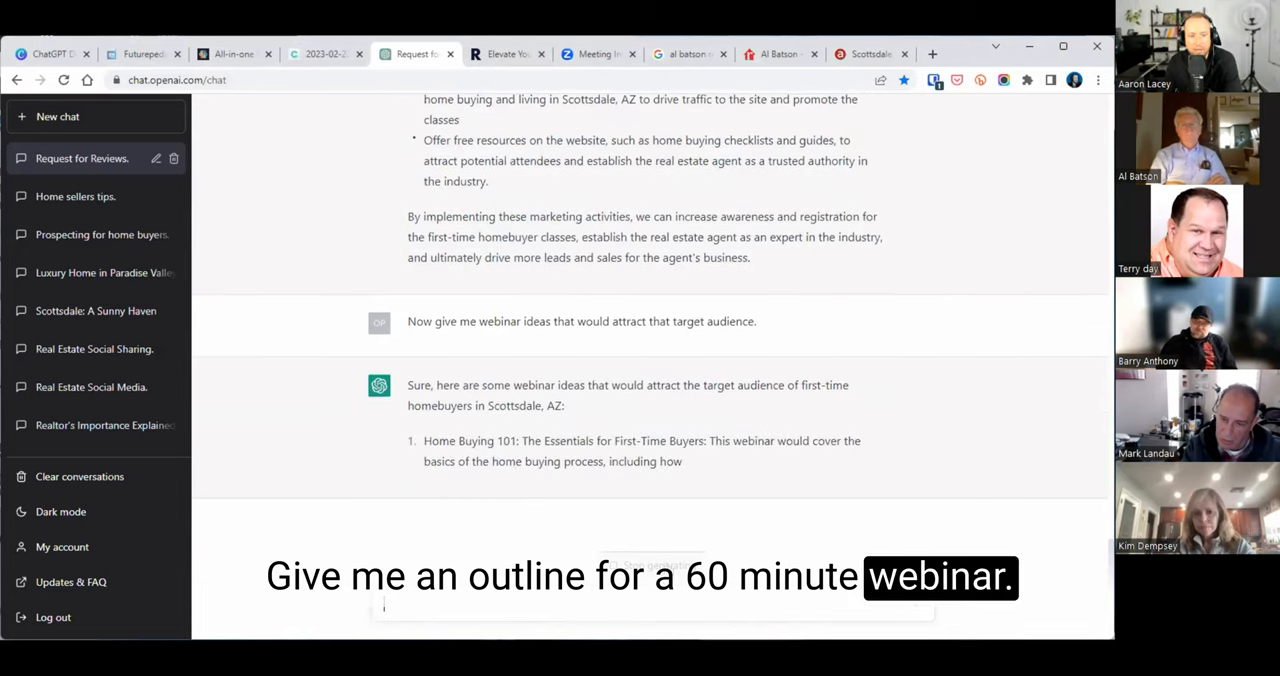
{"action": "scroll", "scroll_direction": "down", "scroll_amount": 3}
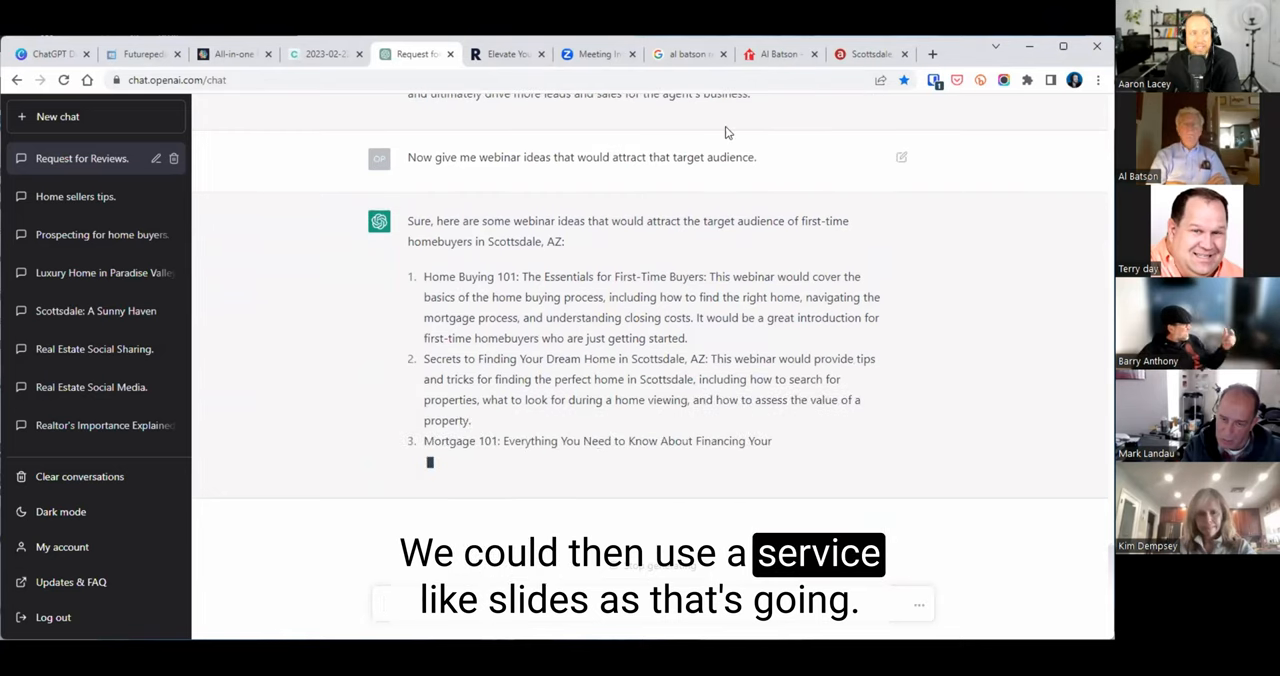
Open slidesai.io in a new browser tab
{"action": "left_click", "coordinate": [932, 53]}
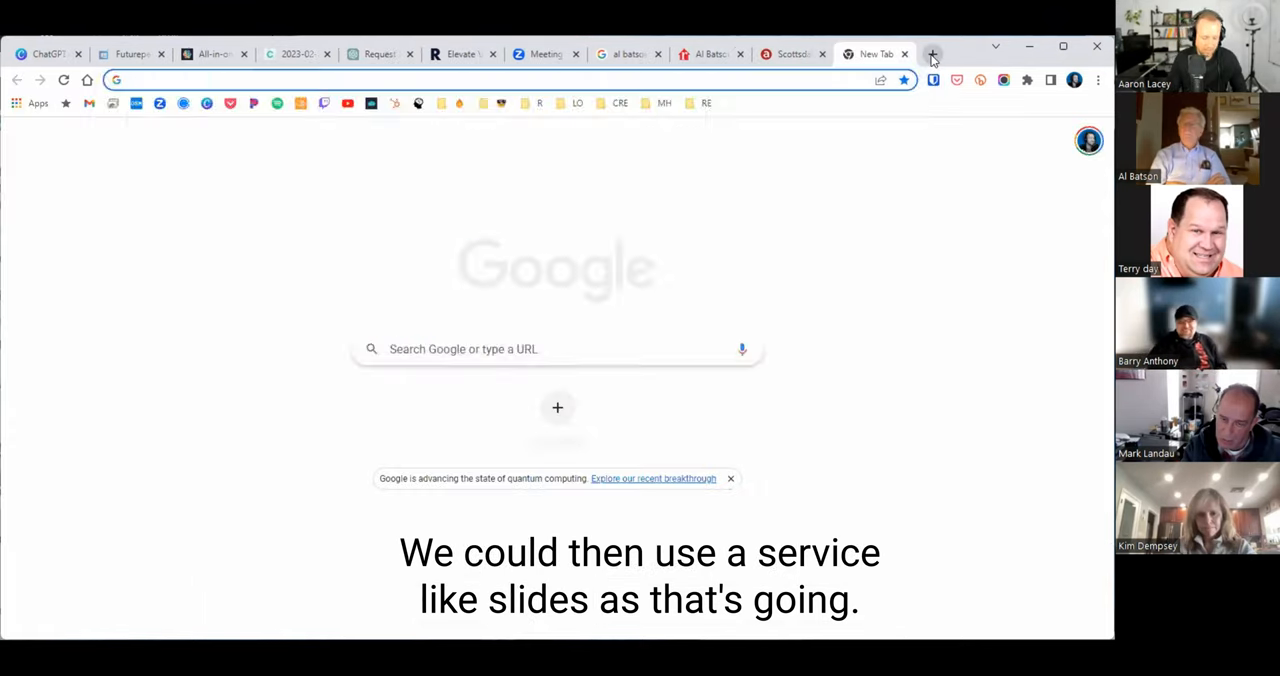
{"action": "type", "text": "slidesai.io"}
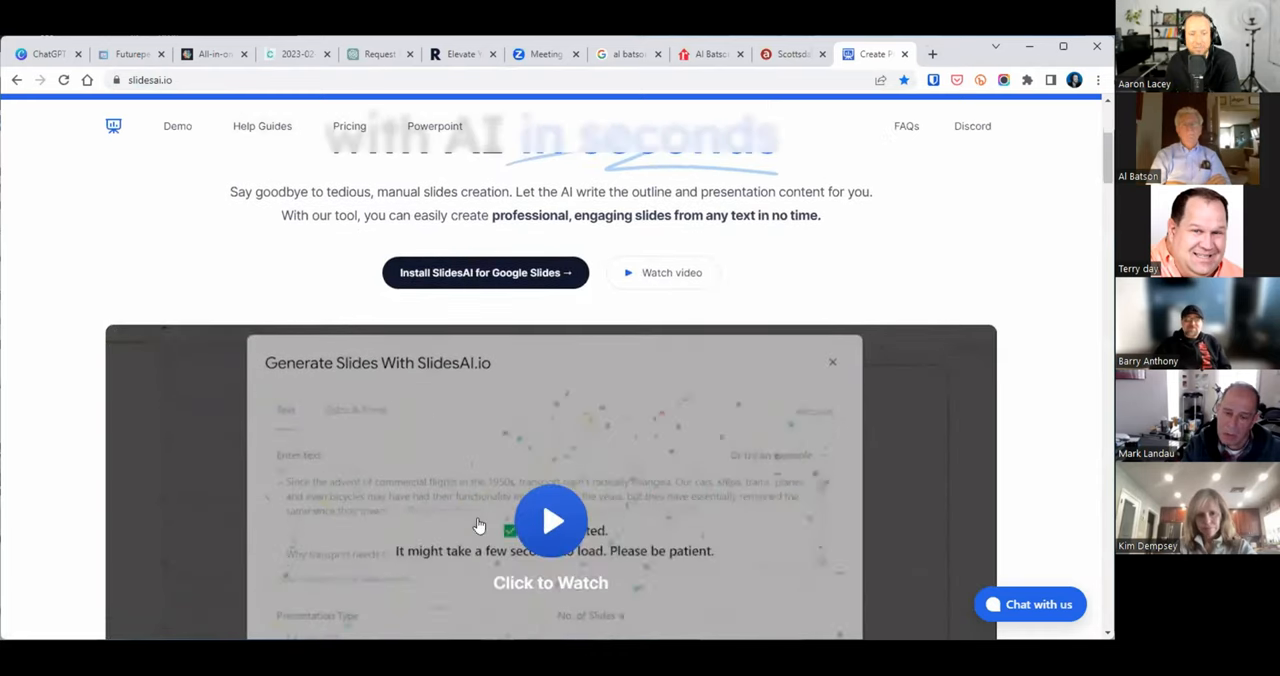
Watch the SlidesAI demo generate a Future of Transportation deck, then return to ChatGPT
{"action": "left_click", "coordinate": [550, 520]}
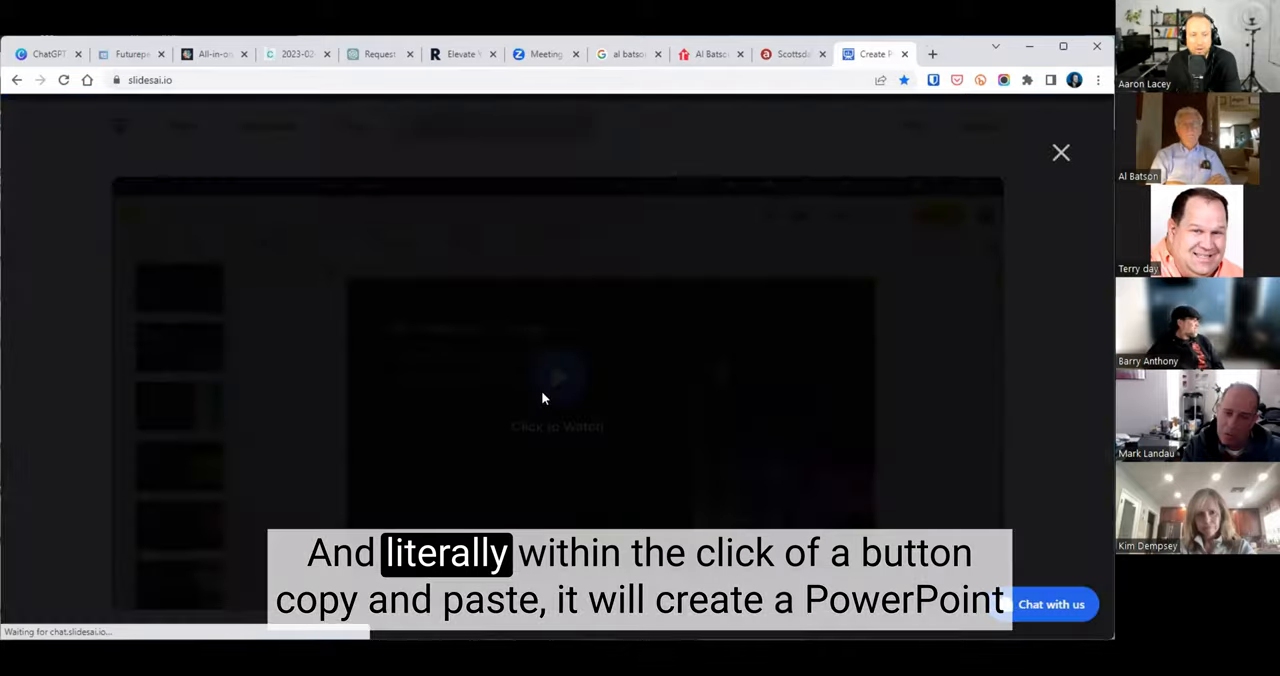
{"action": "left_click", "coordinate": [558, 380]}
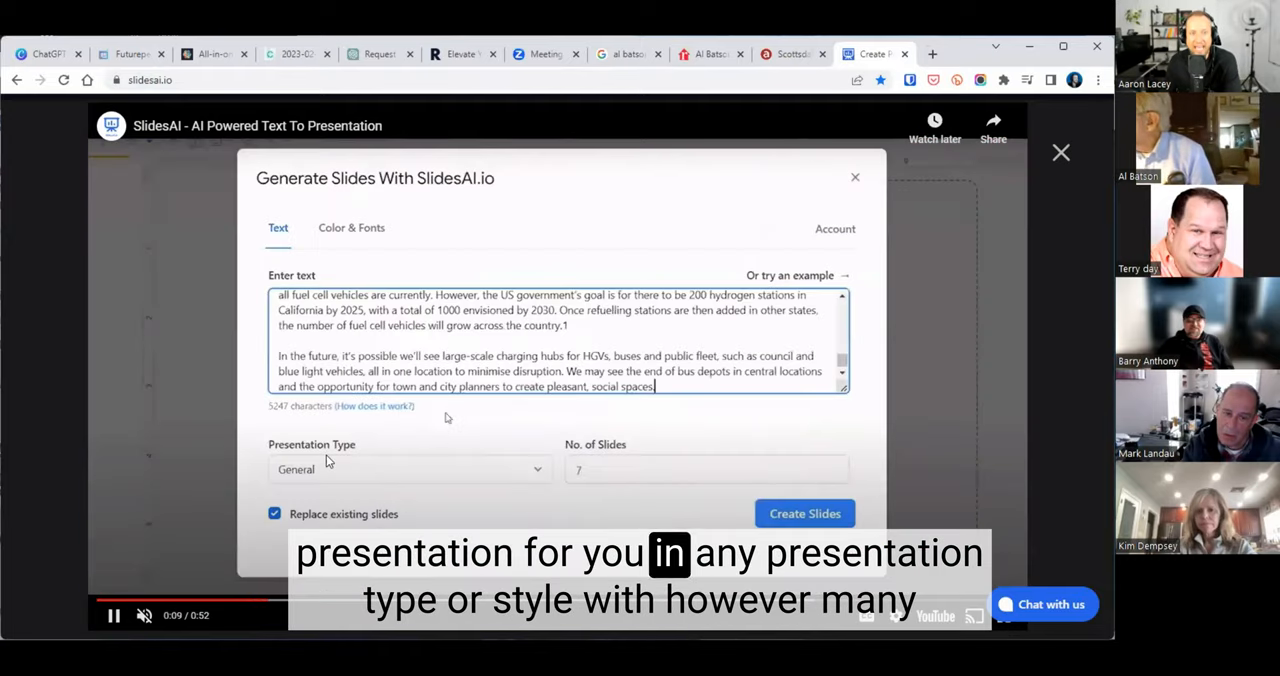
{"action": "left_click", "coordinate": [407, 469]}
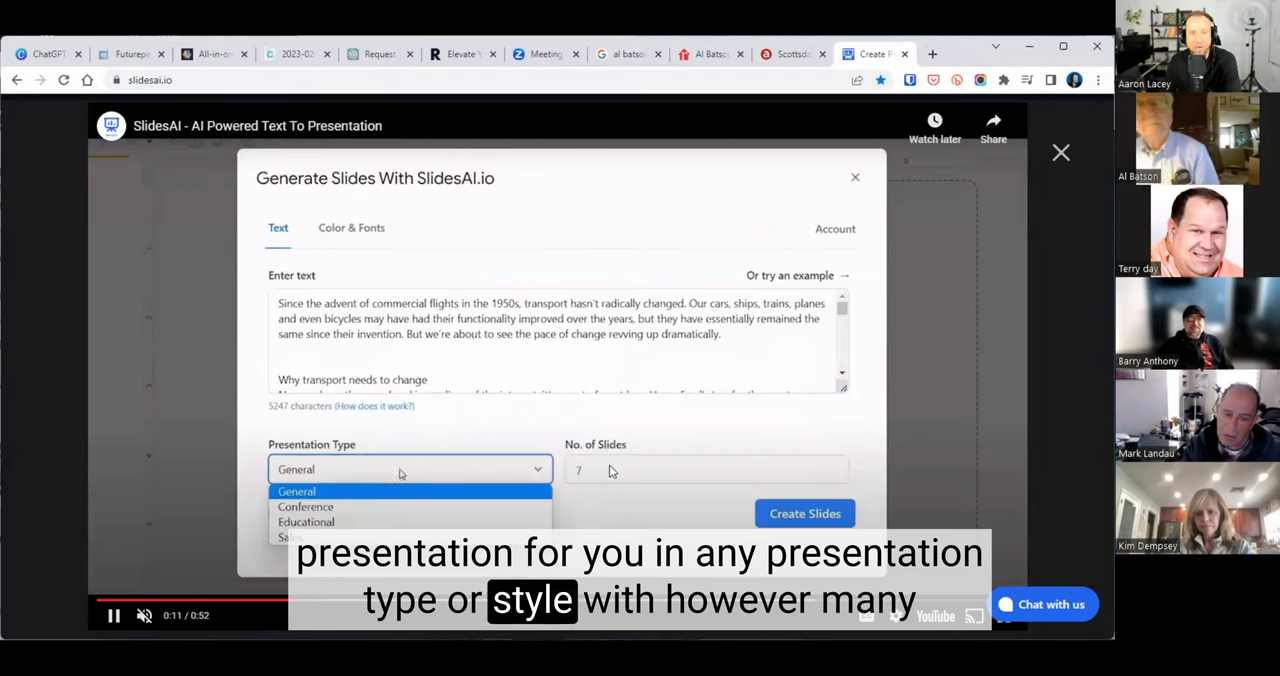
{"action": "left_click", "coordinate": [306, 522]}
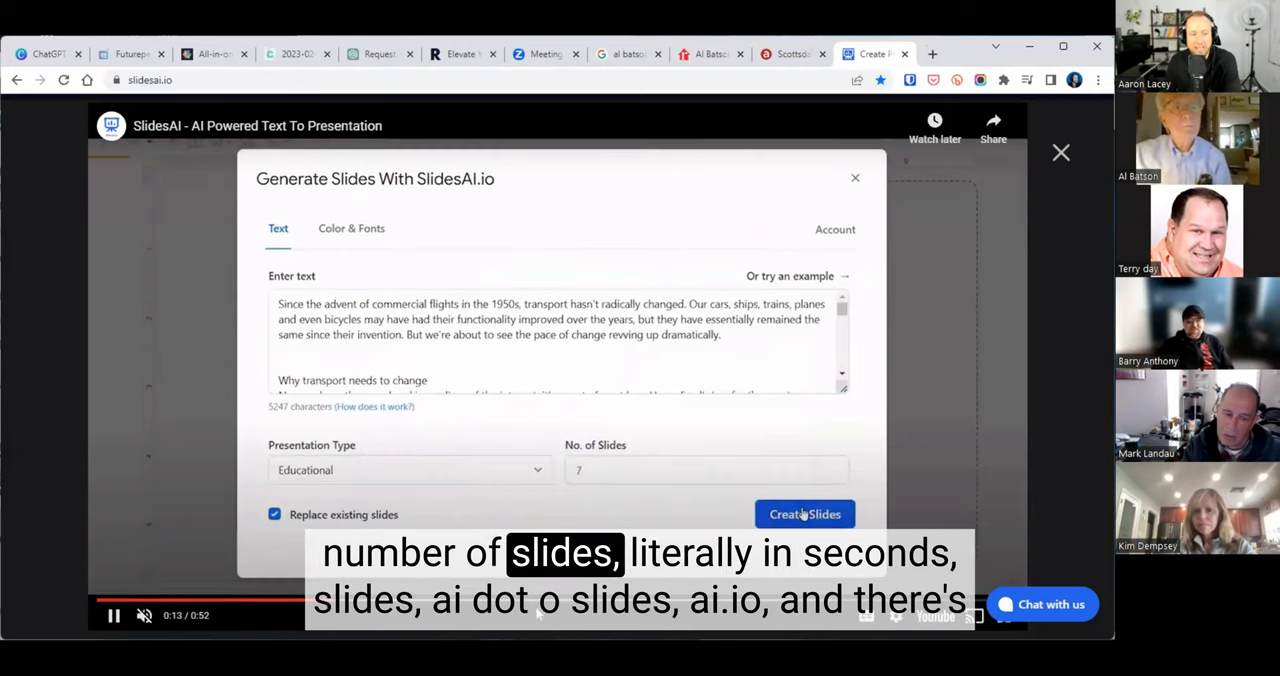
{"action": "left_click", "coordinate": [804, 514]}
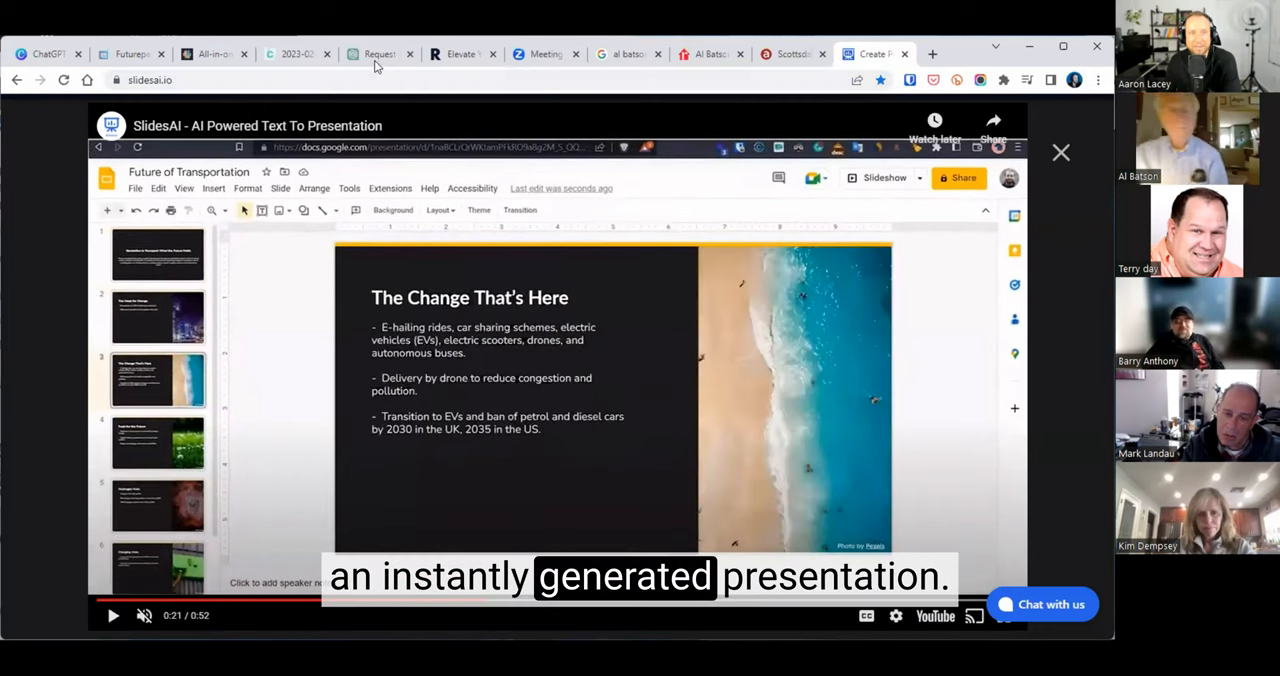
{"action": "left_click", "coordinate": [377, 54]}
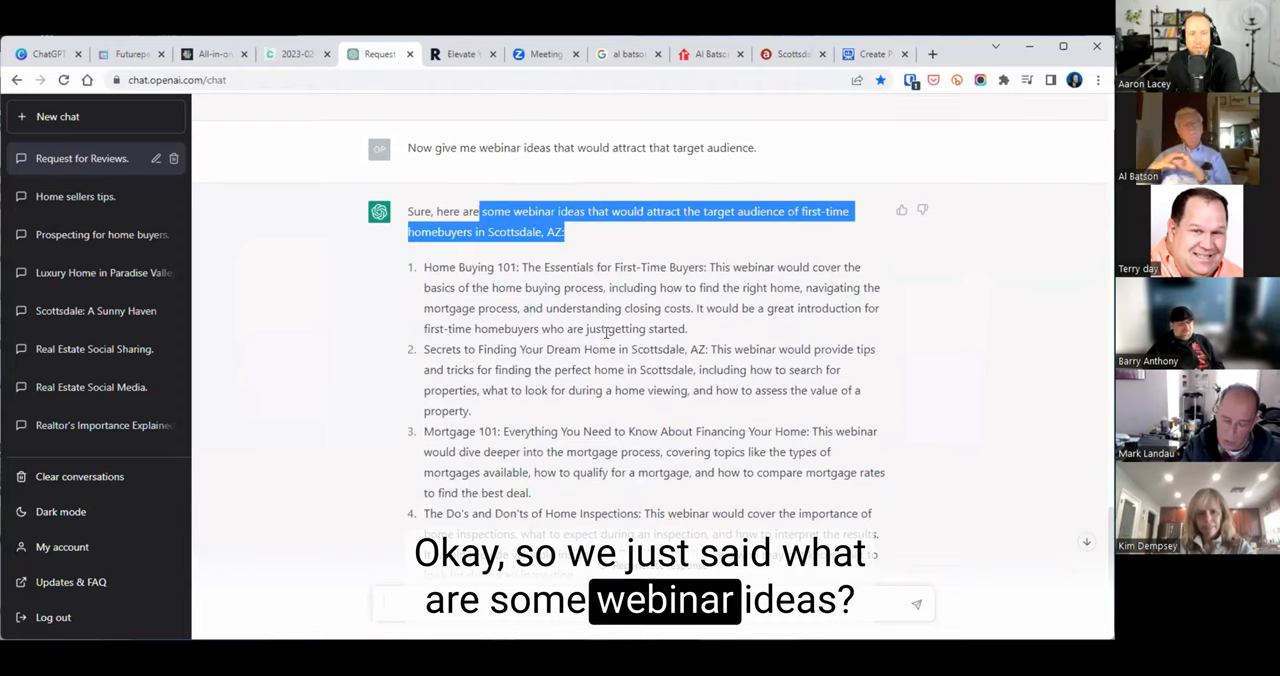
Scroll the webinar ideas, then advance the shared slideshow to Tips for Better Results
{"action": "scroll", "scroll_direction": "down", "scroll_amount": 3}
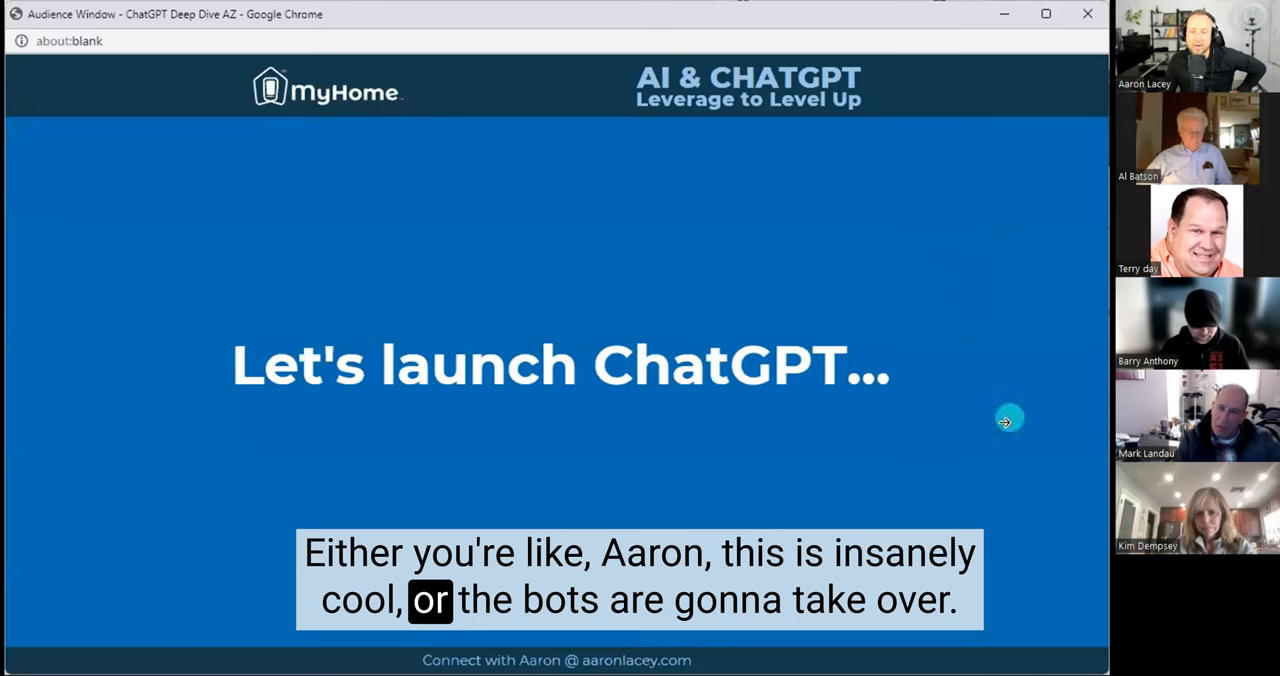
{"action": "left_click", "coordinate": [1008, 419]}
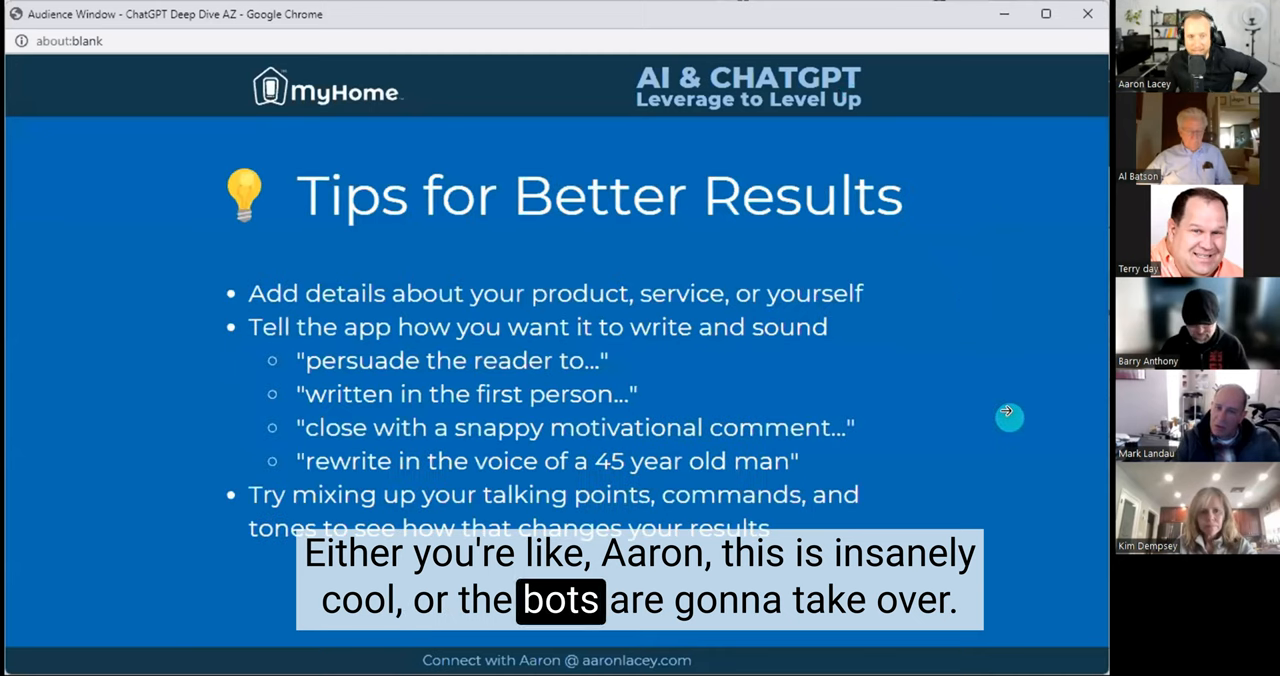